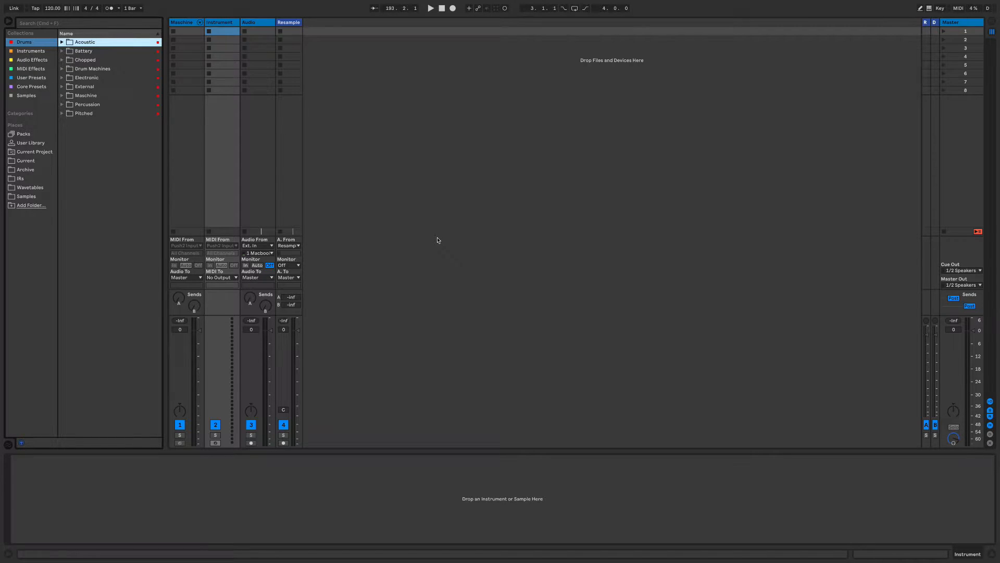
mouse_move(308, 228)
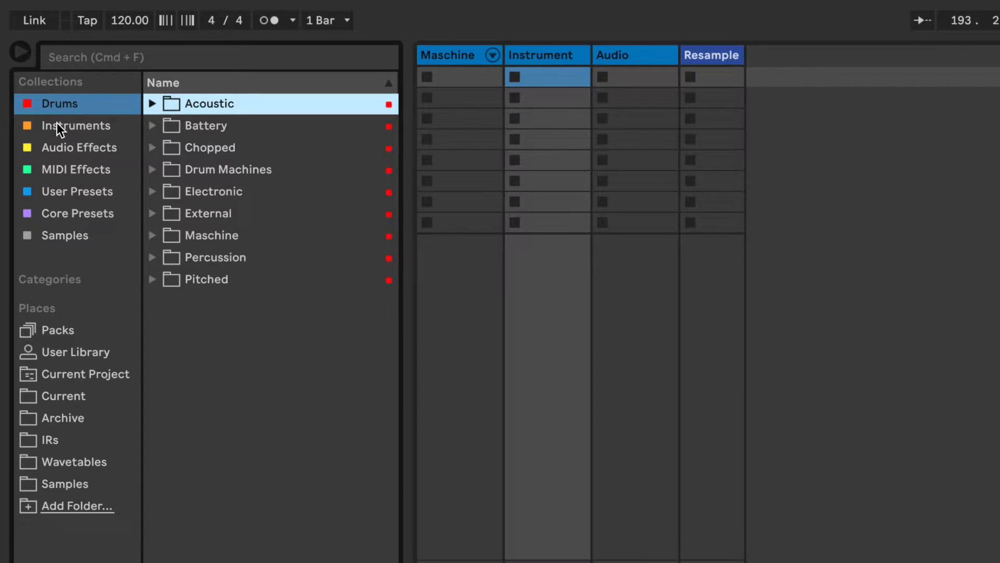
- Glance at the MIDI Effects and Core Presets collections, then return to Drums
left_click(75, 169)
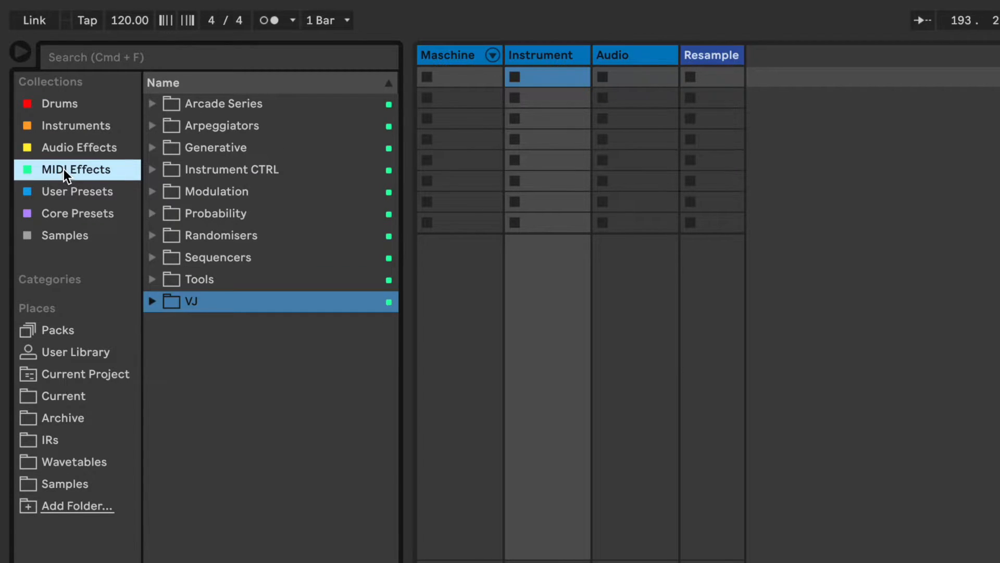
left_click(77, 214)
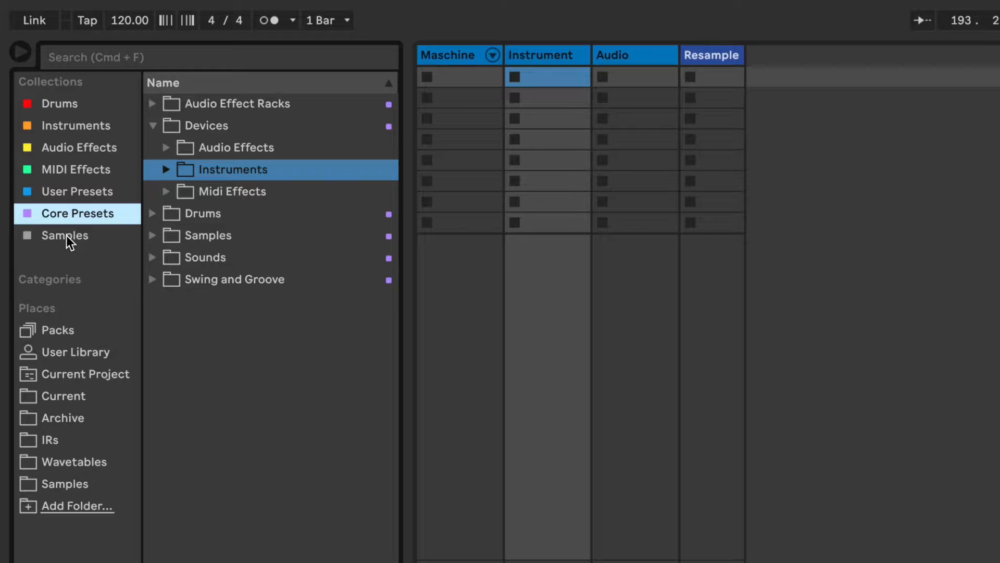
left_click(59, 103)
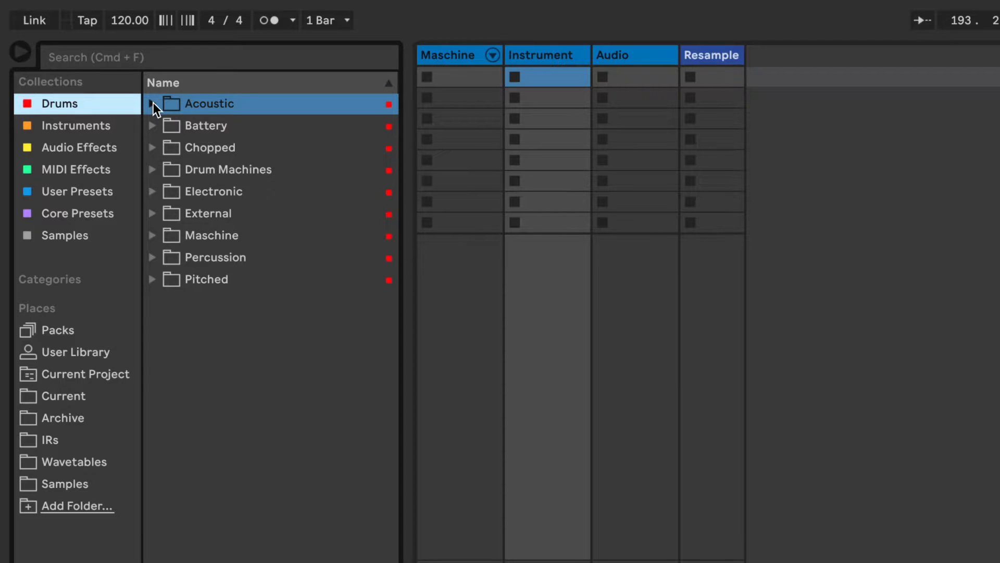
- Browse Acoustic > Session Drums kits Chunderbox Kit, Drum Lab and Studio Drummer
left_click(152, 104)
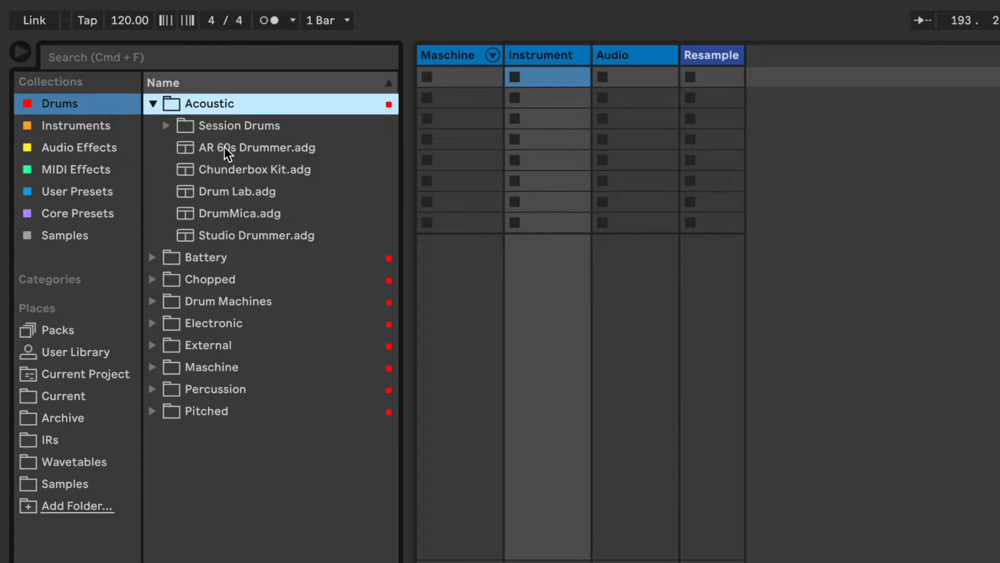
mouse_move(170, 134)
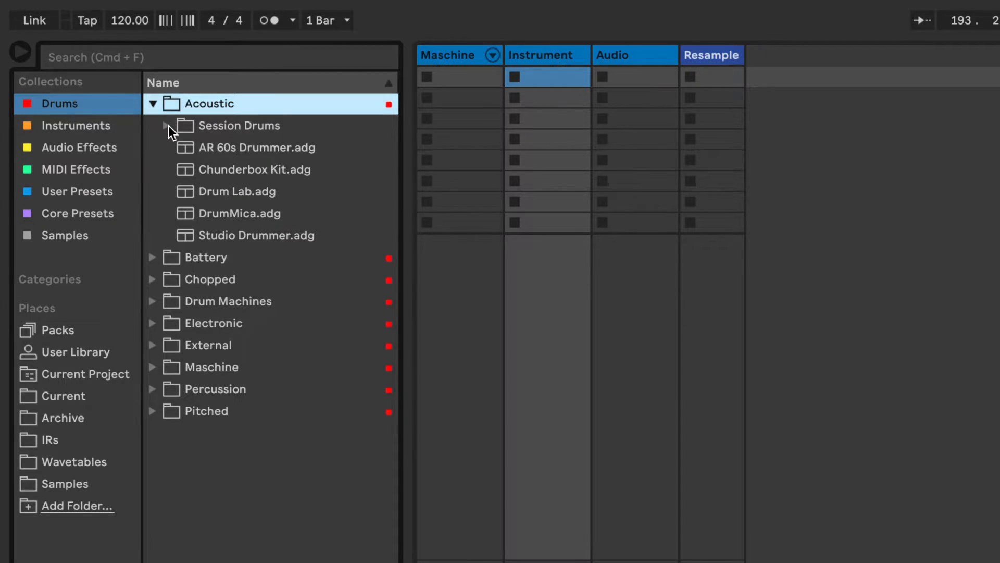
left_click(239, 125)
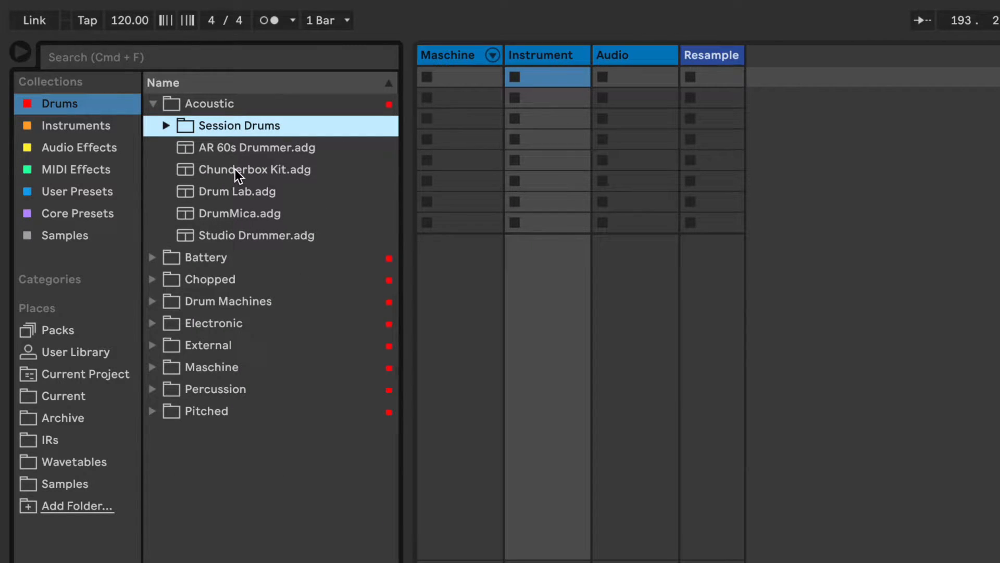
left_click(255, 169)
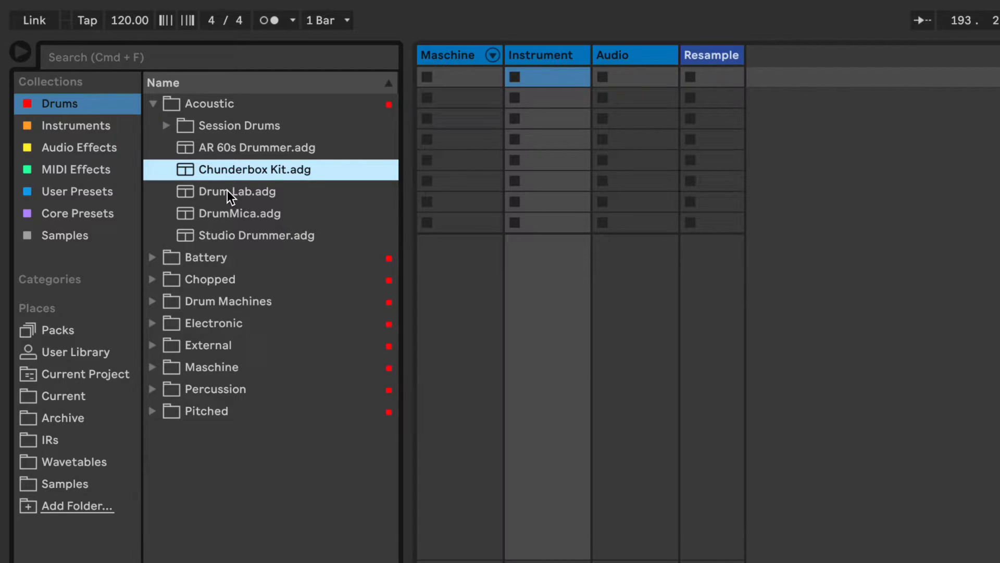
left_click(236, 191)
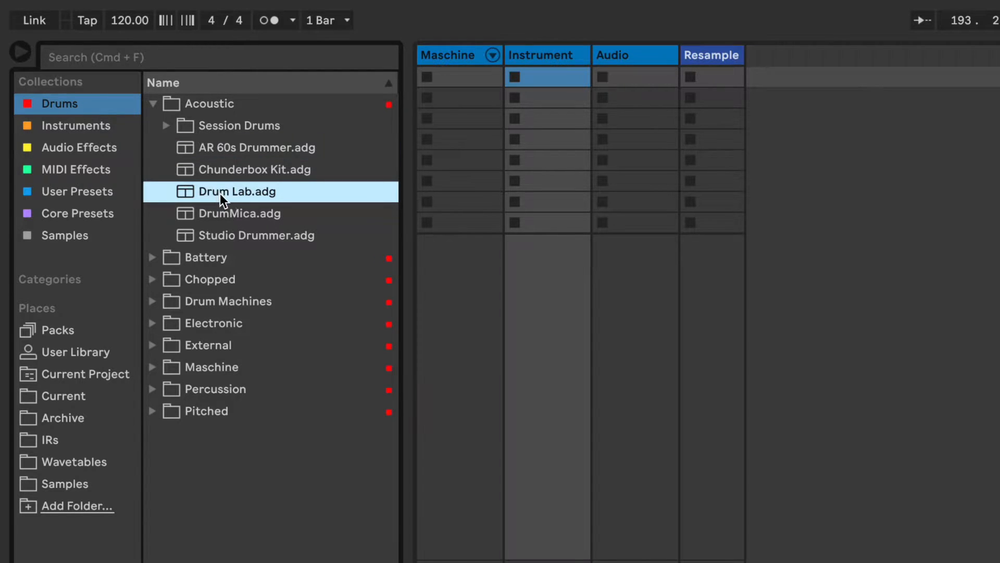
left_click(256, 235)
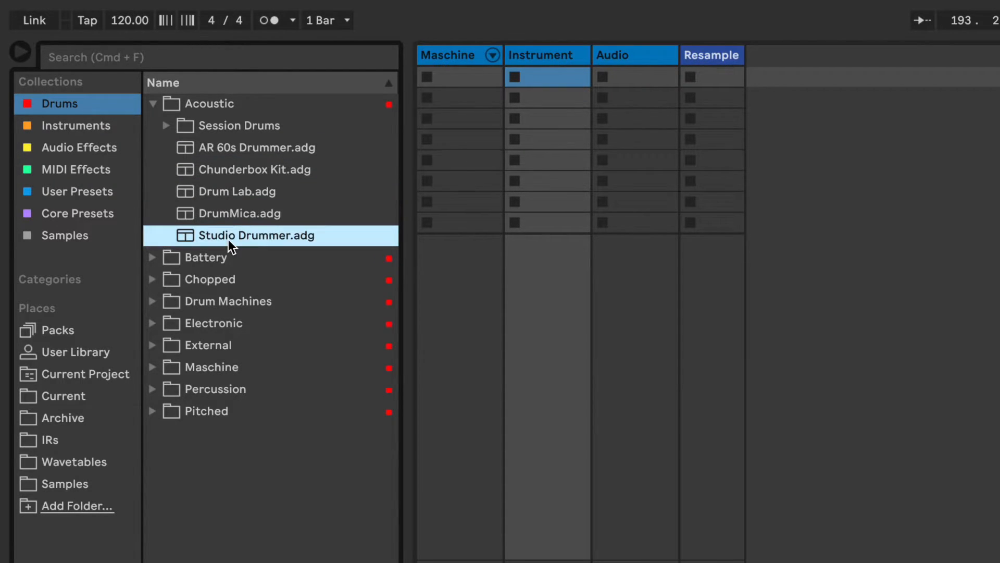
left_click(153, 103)
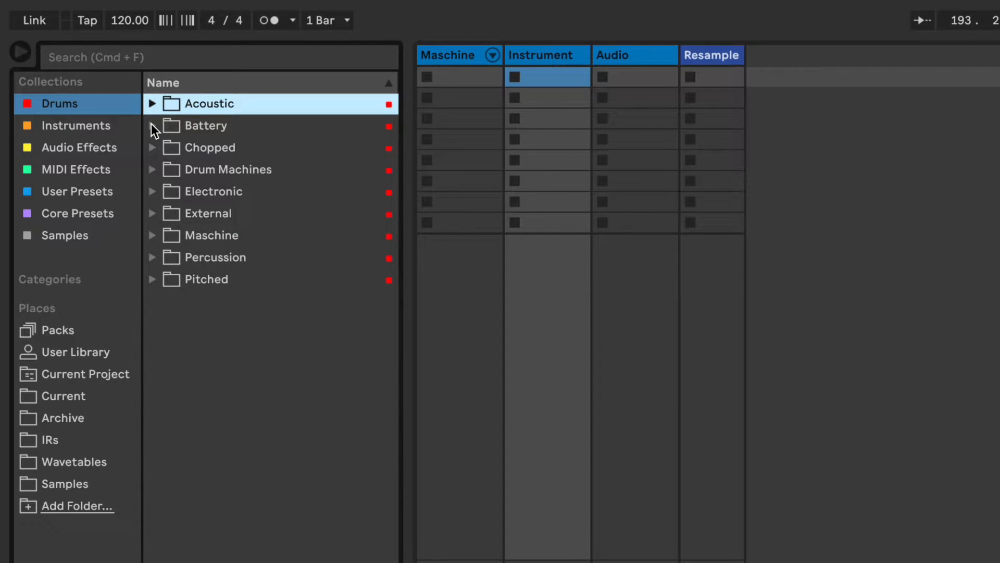
- Peek into the Chopped, Drum Machines and External drum folders, then open Percussion
left_click(153, 126)
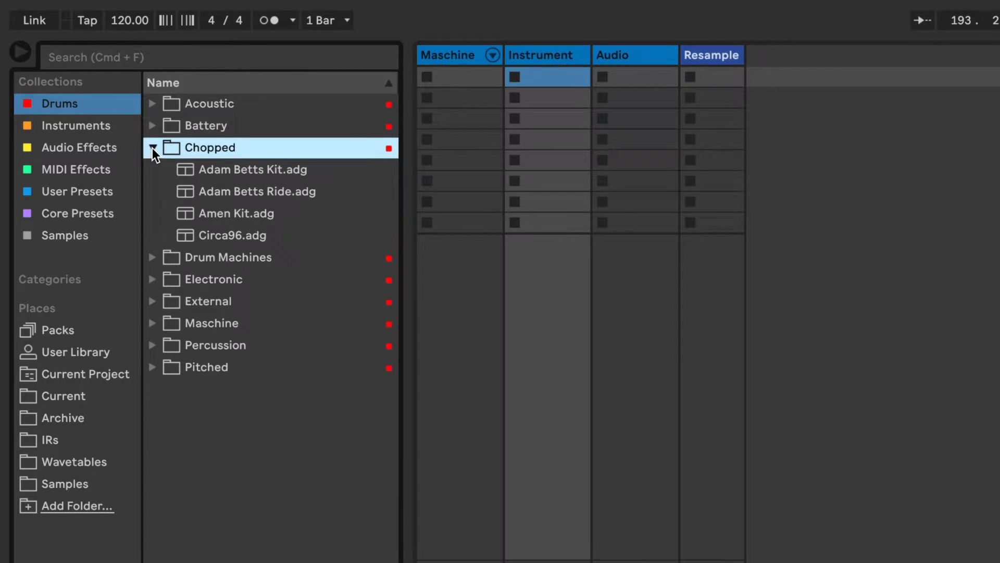
left_click(153, 148)
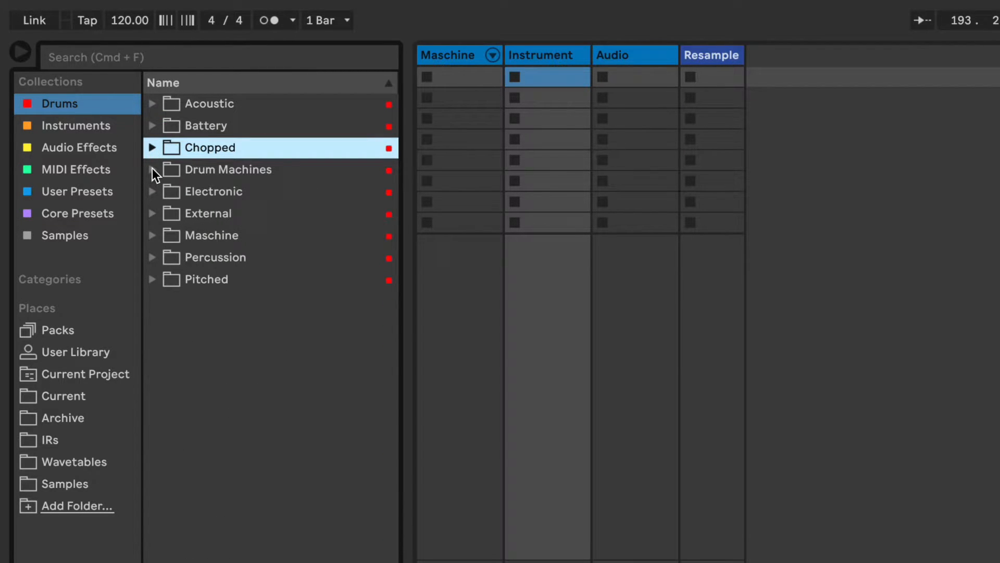
left_click(152, 169)
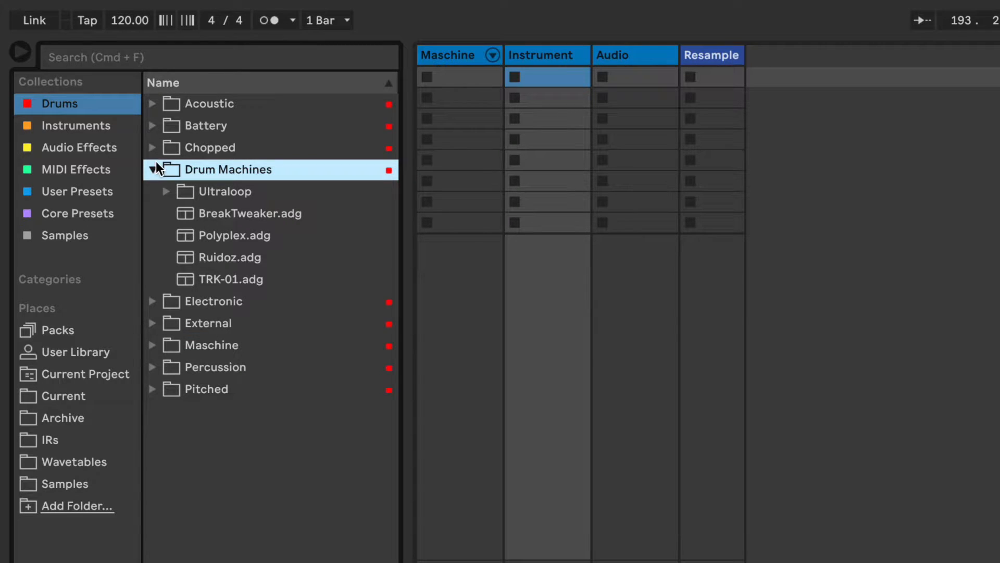
left_click(152, 191)
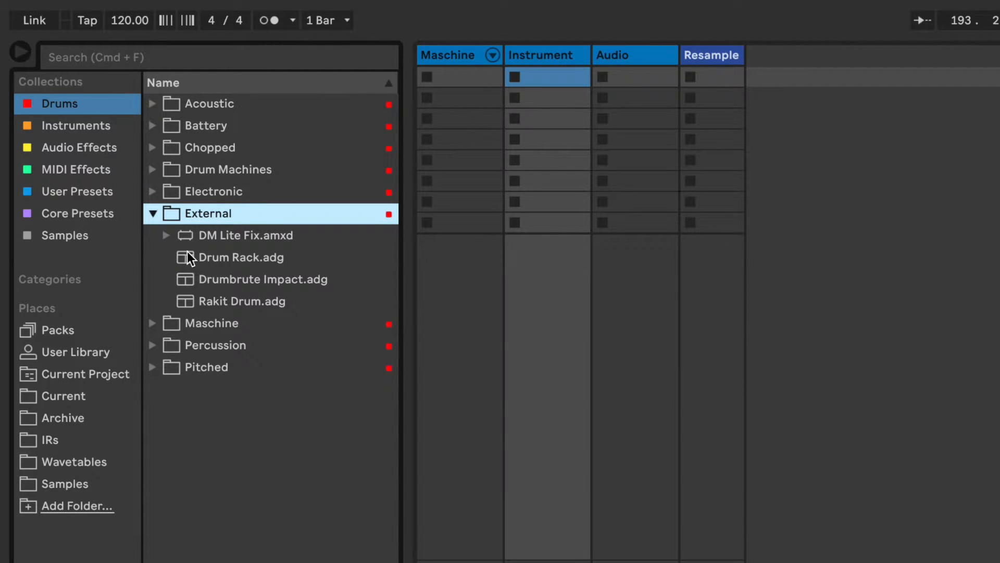
left_click(151, 213)
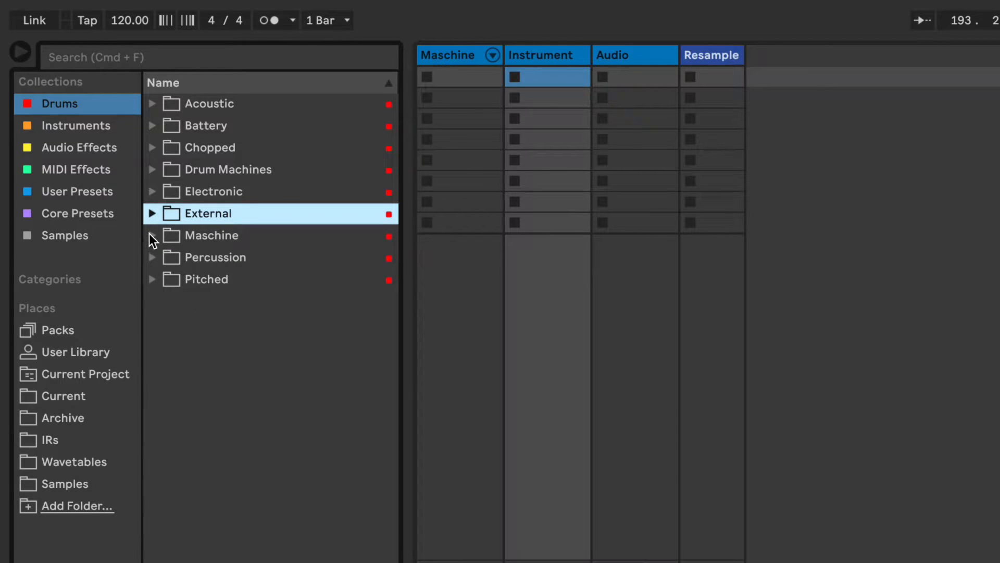
left_click(152, 235)
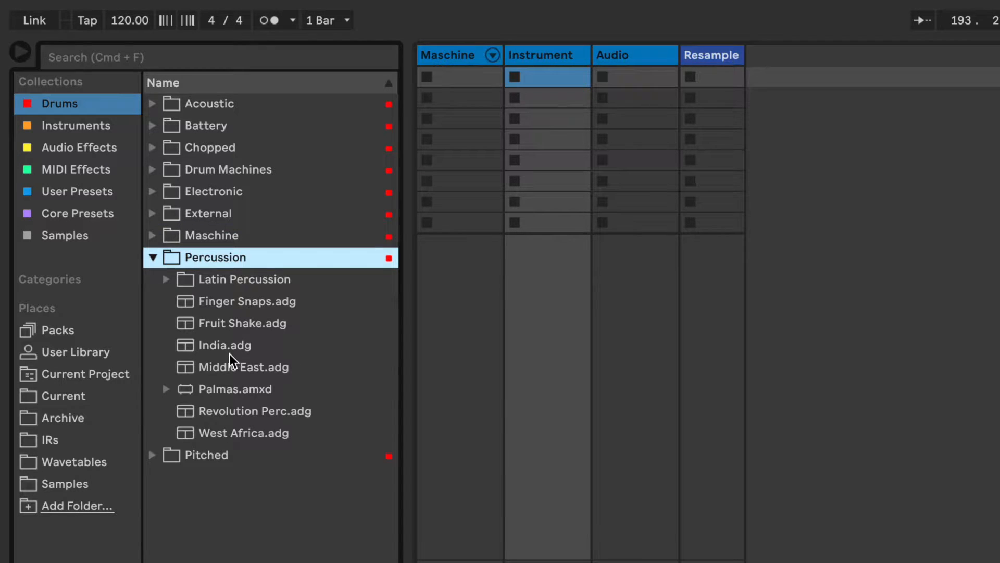
mouse_move(170, 285)
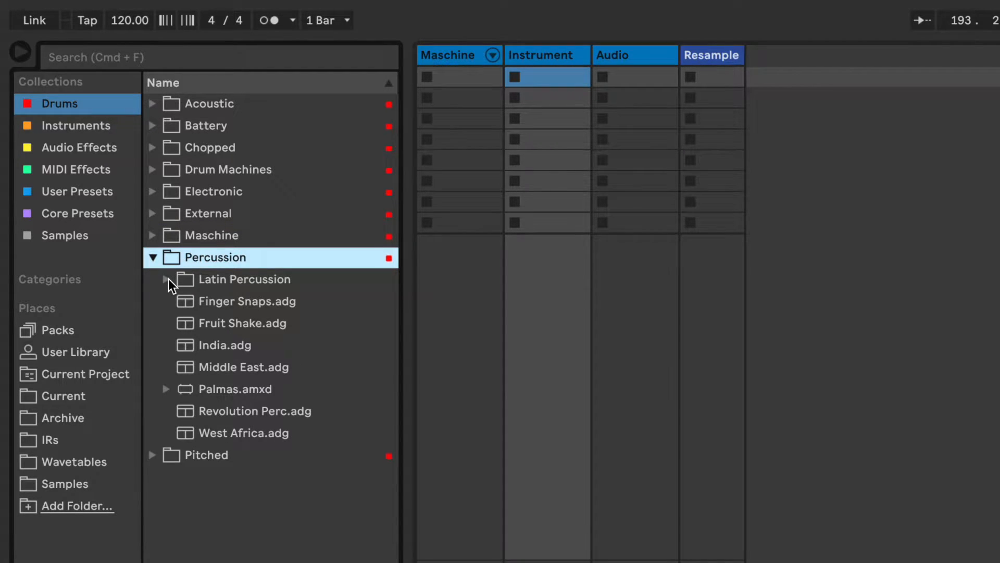
- Peek into Latin Percussion, then collapse the Percussion and Pitched folders
left_click(163, 279)
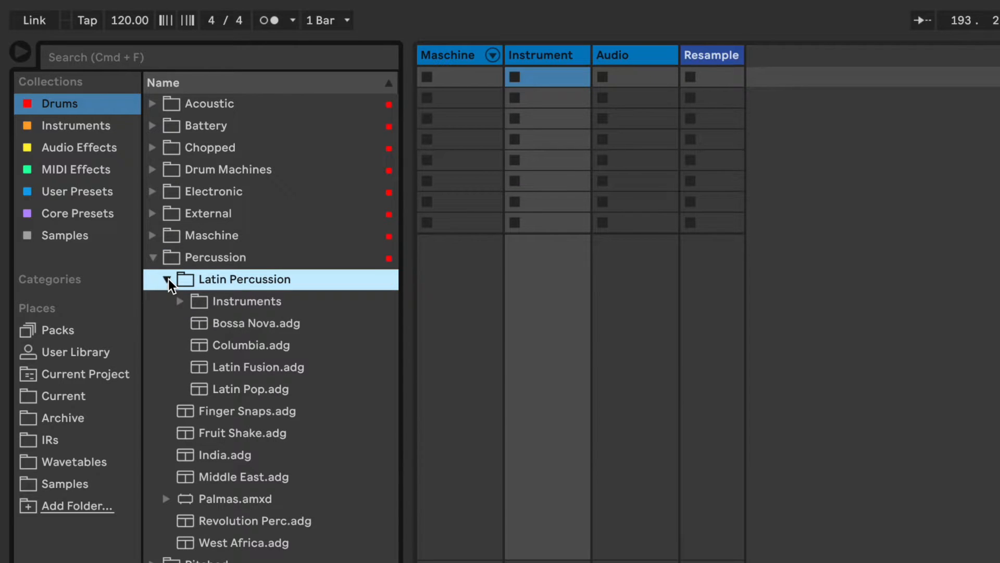
left_click(163, 279)
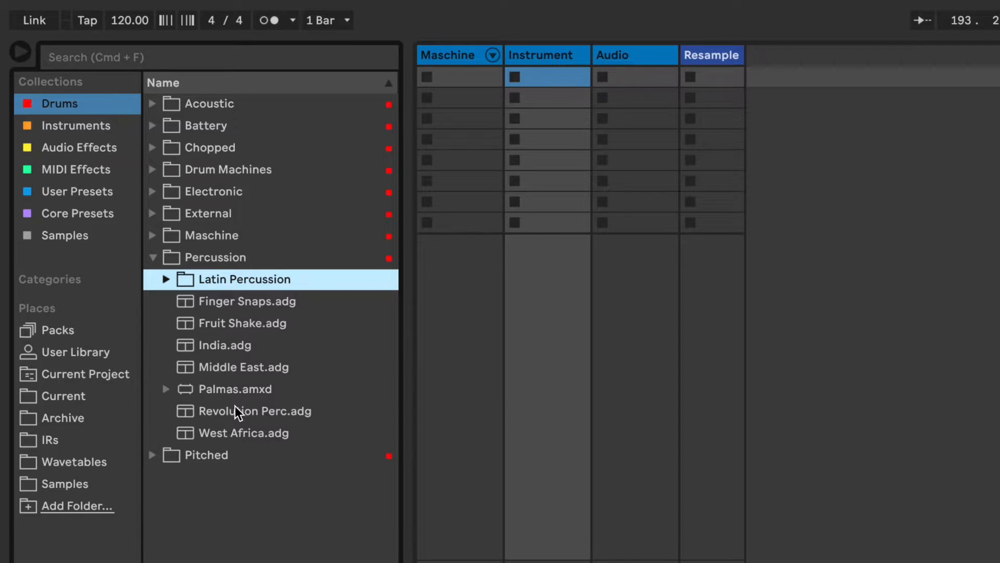
mouse_move(164, 272)
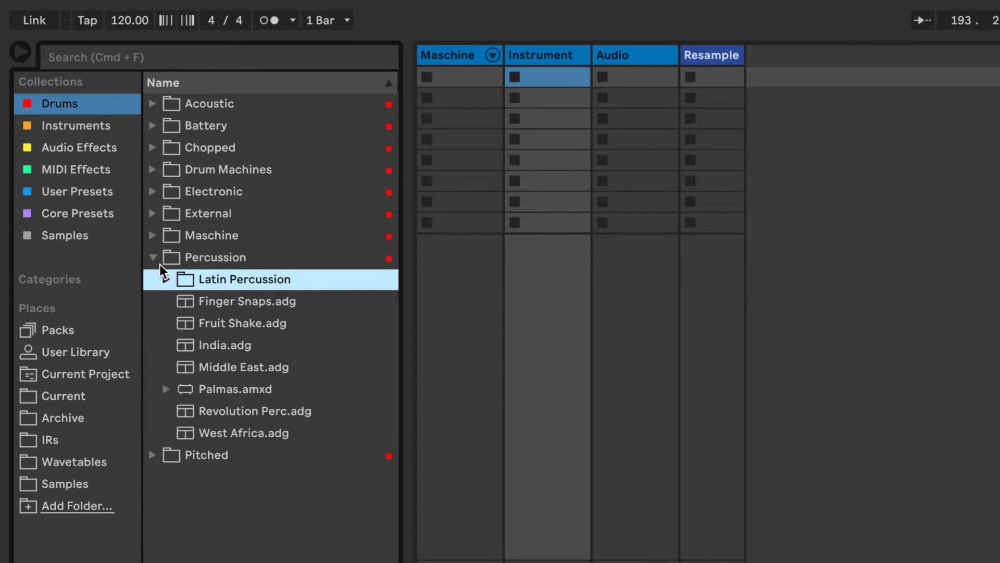
left_click(154, 279)
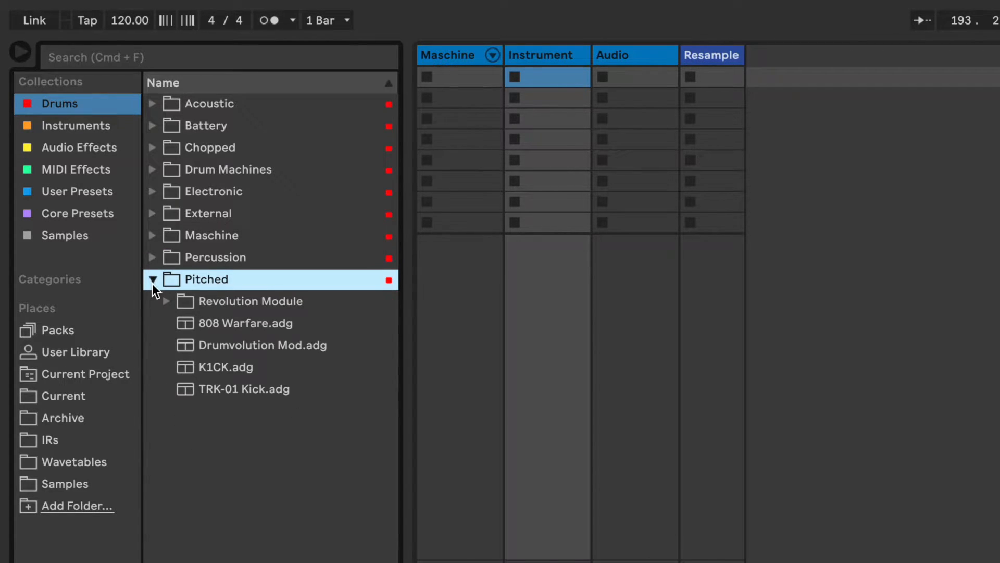
left_click(153, 279)
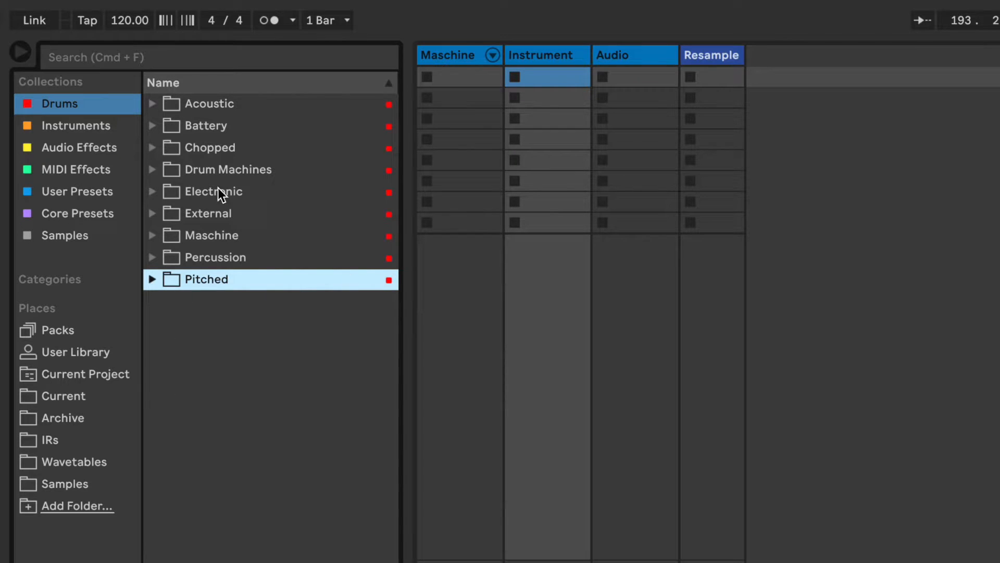
- Switch to the Instruments collection and peek into the FX & Other folder
left_click(75, 125)
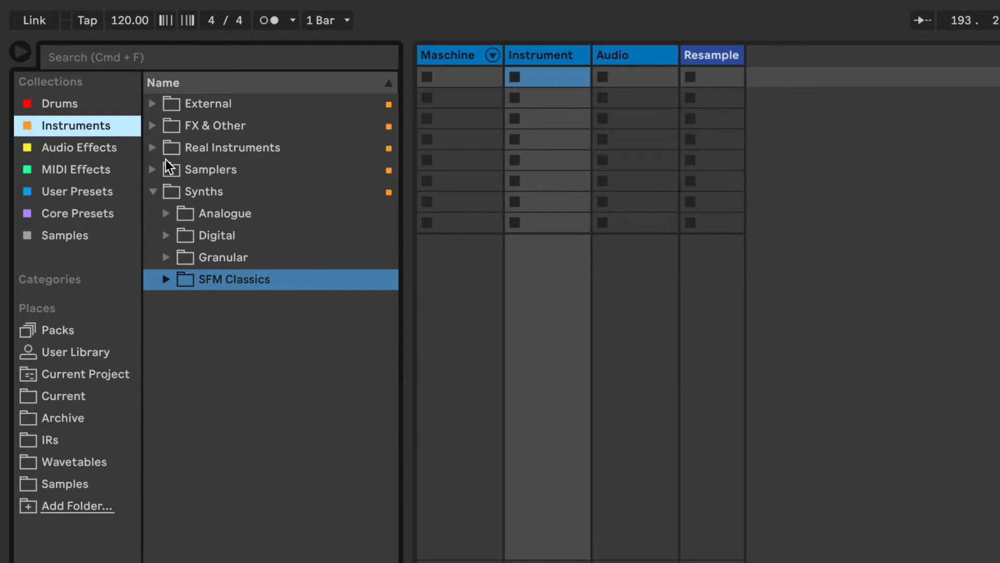
left_click(153, 104)
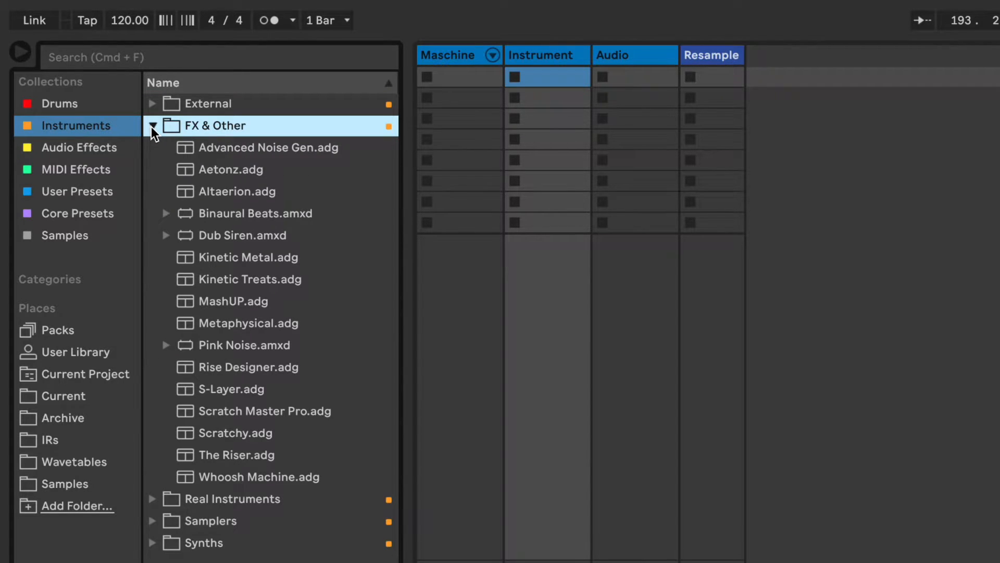
left_click(152, 125)
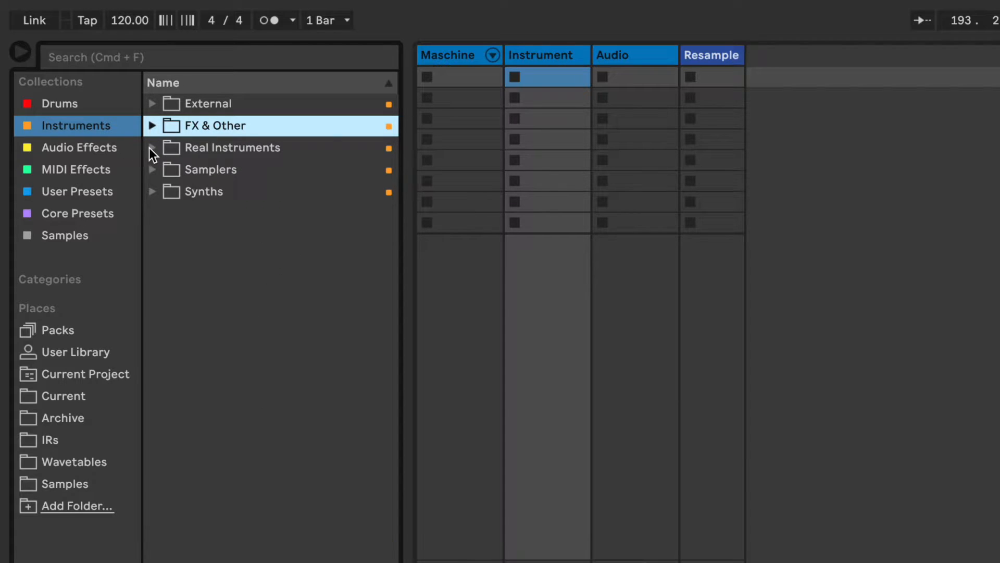
- Explore Real Instruments > Bass > Ableton Bass and Keys, then show Audio Effects
left_click(153, 147)
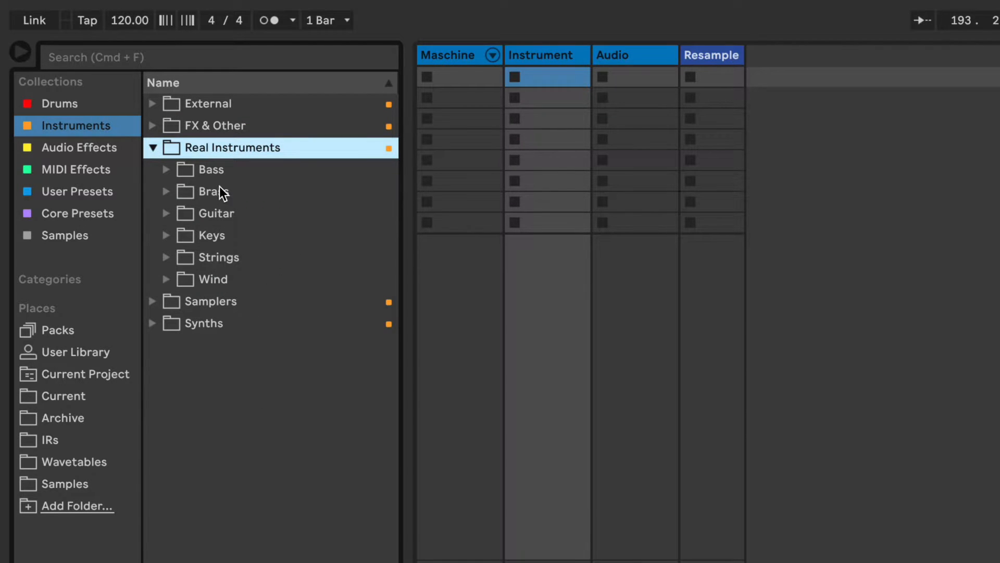
left_click(167, 169)
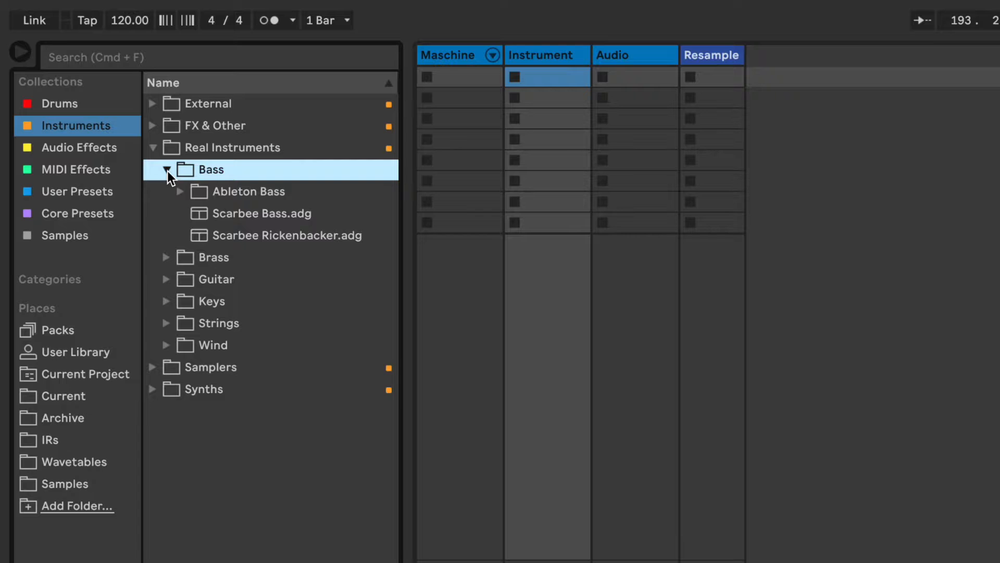
left_click(181, 191)
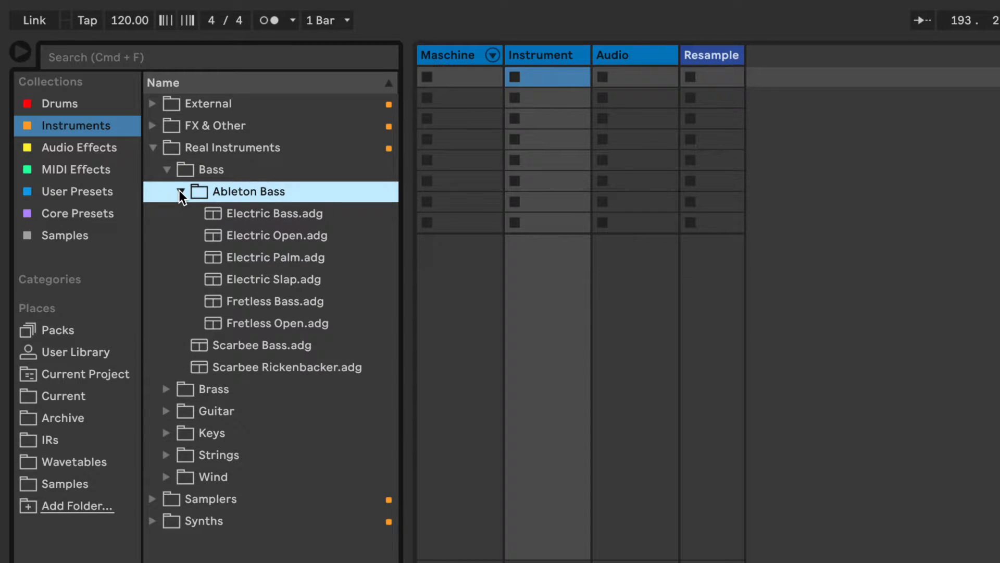
left_click(180, 192)
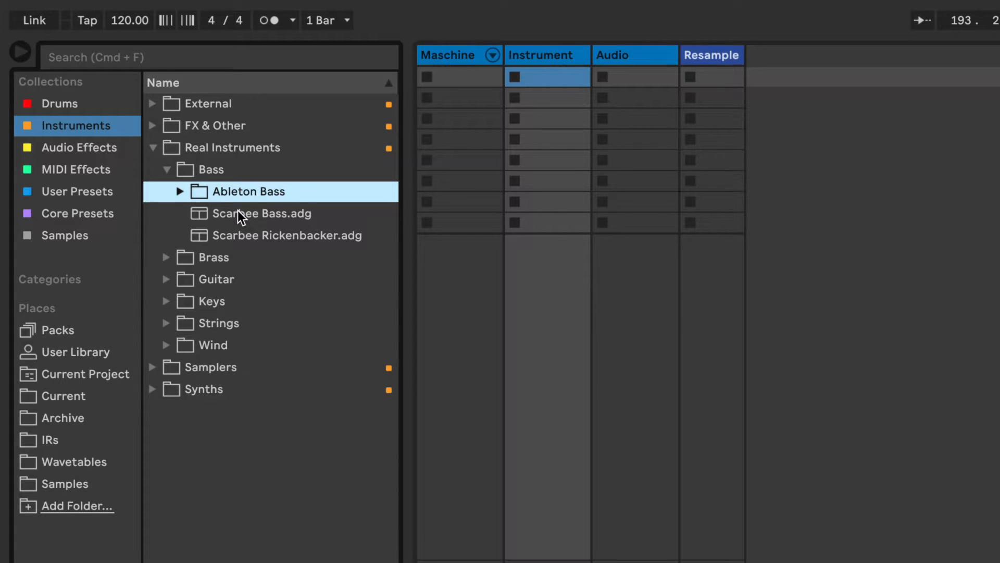
left_click(153, 148)
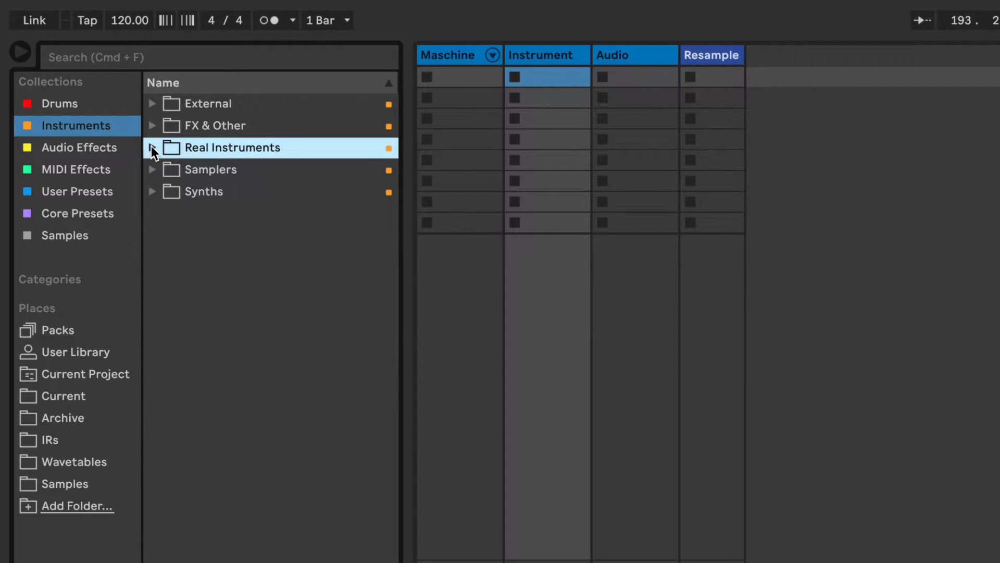
left_click(153, 147)
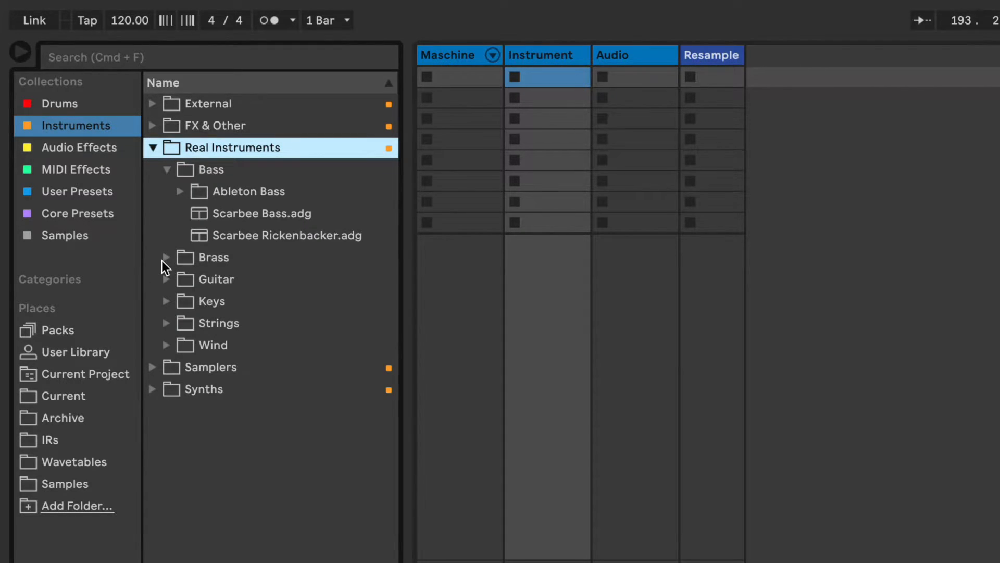
left_click(166, 256)
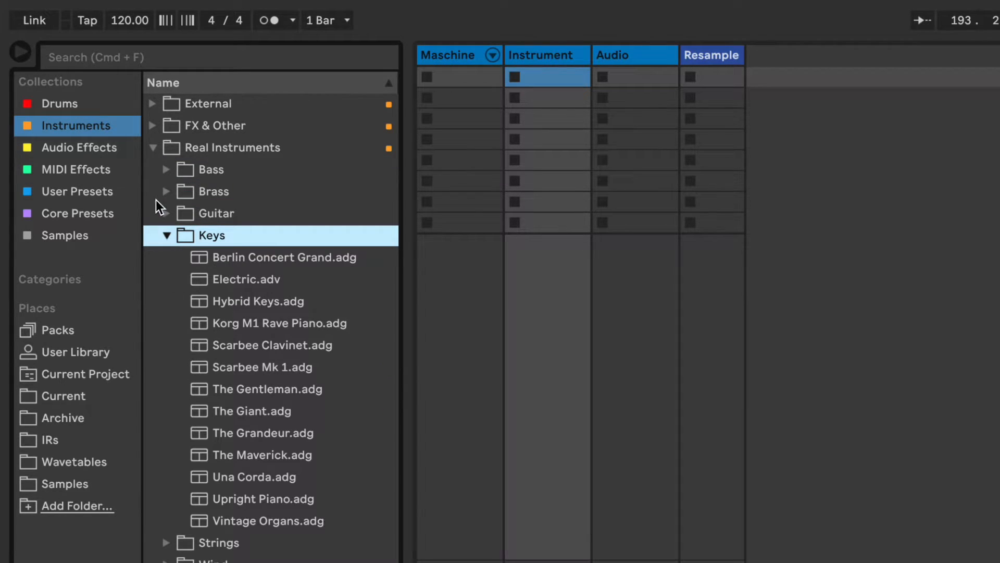
left_click(74, 147)
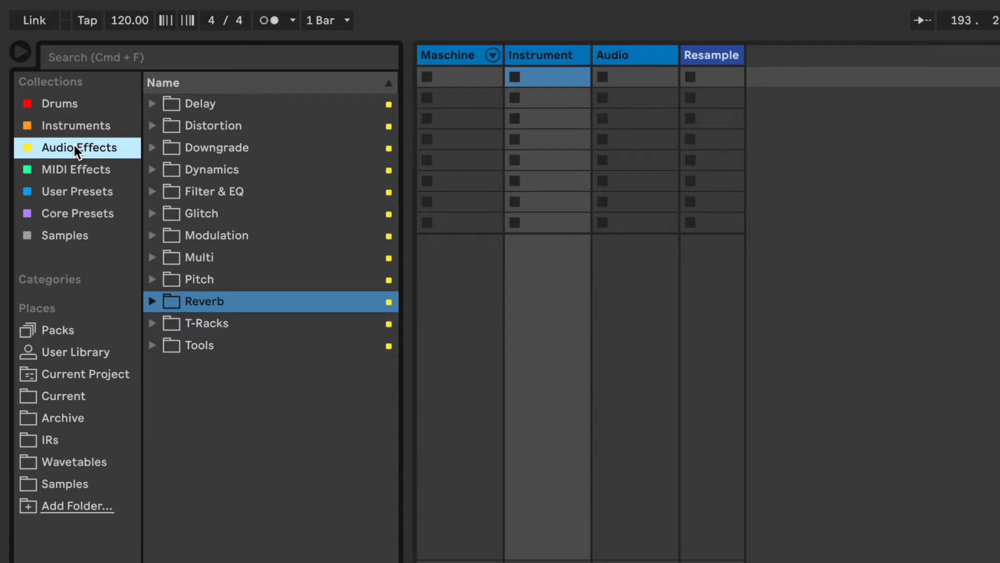
mouse_move(205, 213)
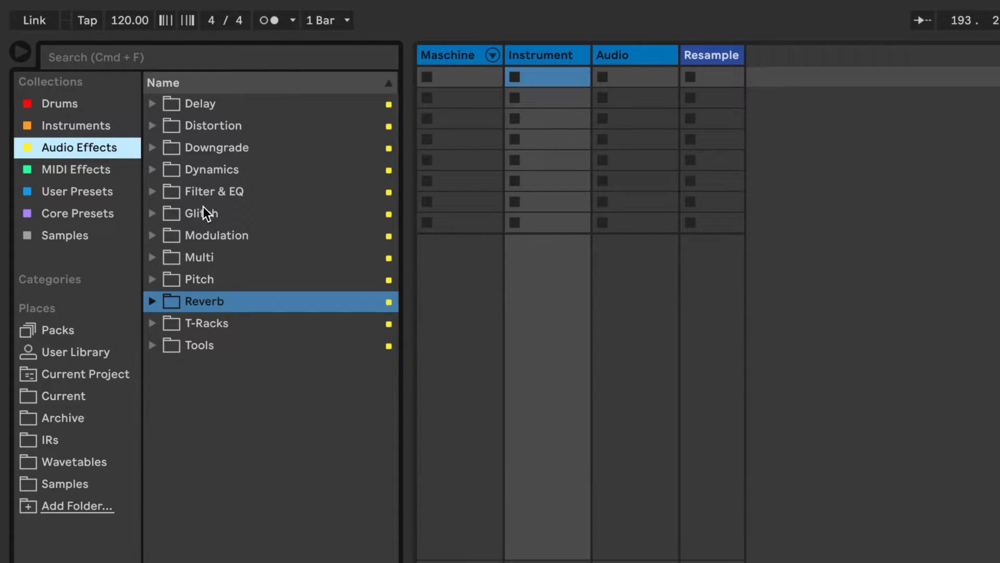
mouse_move(163, 130)
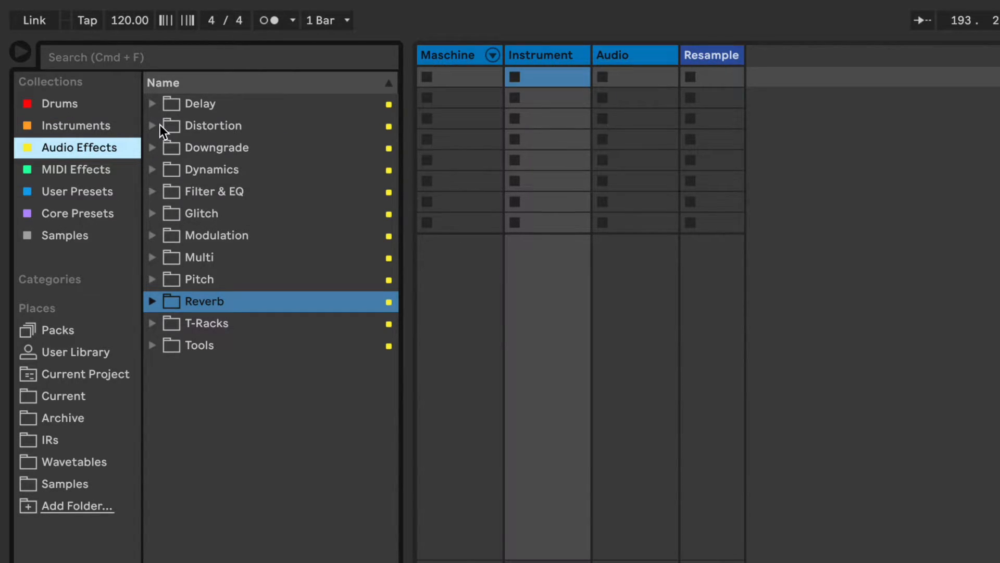
mouse_move(153, 108)
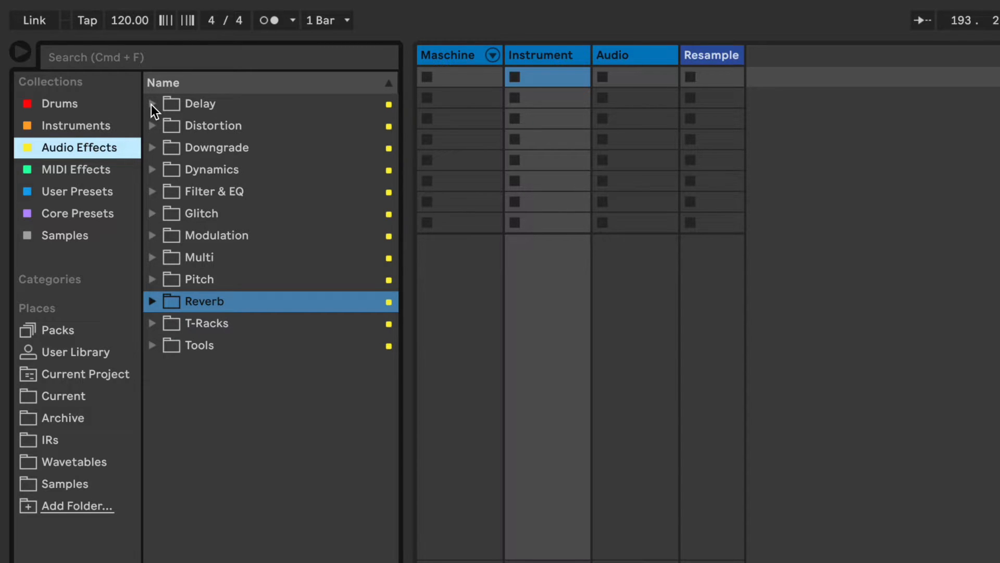
- Expand the Delay folder and select the iZotope DDLY preset
left_click(204, 103)
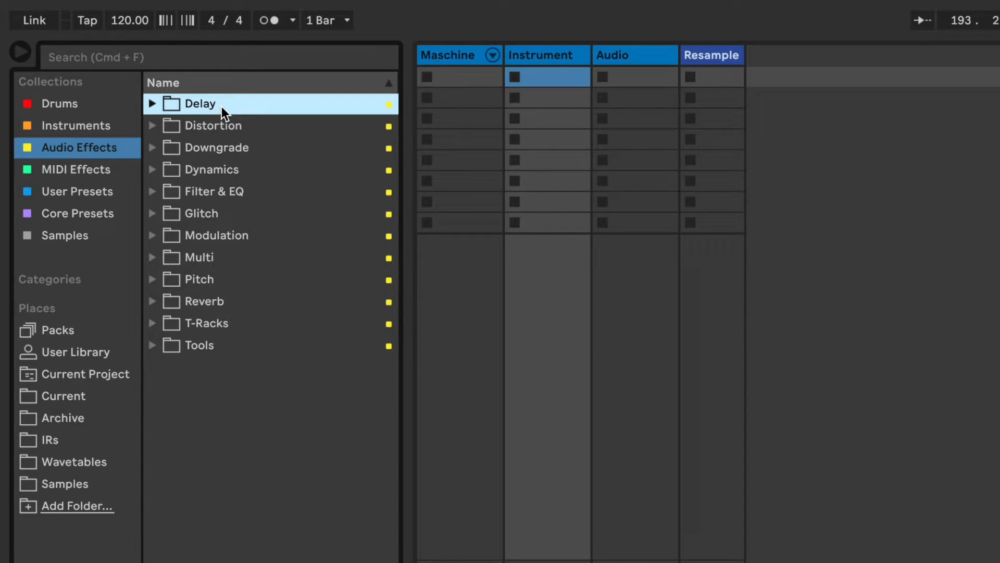
left_click(152, 103)
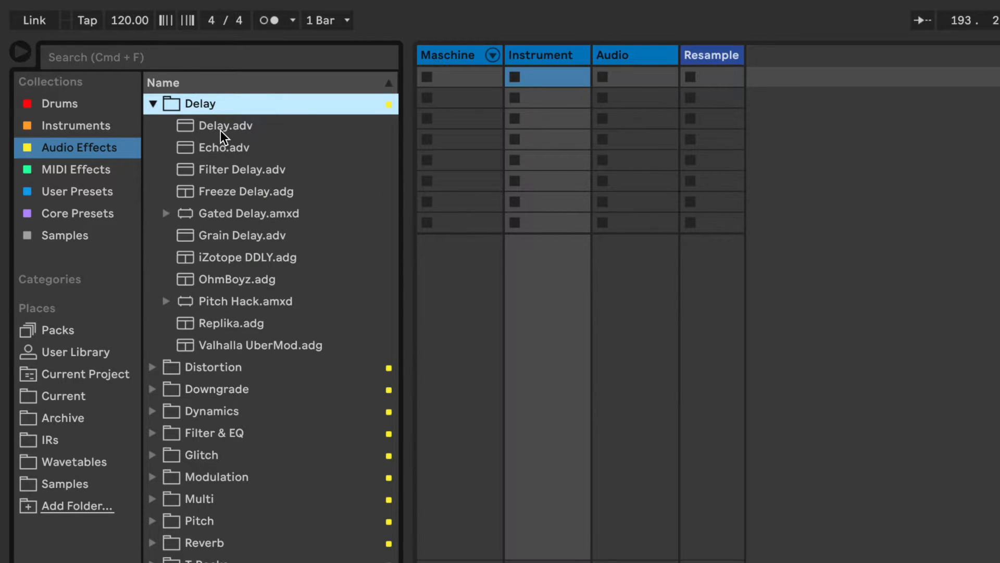
mouse_move(276, 219)
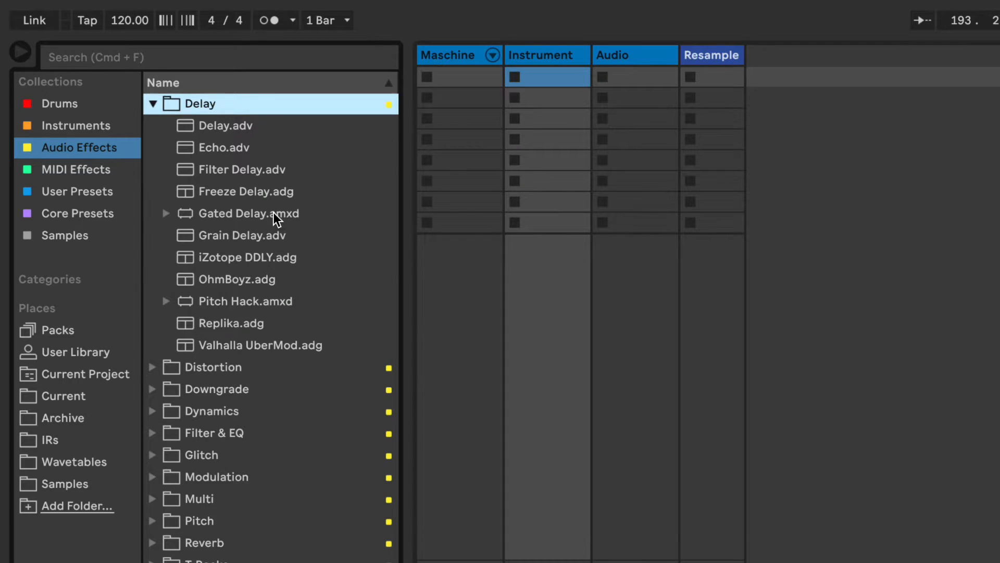
left_click(248, 258)
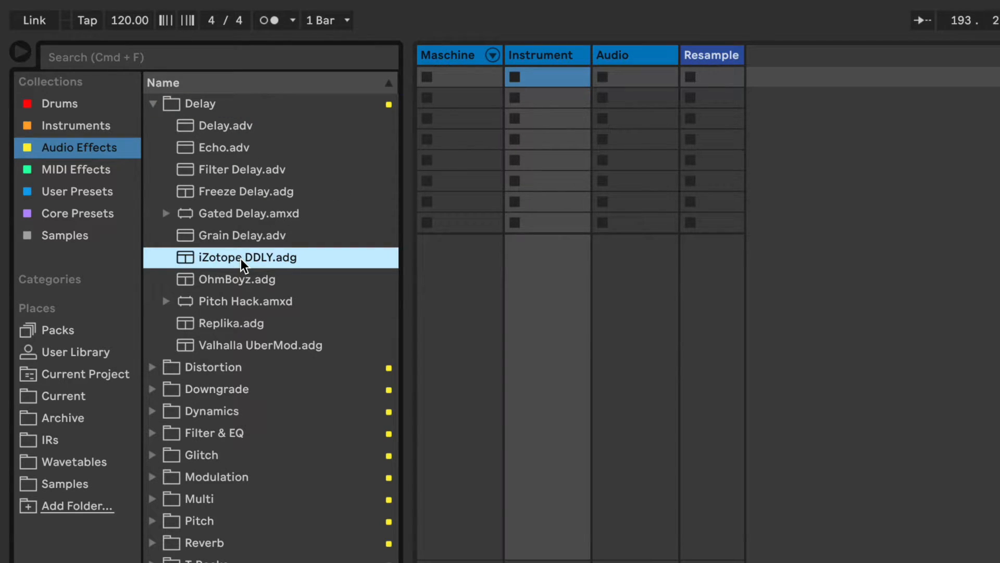
- Open Reverb and browse the Blackhole, Cat Spring, Rounds Reverb and Reverb presets
left_click(153, 104)
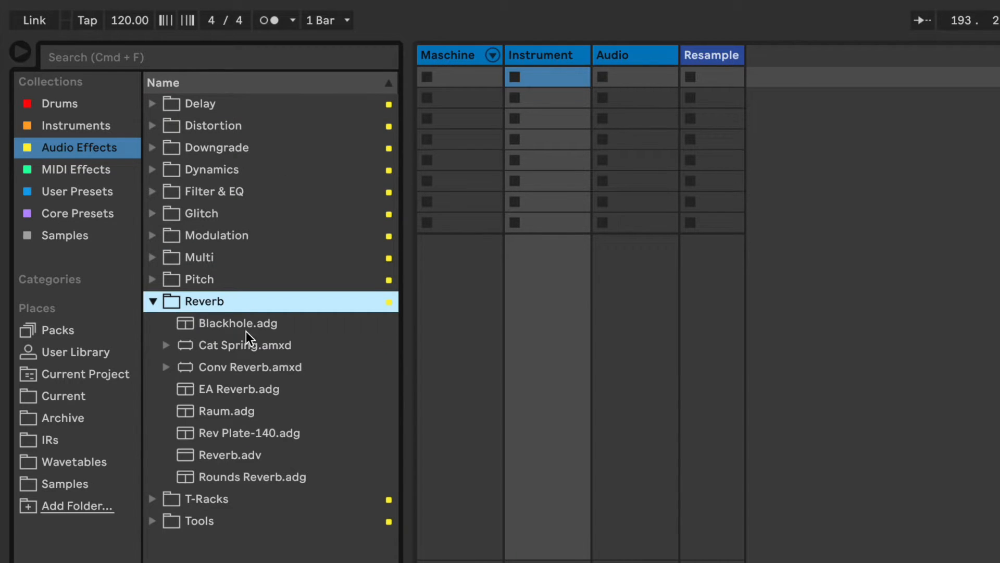
left_click(238, 323)
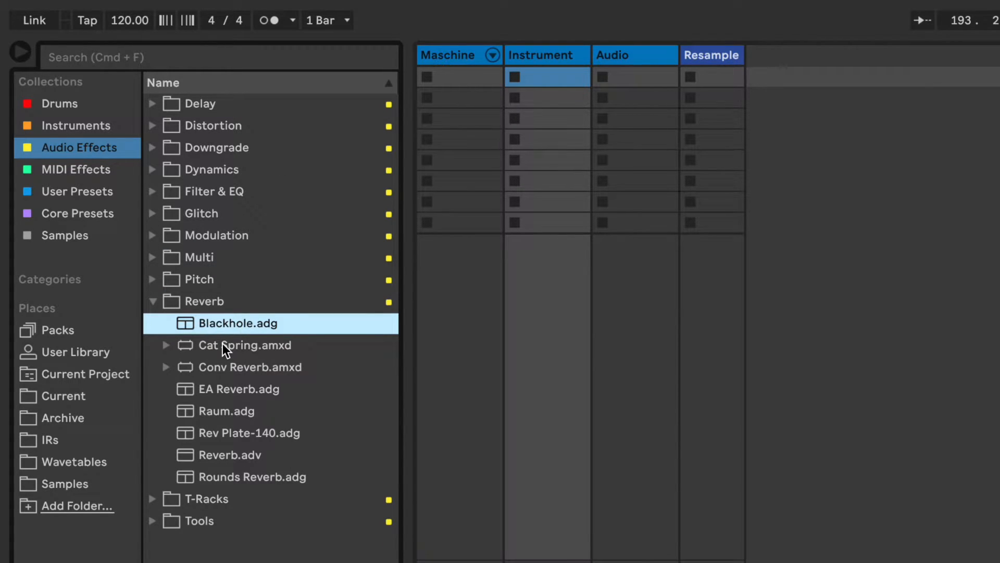
left_click(244, 345)
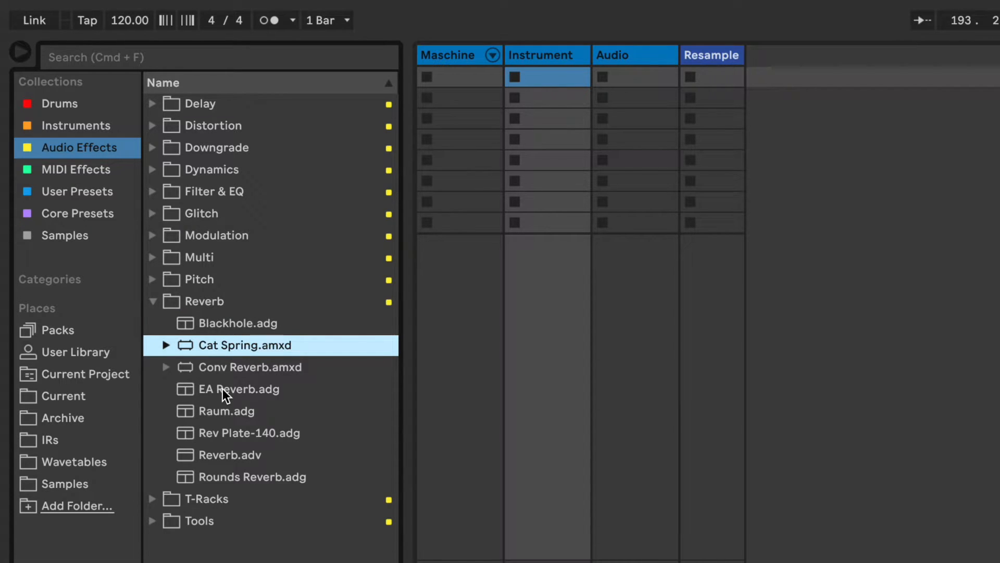
left_click(239, 389)
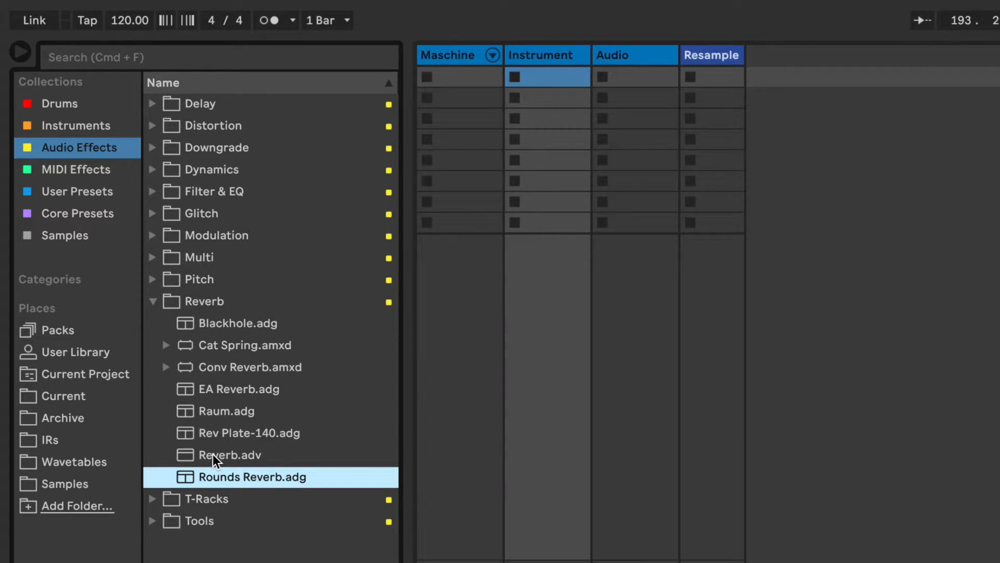
left_click(231, 455)
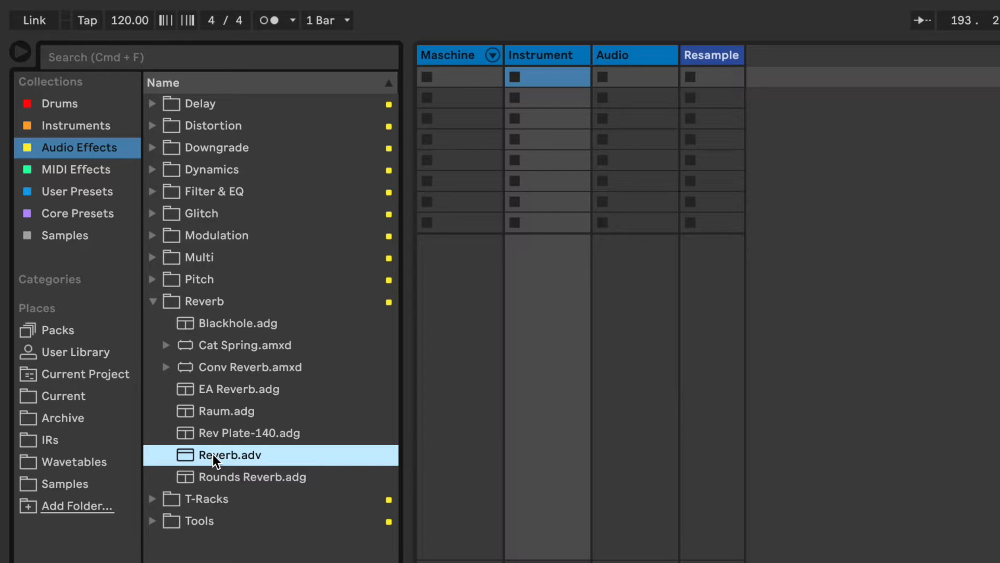
mouse_move(60, 179)
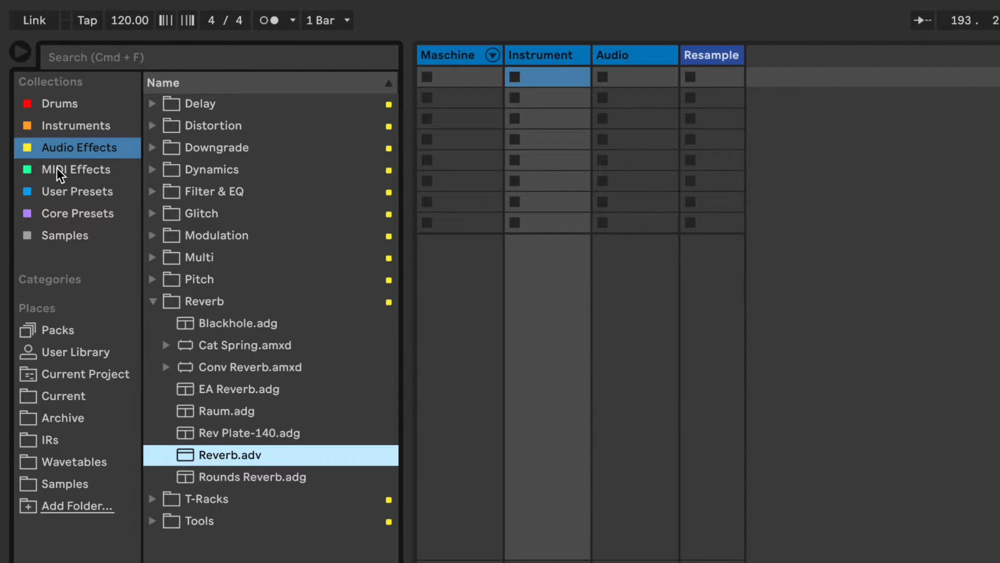
- Check the MIDI Effects collection briefly, then return to the Drums collection
left_click(75, 169)
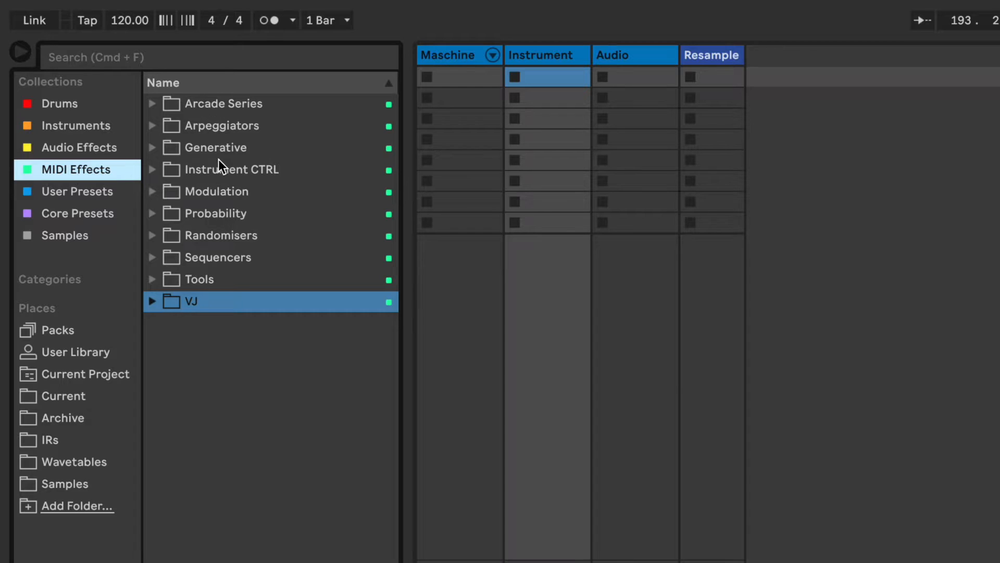
left_click(59, 103)
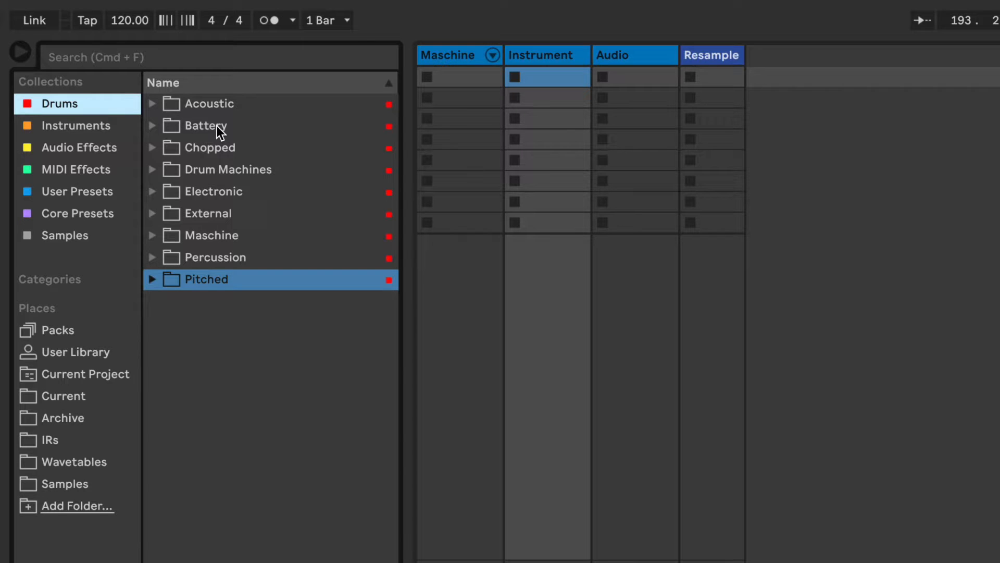
mouse_move(146, 169)
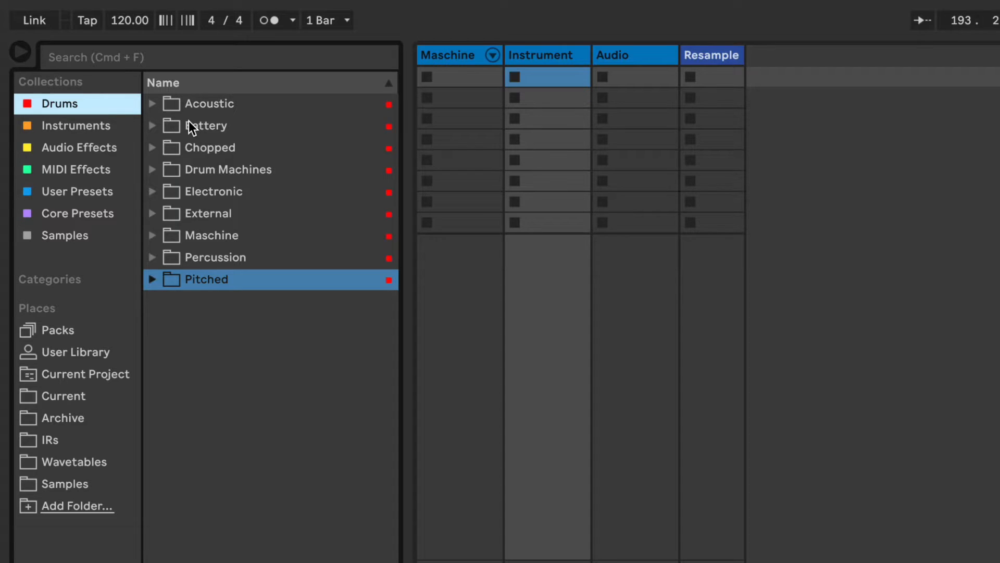
mouse_move(198, 201)
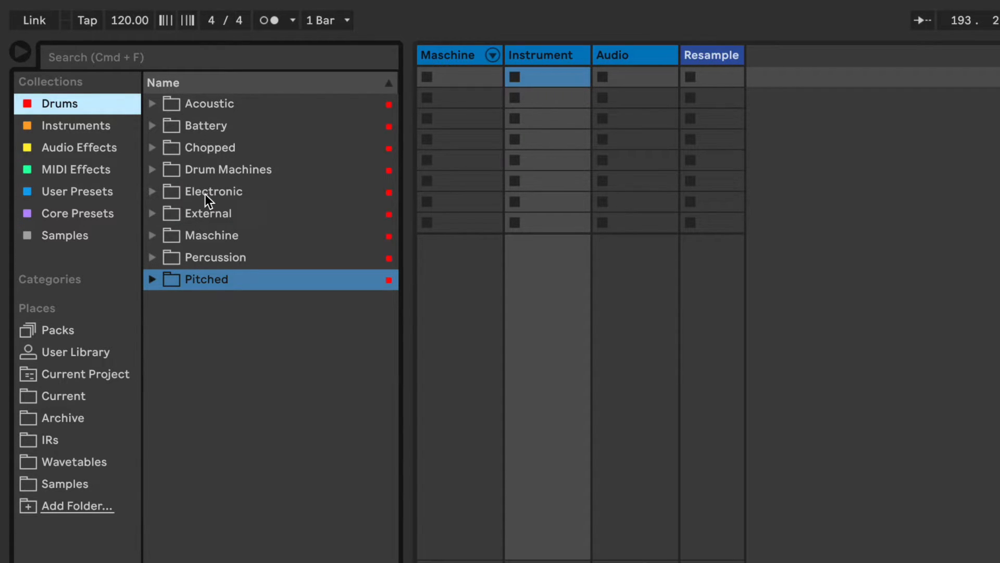
mouse_move(249, 207)
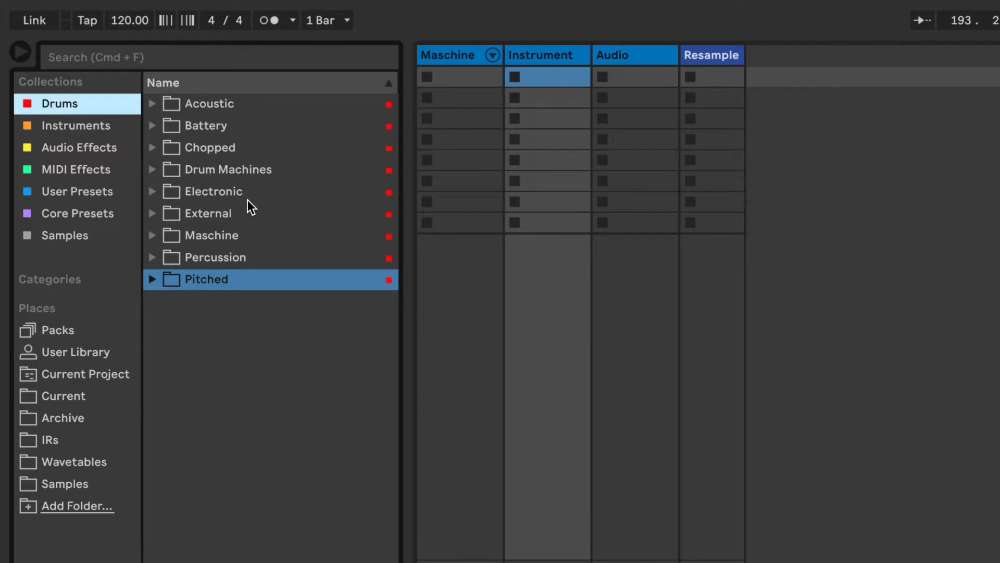
mouse_move(197, 119)
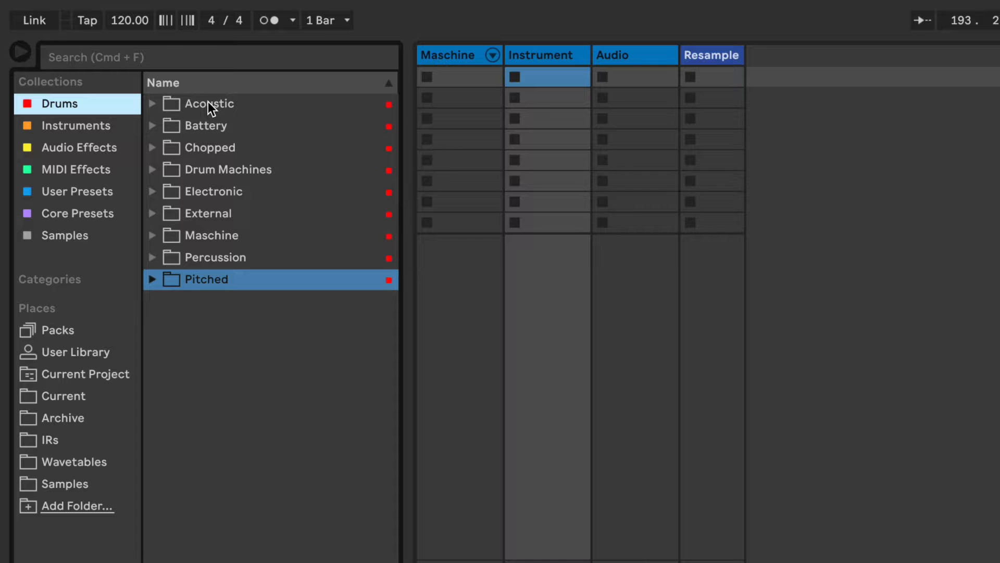
mouse_move(73, 359)
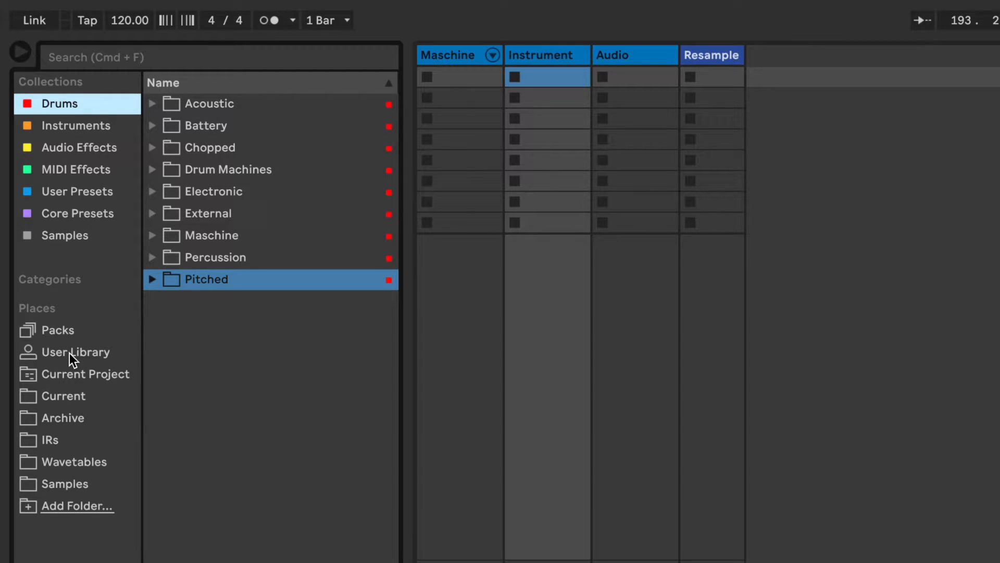
- In User Library Presets, tag the Delay folder with the yellow Audio Effects colour
left_click(75, 352)
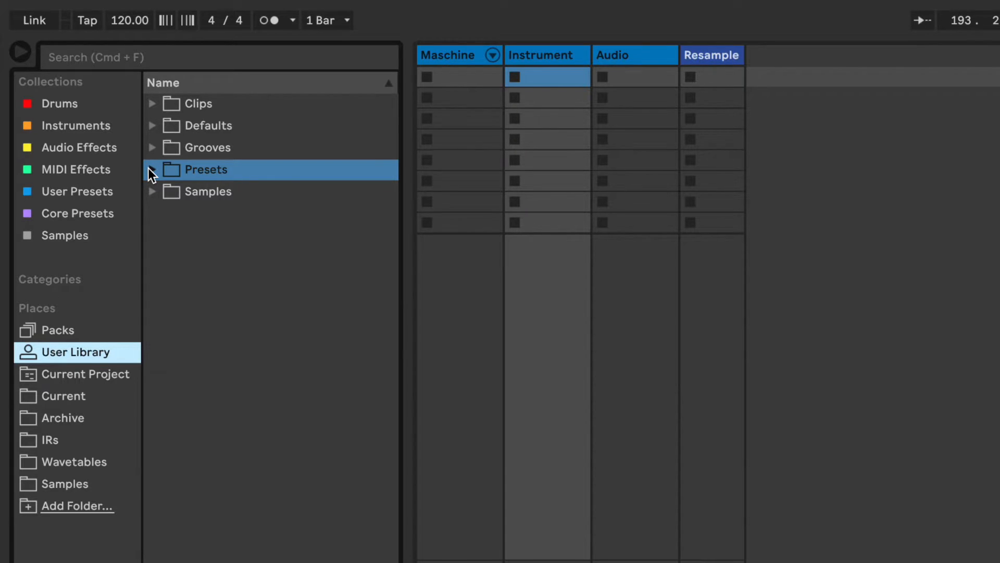
left_click(152, 169)
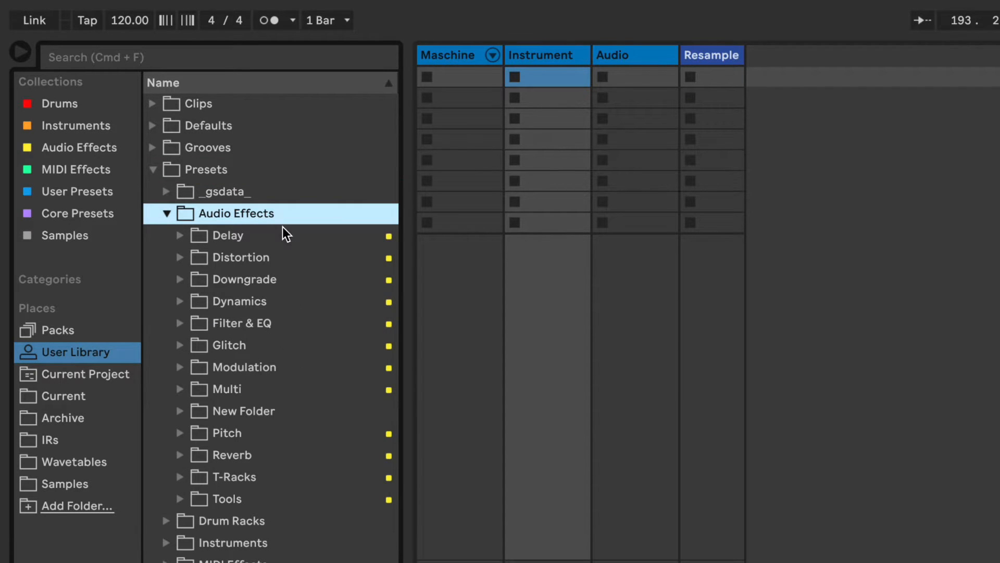
mouse_move(266, 411)
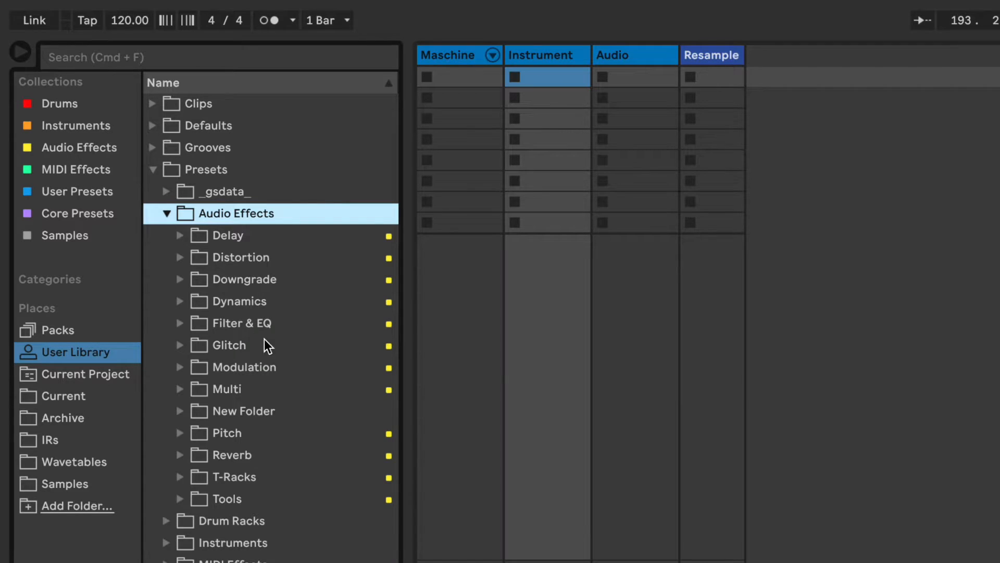
mouse_move(232, 290)
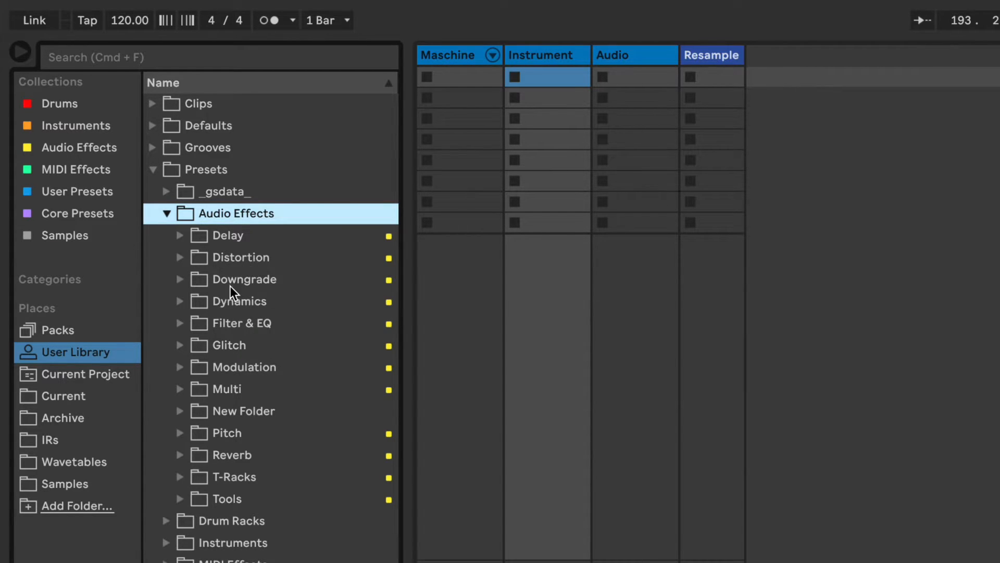
right_click(228, 235)
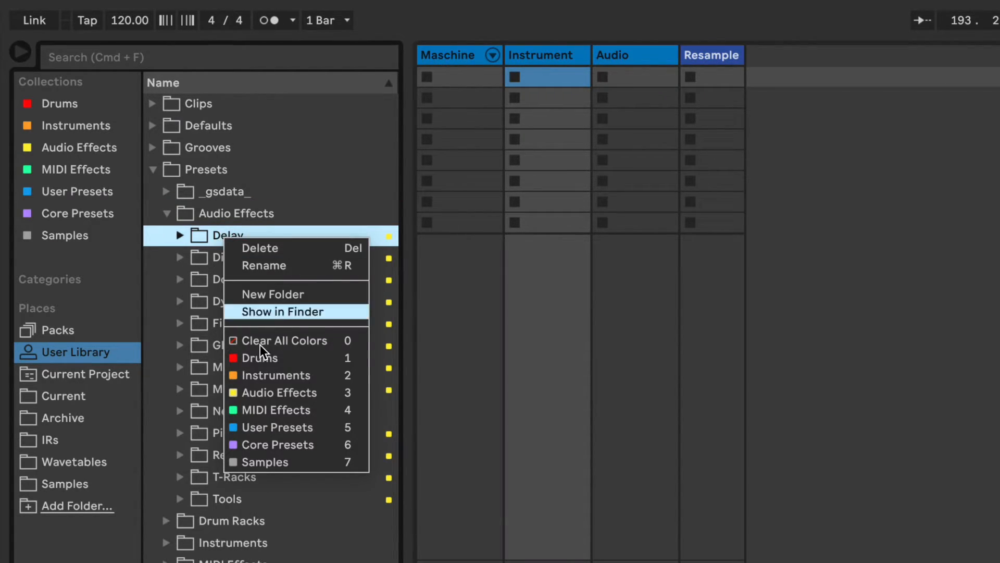
mouse_move(261, 392)
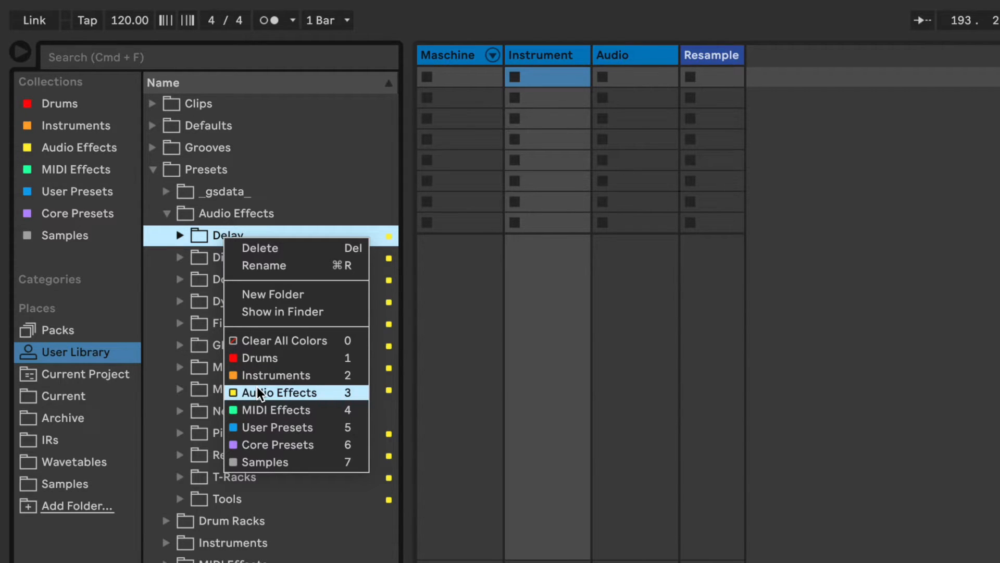
left_click(279, 392)
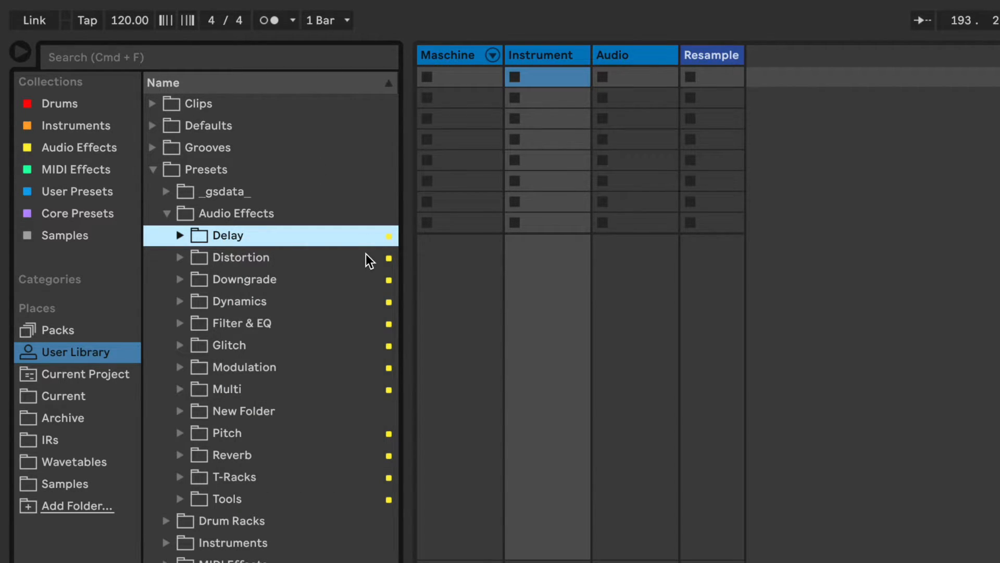
mouse_move(79, 293)
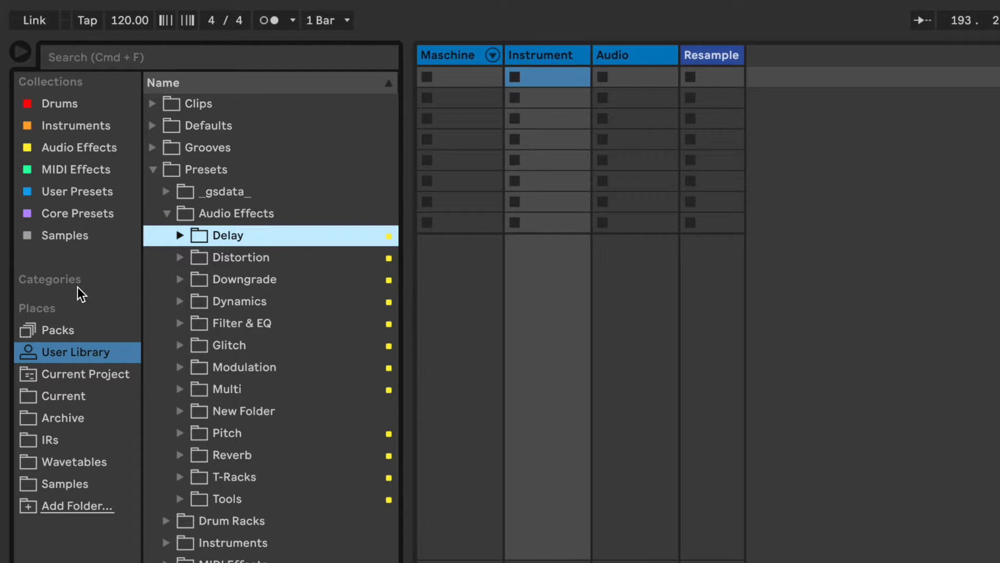
mouse_move(198, 177)
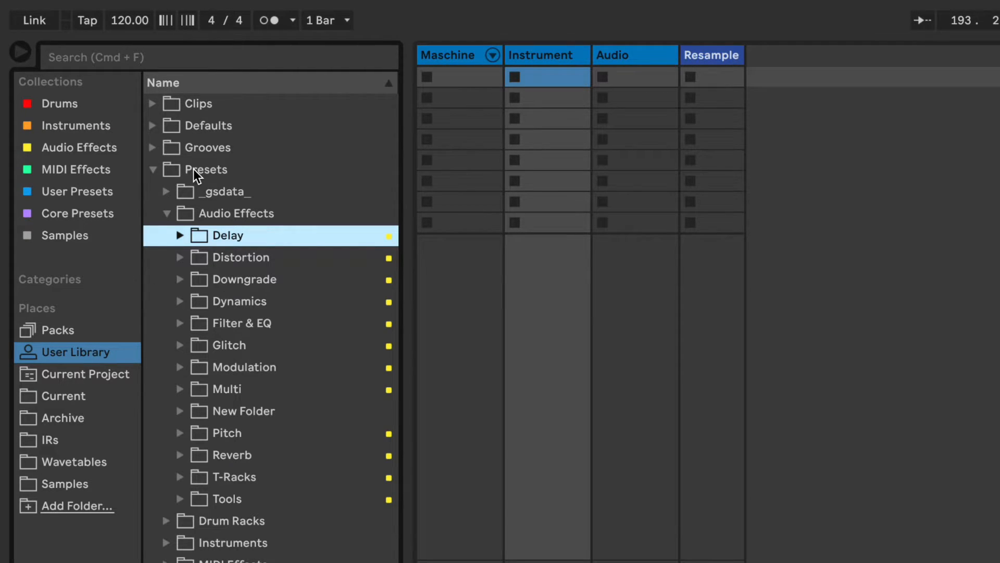
left_click(206, 169)
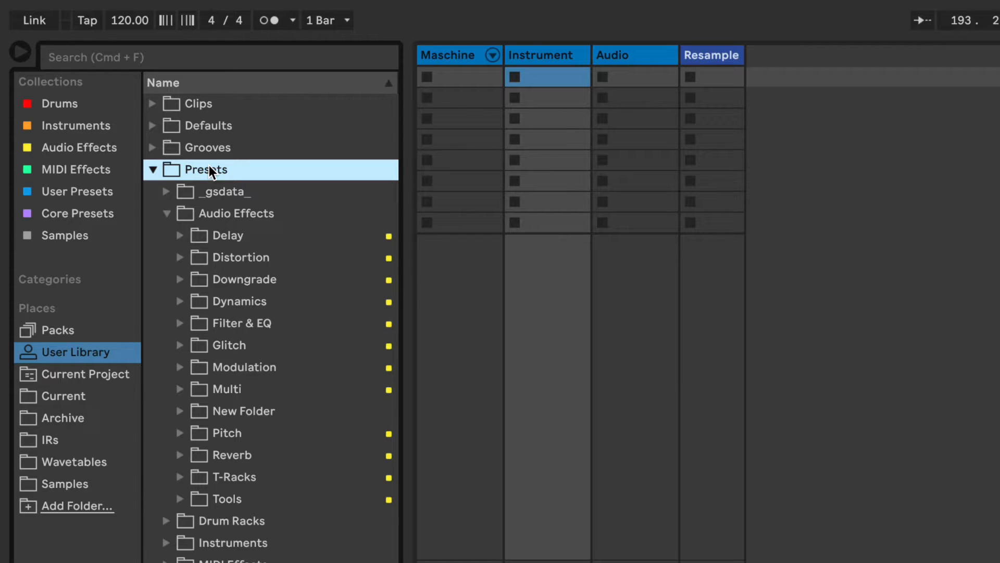
- Reveal the Presets folder in Finder and expand its Audio Effects subfolder
right_click(208, 170)
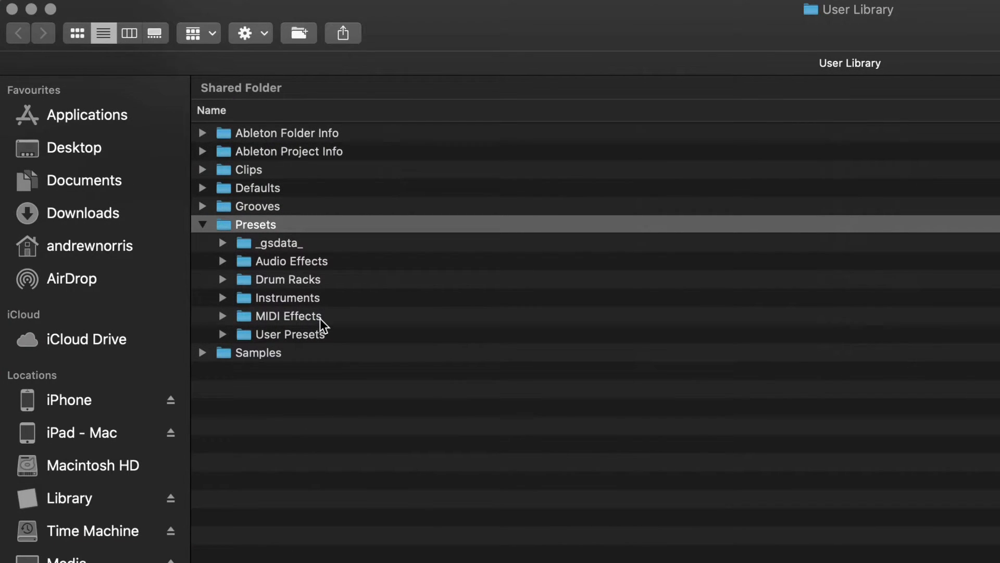
left_click(223, 261)
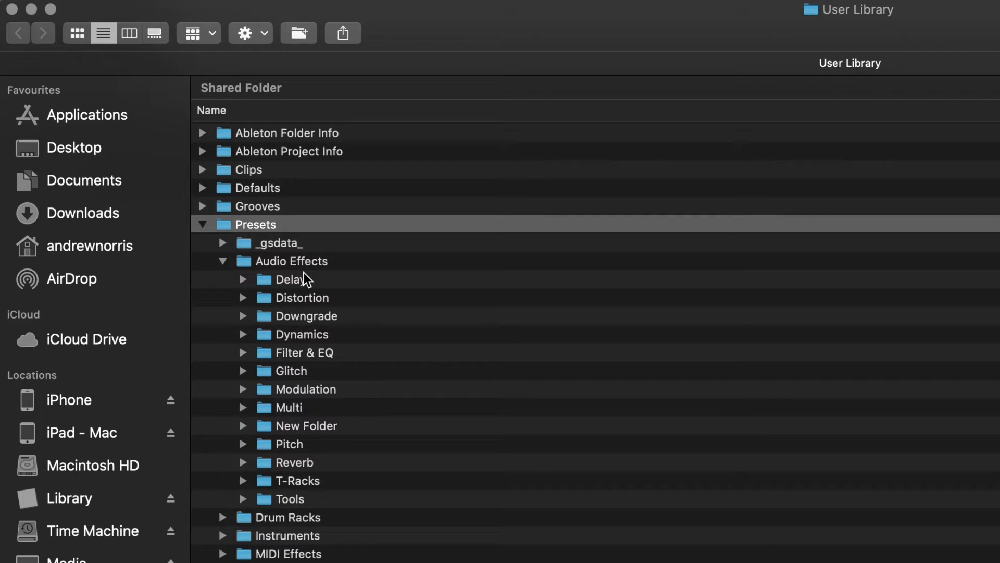
mouse_move(281, 279)
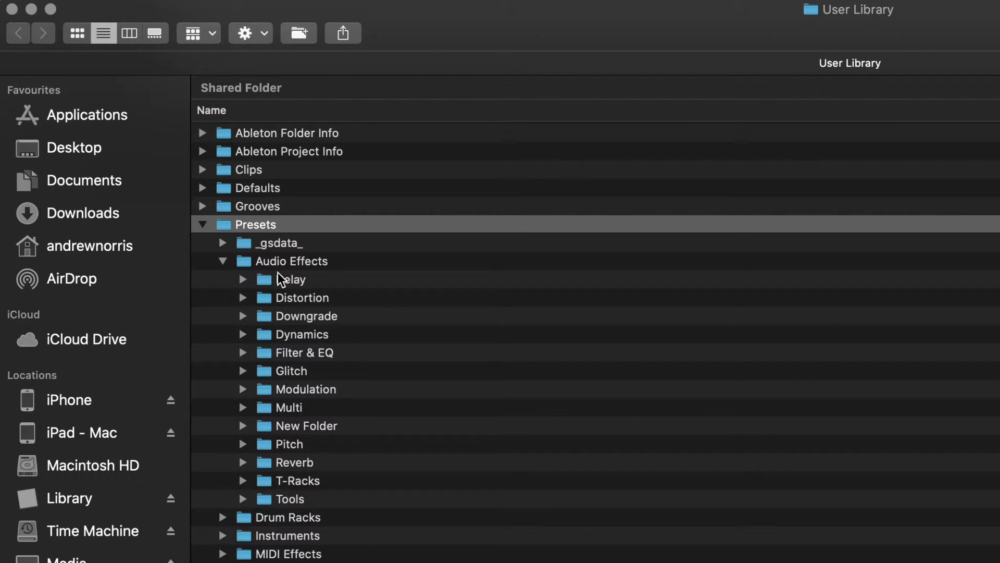
mouse_move(287, 521)
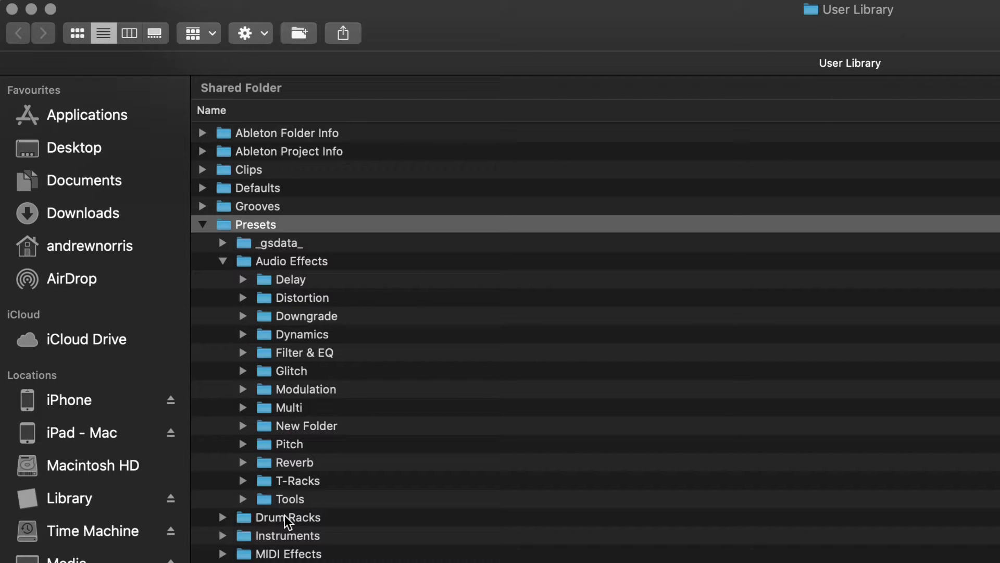
left_click(242, 279)
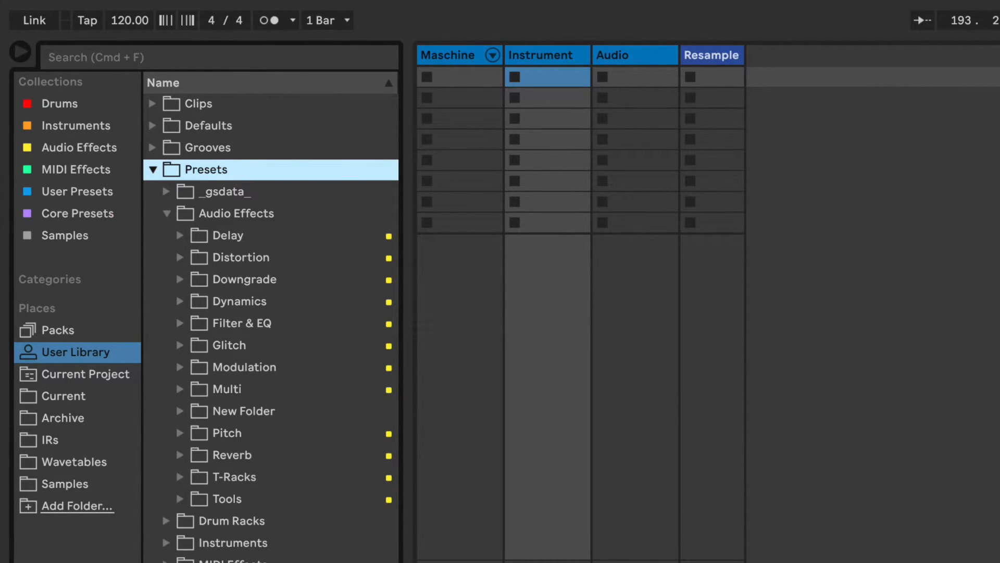
mouse_move(584, 441)
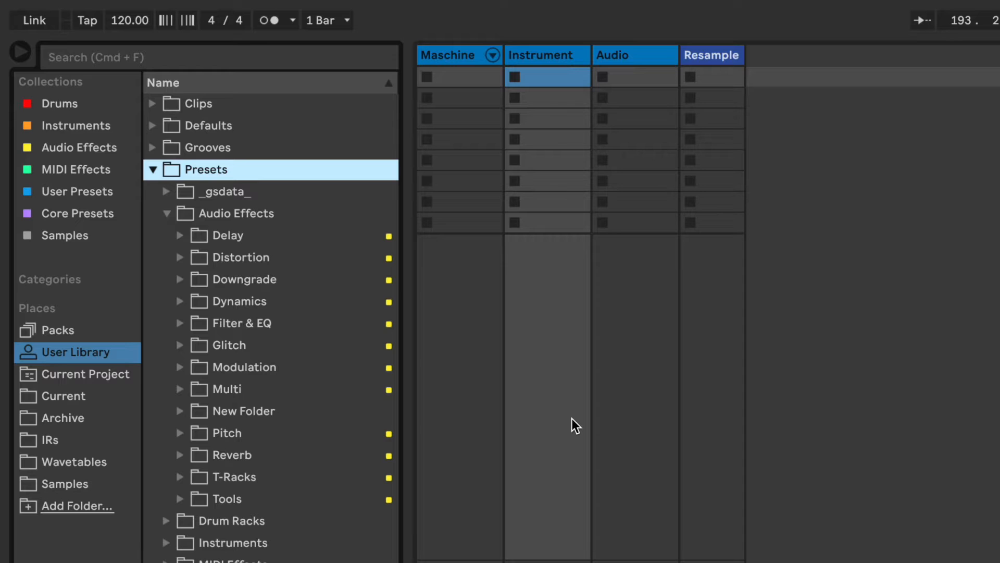
mouse_move(138, 505)
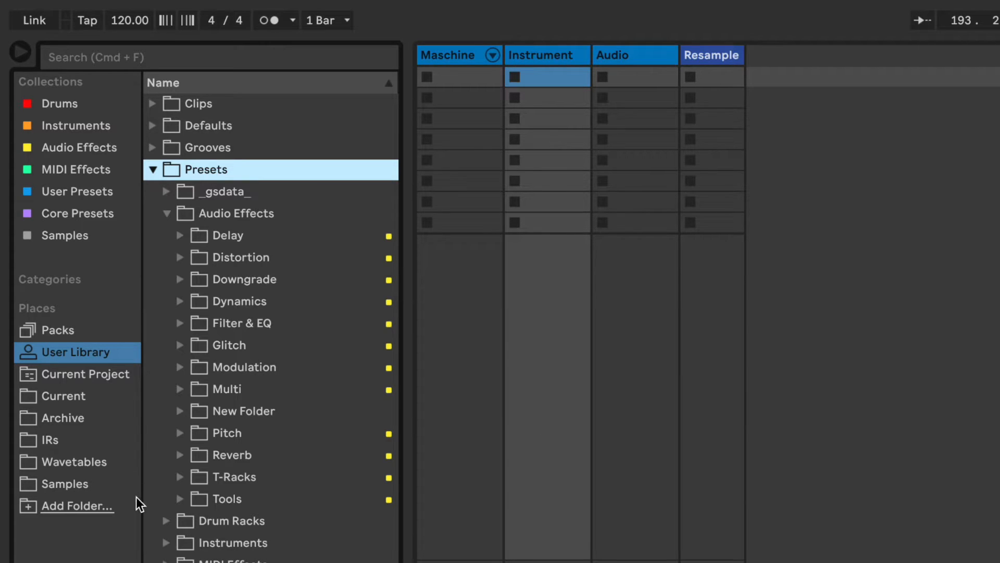
mouse_move(63, 405)
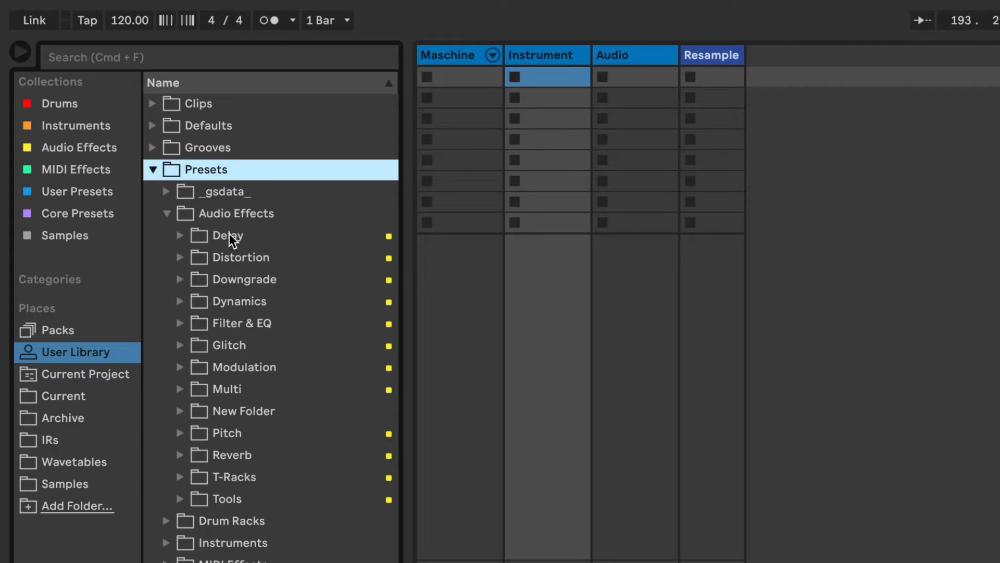
mouse_move(222, 235)
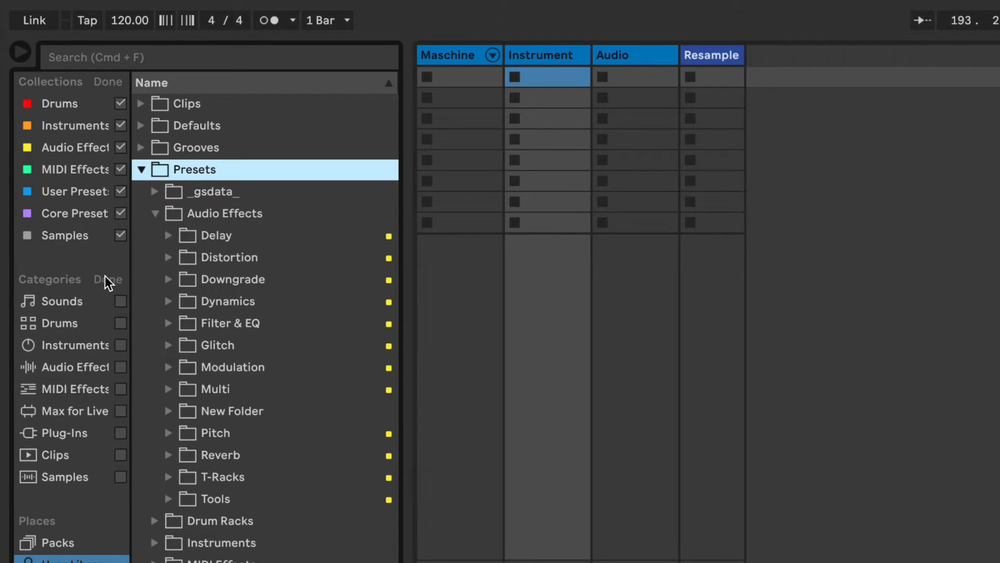
- Confirm Plug-Ins as the only sidebar category and scroll through the installed plug-ins
left_click(121, 432)
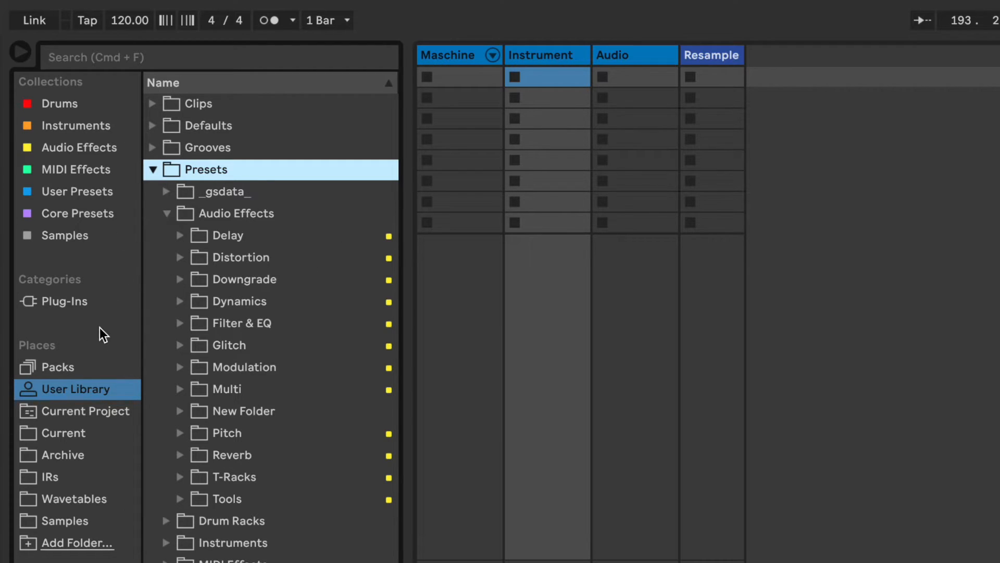
left_click(64, 302)
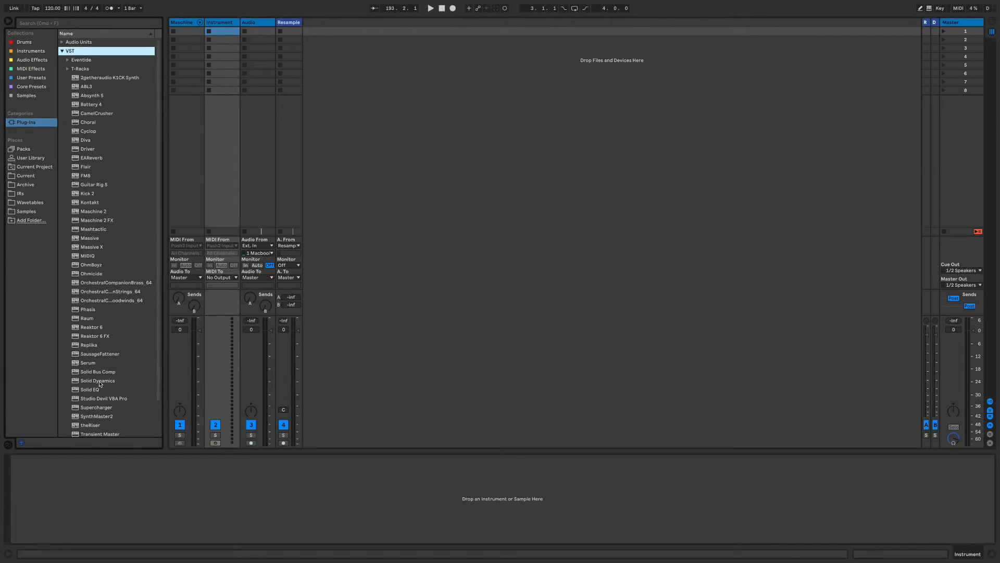
scroll("down", 3)
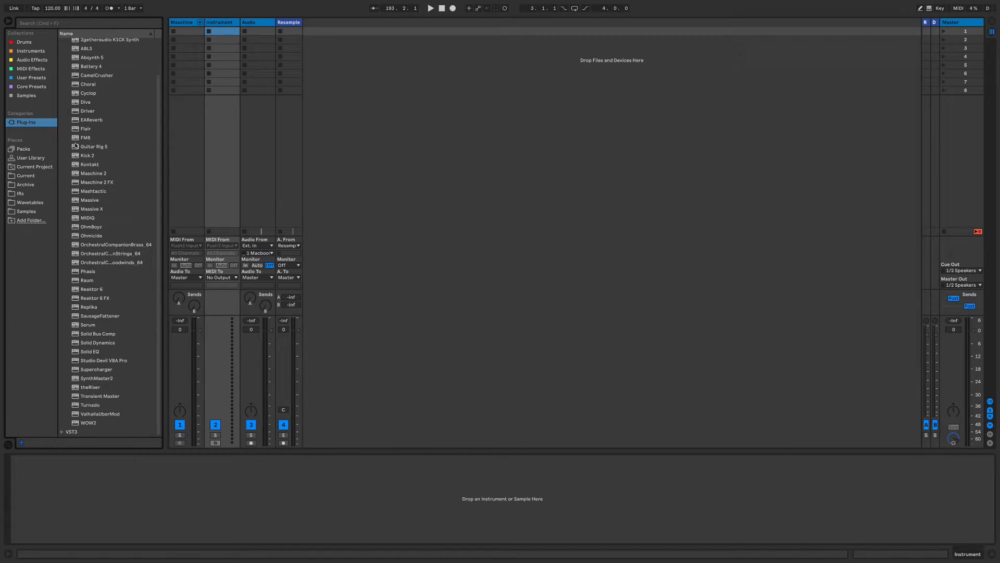
mouse_move(94, 228)
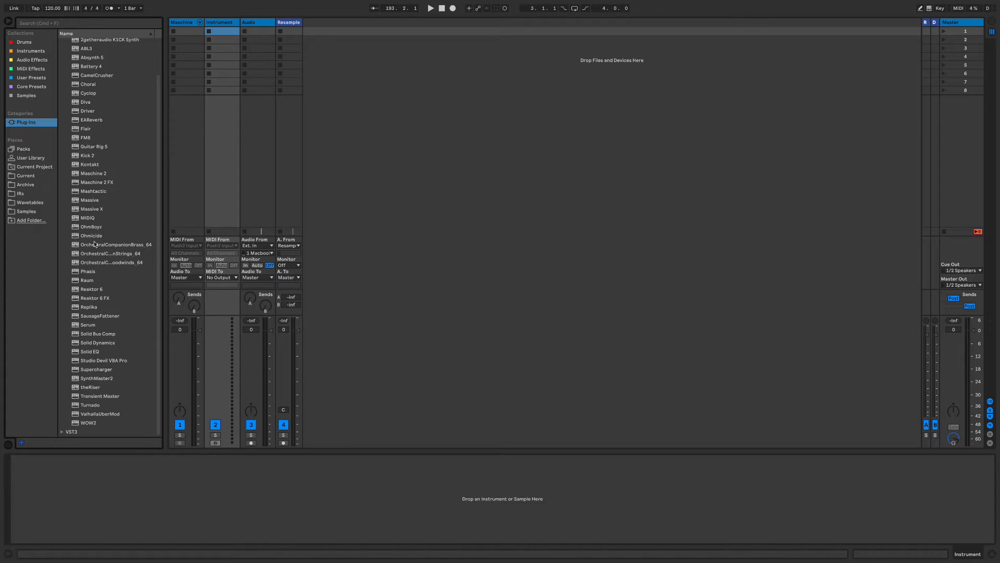
mouse_move(105, 395)
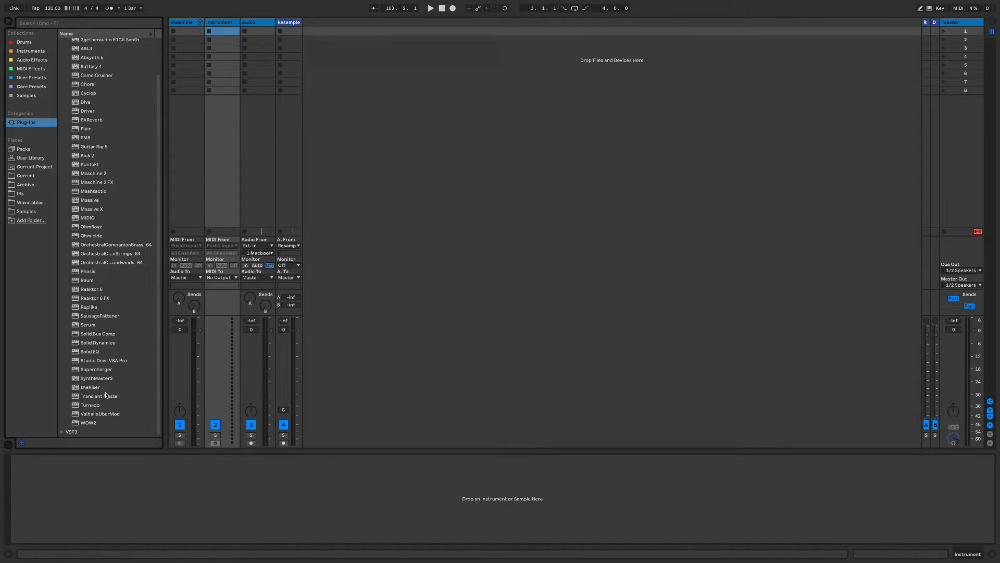
mouse_move(96, 167)
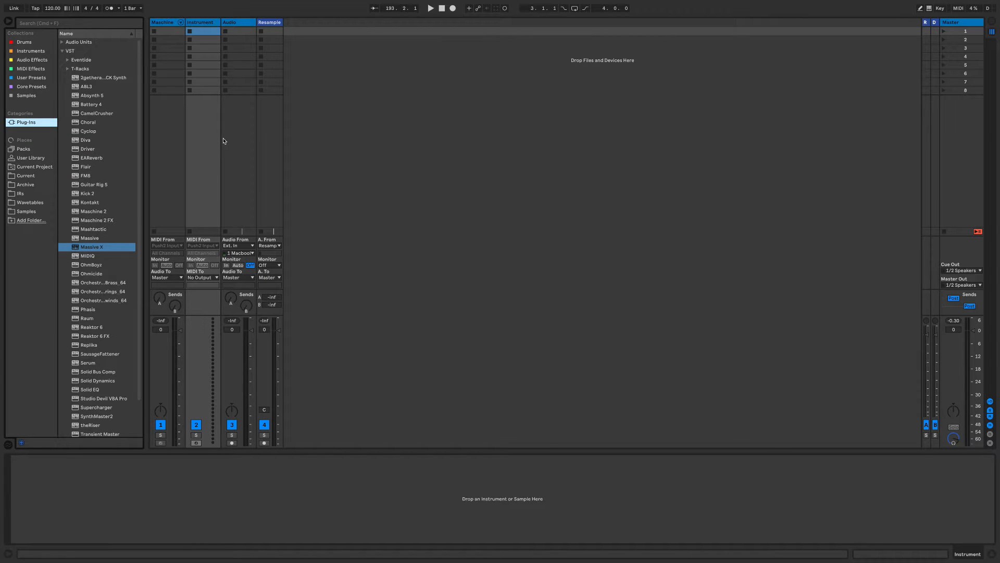
mouse_move(89, 202)
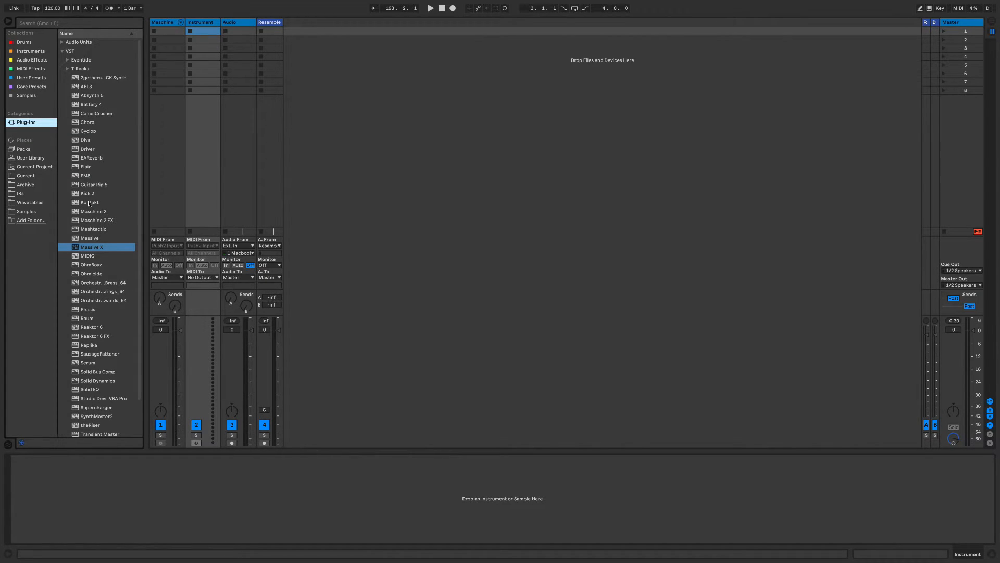
- Load Massive onto the Instrument track and open User Library Presets > Instruments > Synths > Digital
left_click(89, 238)
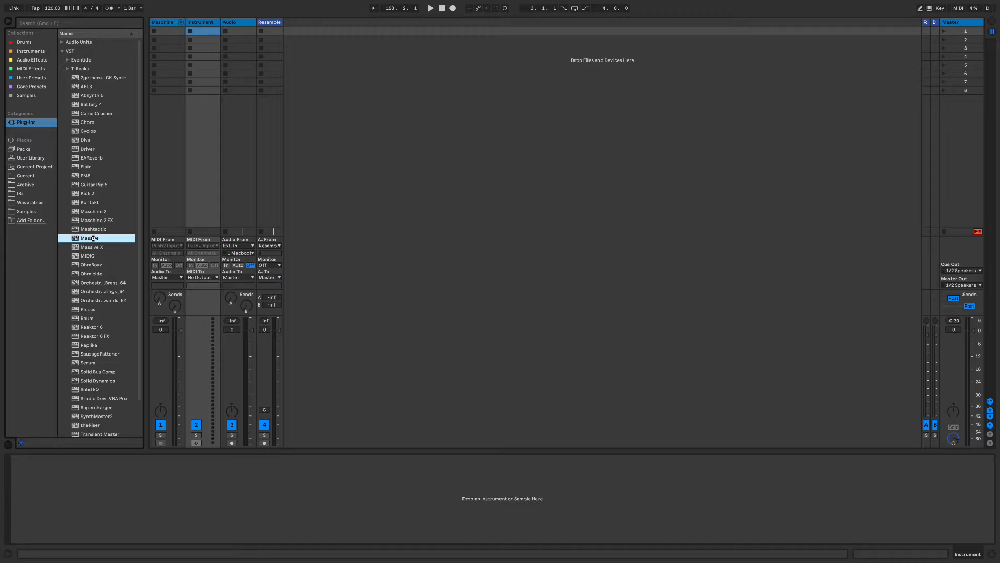
double_click(89, 238)
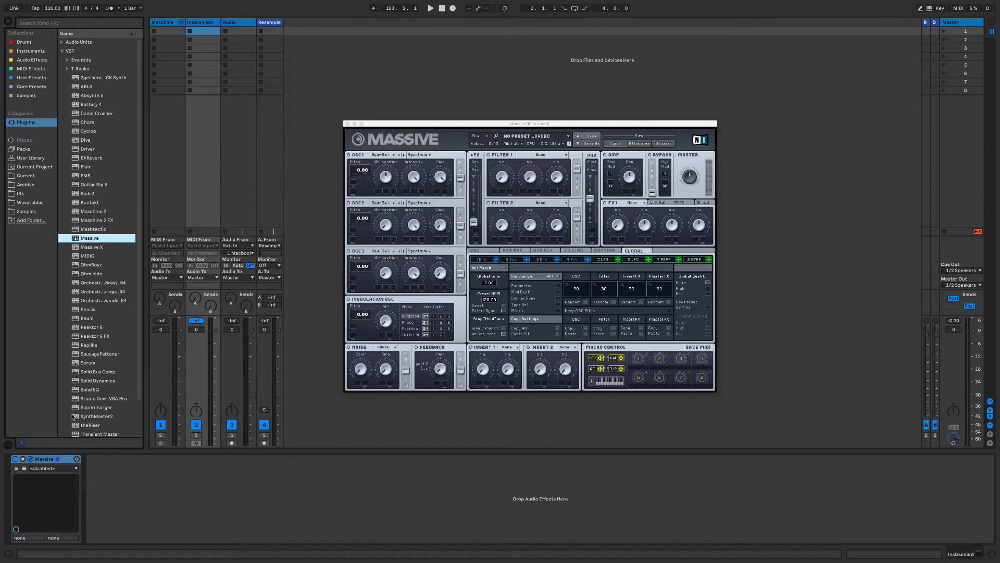
left_click(24, 157)
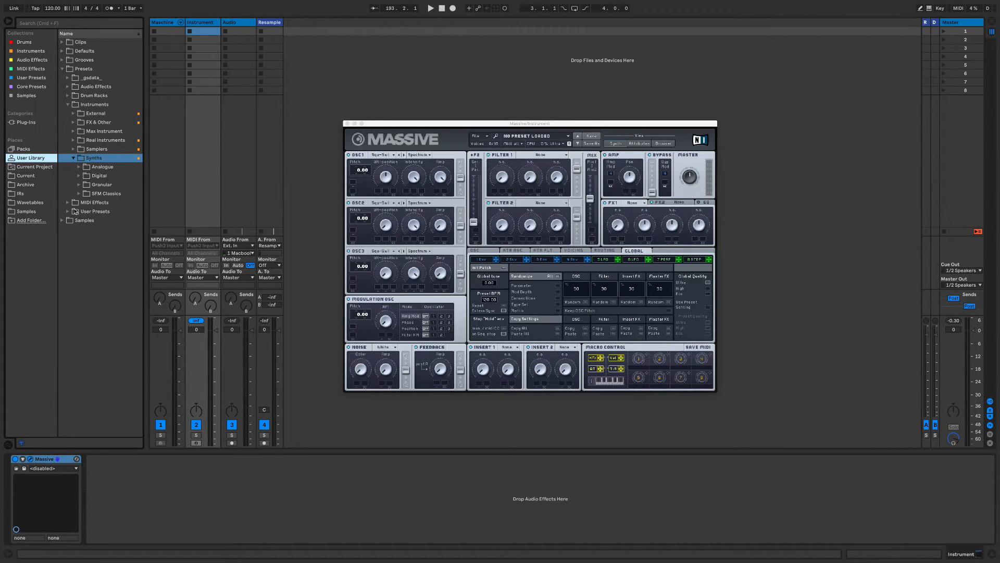
left_click(68, 104)
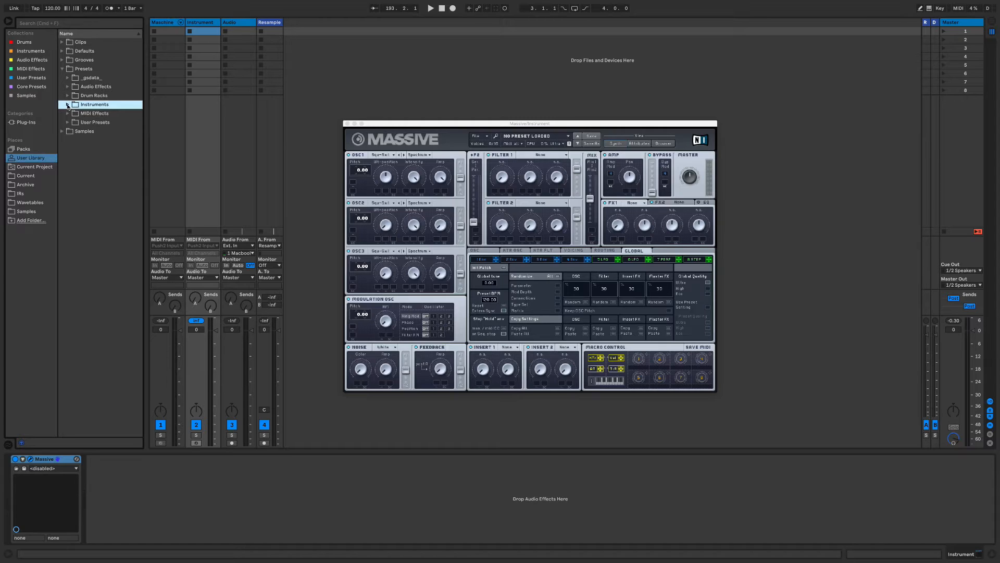
left_click(63, 105)
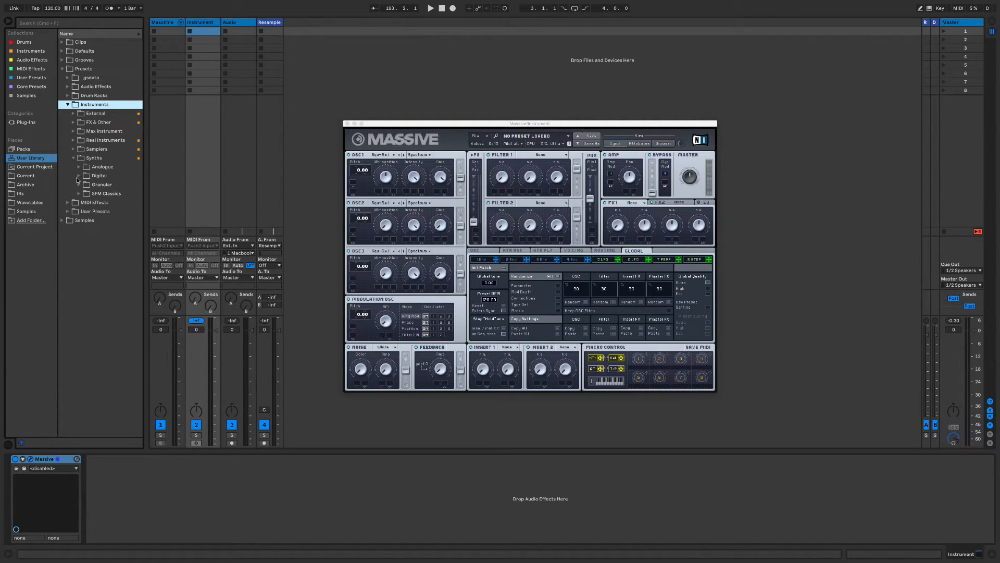
left_click(78, 176)
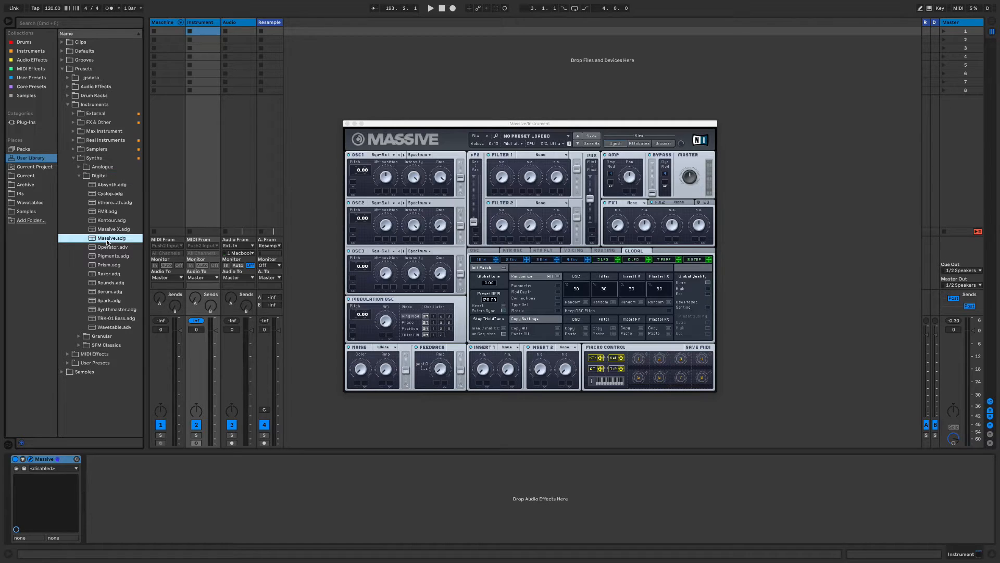
- Delete Massive.adg from the Digital synth presets folder via its context menu
right_click(111, 237)
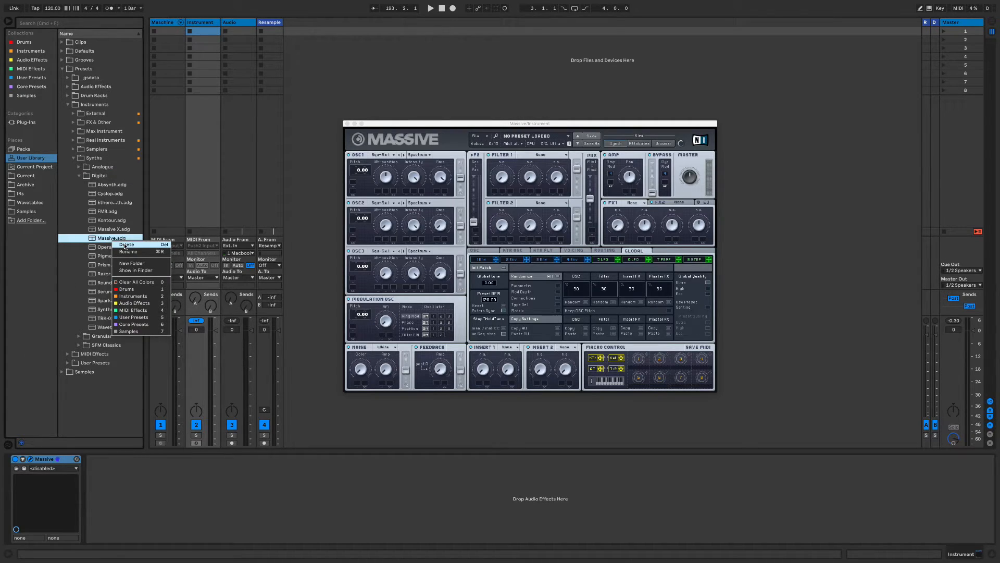
left_click(126, 244)
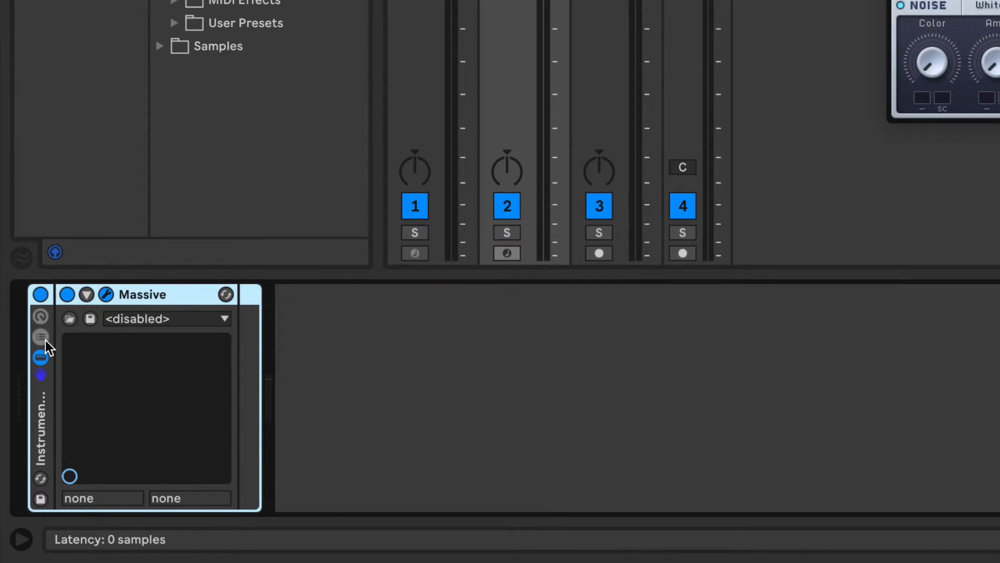
- Collapse the rack's chain list and rename the Instrument Rack to Massive
left_click(38, 337)
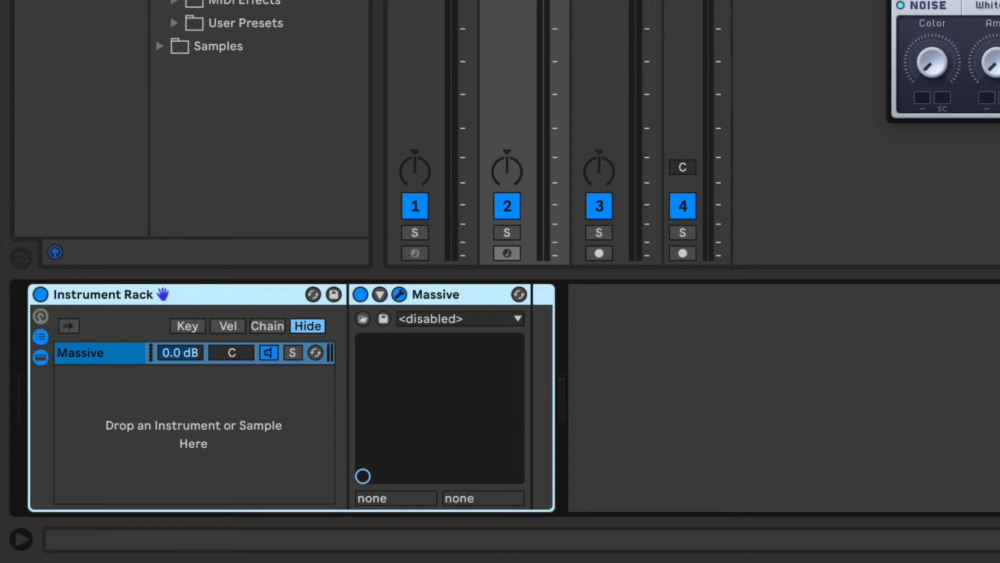
mouse_move(6, 358)
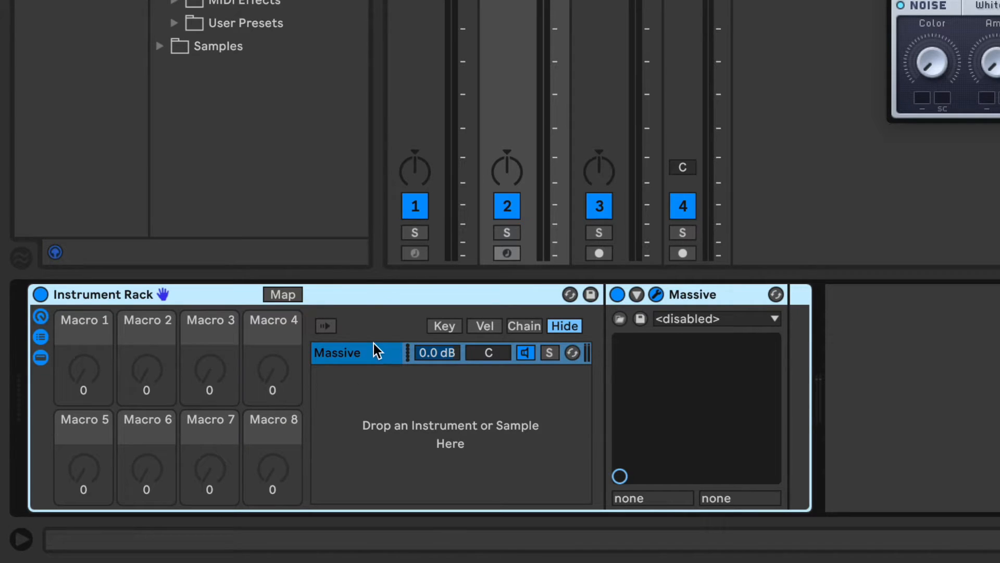
left_click(564, 326)
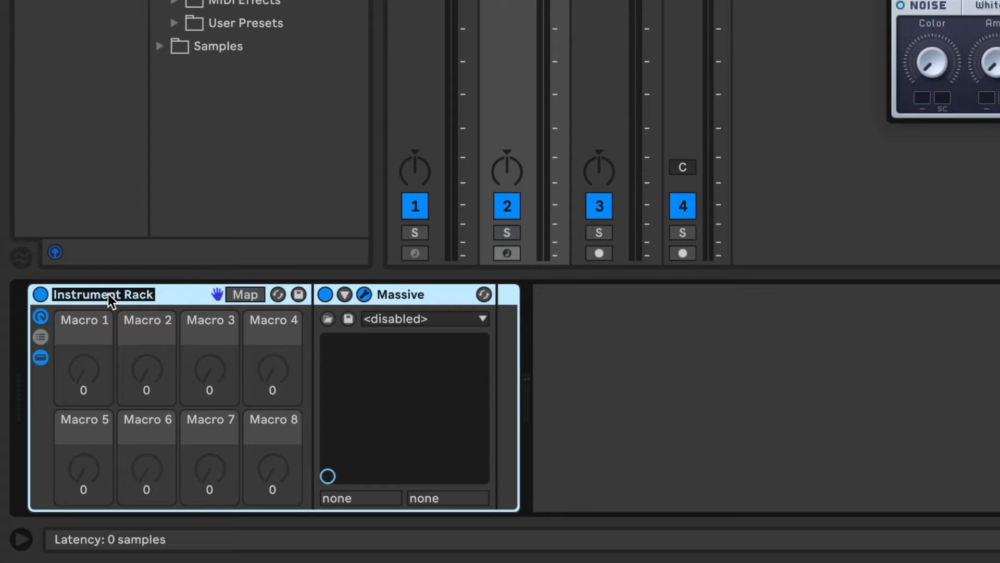
type("Massive")
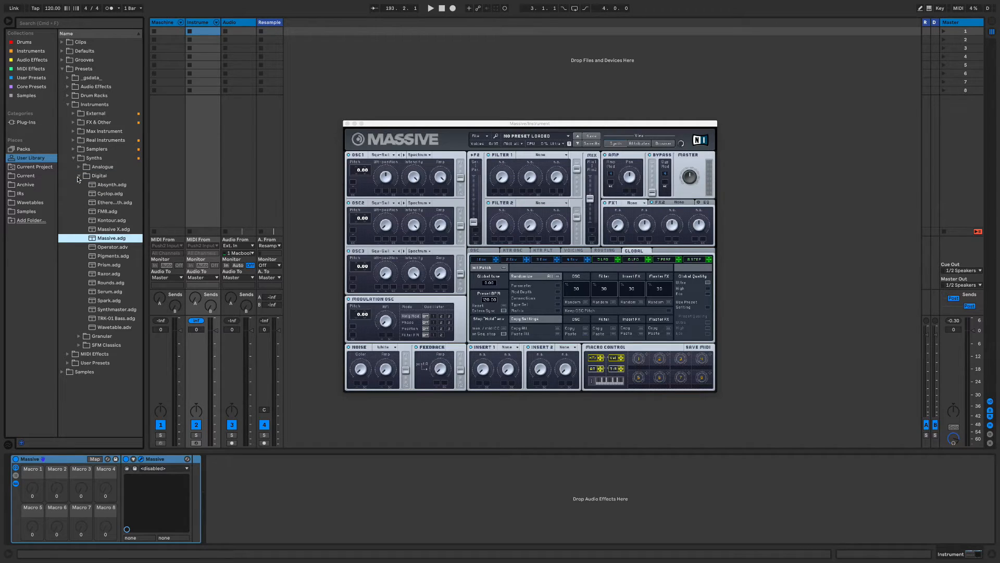
- Collapse Digital, open Synths in the Instruments collection, then return to the User Library
left_click(79, 176)
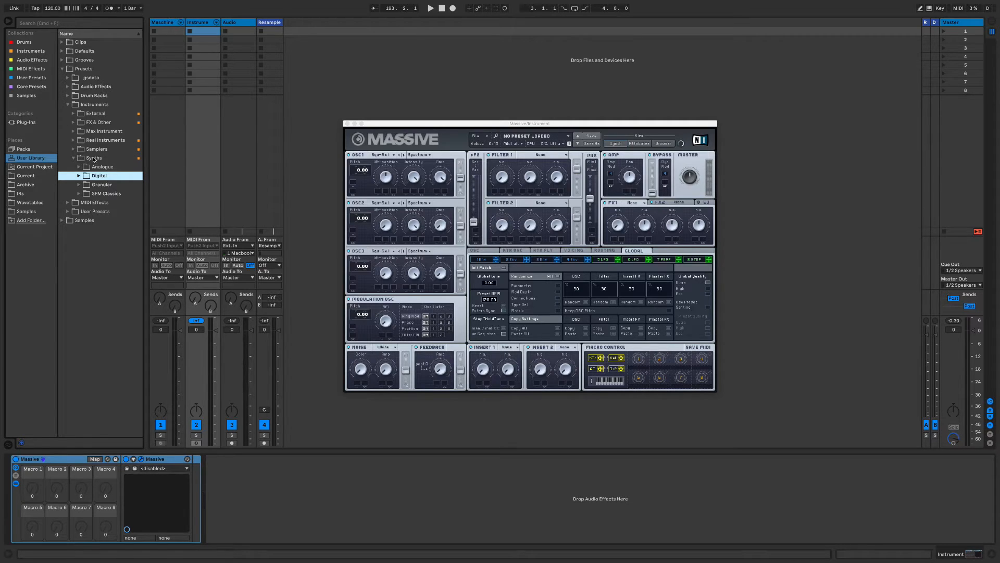
left_click(74, 158)
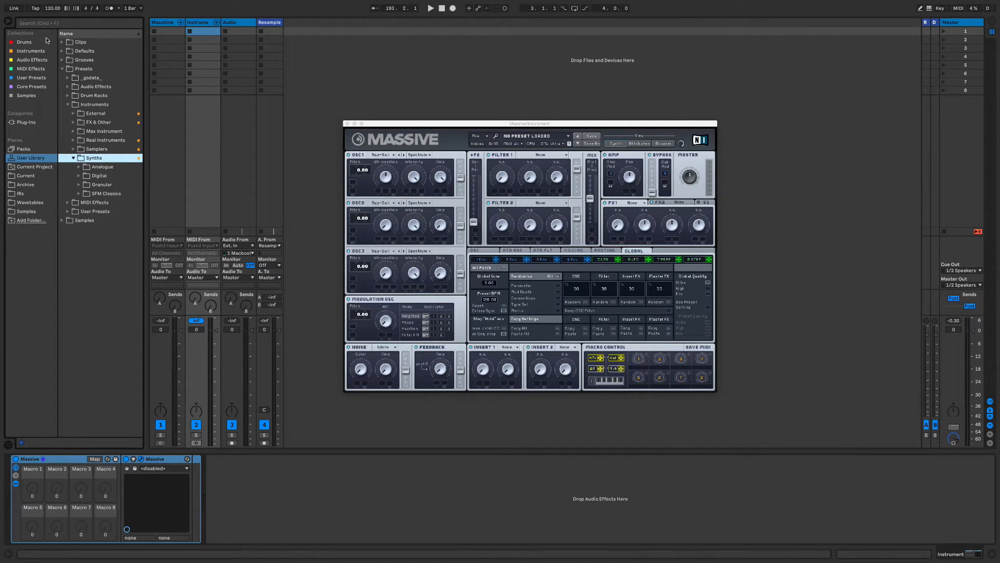
left_click(23, 51)
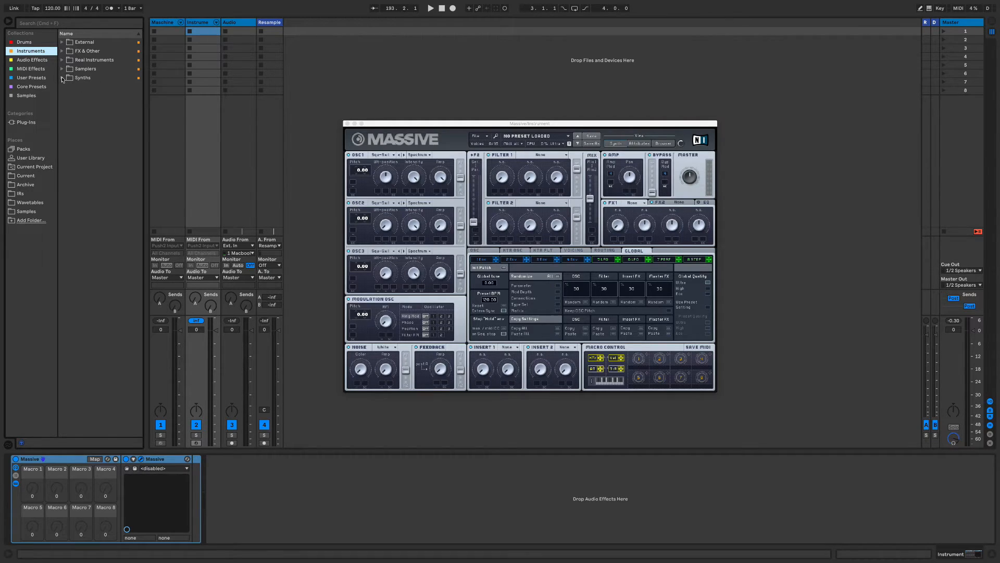
left_click(62, 78)
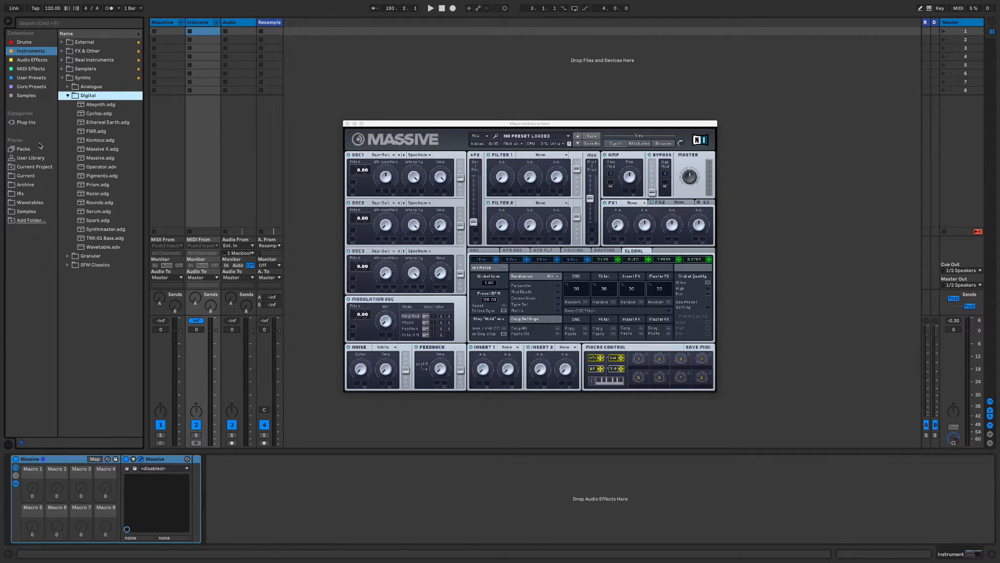
left_click(30, 157)
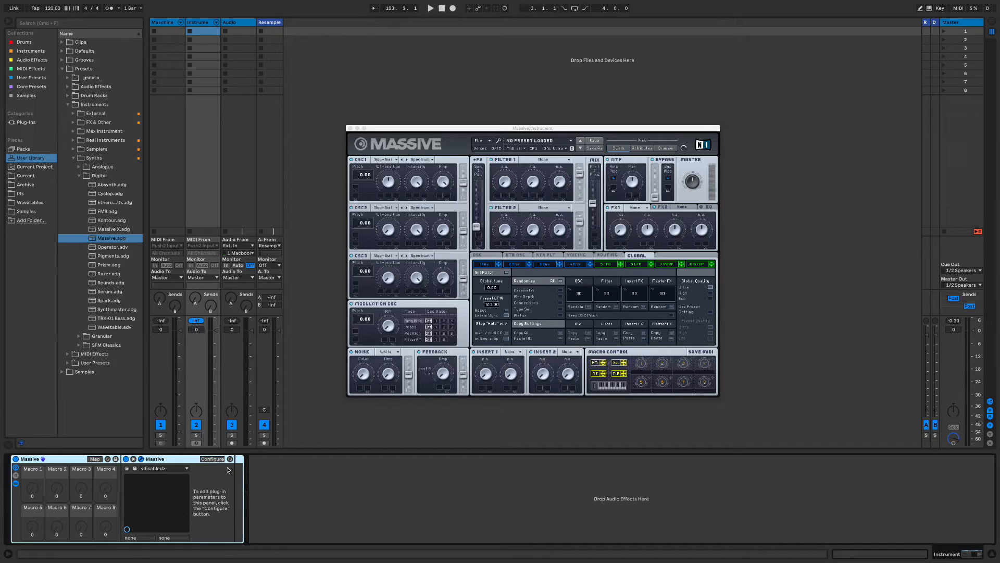
- Map Massive's FILTER1-CUT and OSC1–3 POSITION to macros, overwrite Massive.adg, and clear the track
left_click(212, 458)
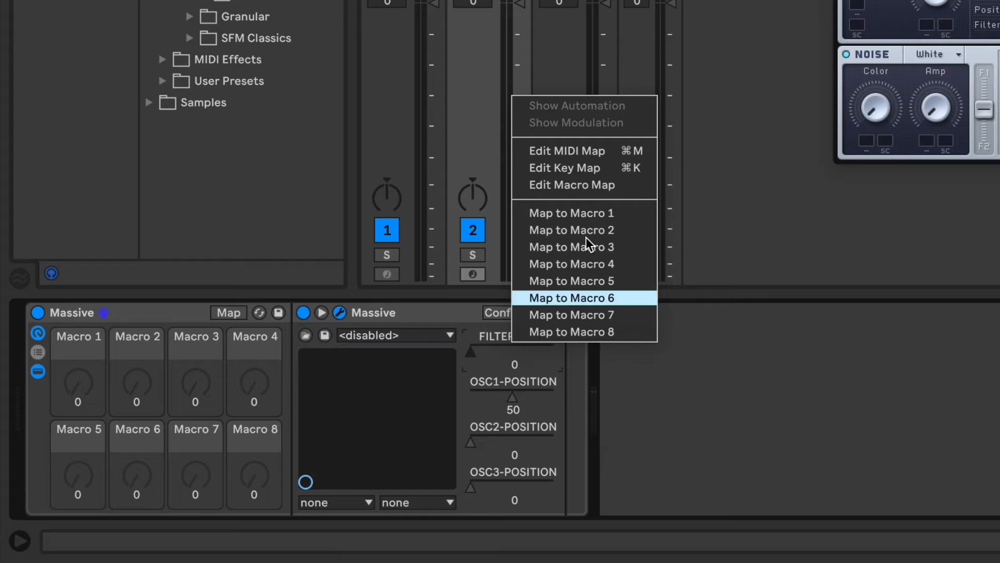
left_click(571, 212)
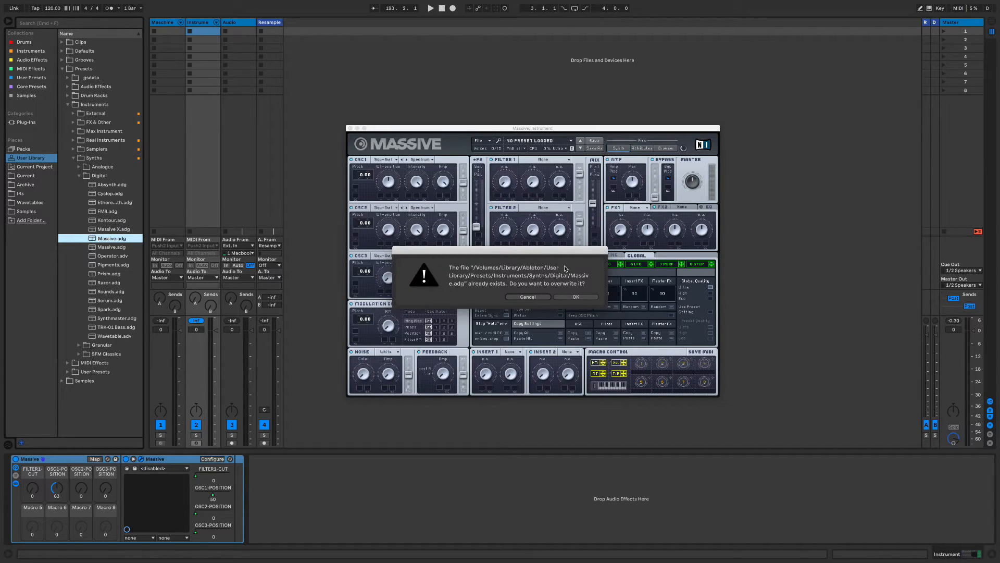
left_click(576, 297)
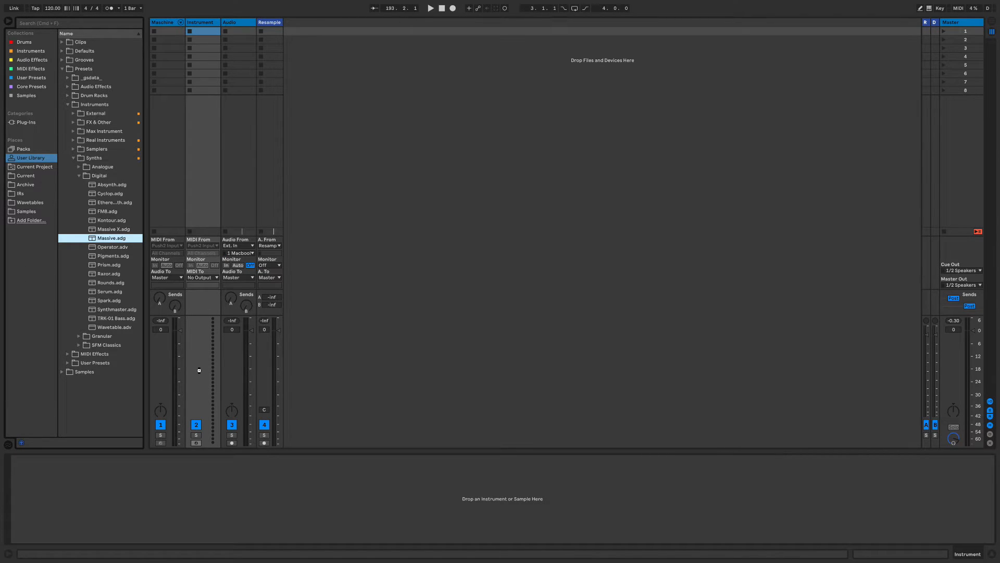
mouse_move(200, 373)
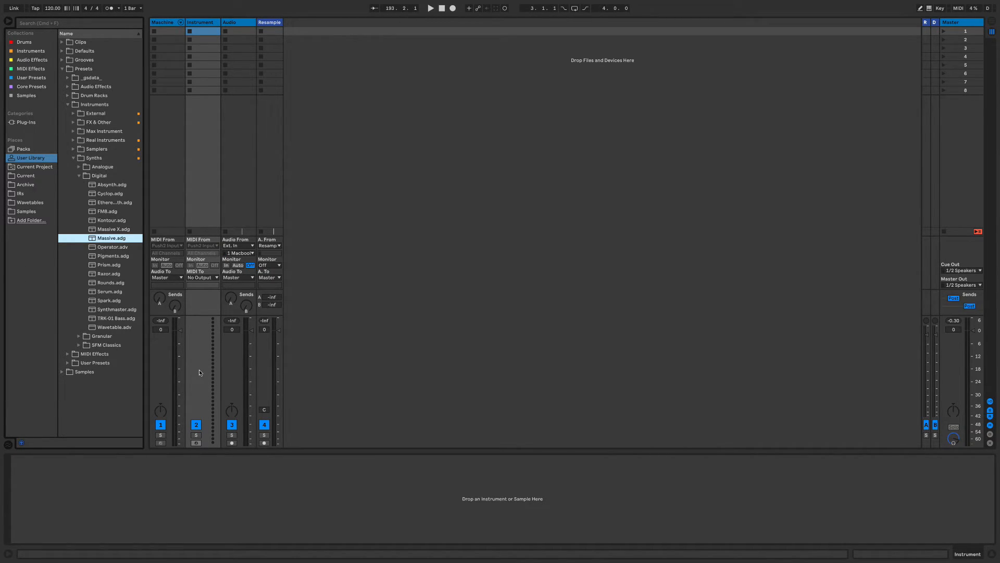
- Load Massive.adg, check its four mapped macros, close the plug-in window, and return to Drums
double_click(111, 238)
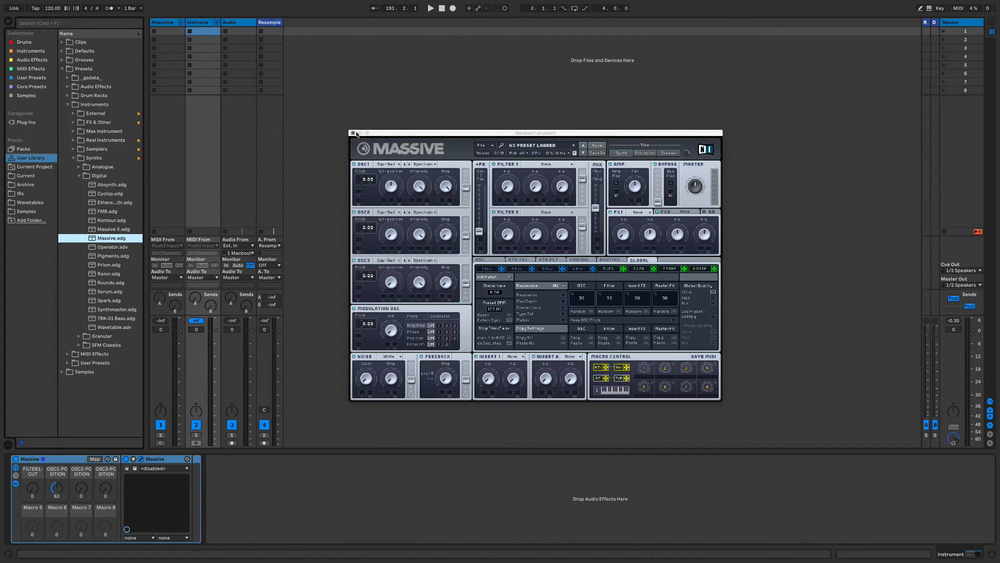
left_click(352, 133)
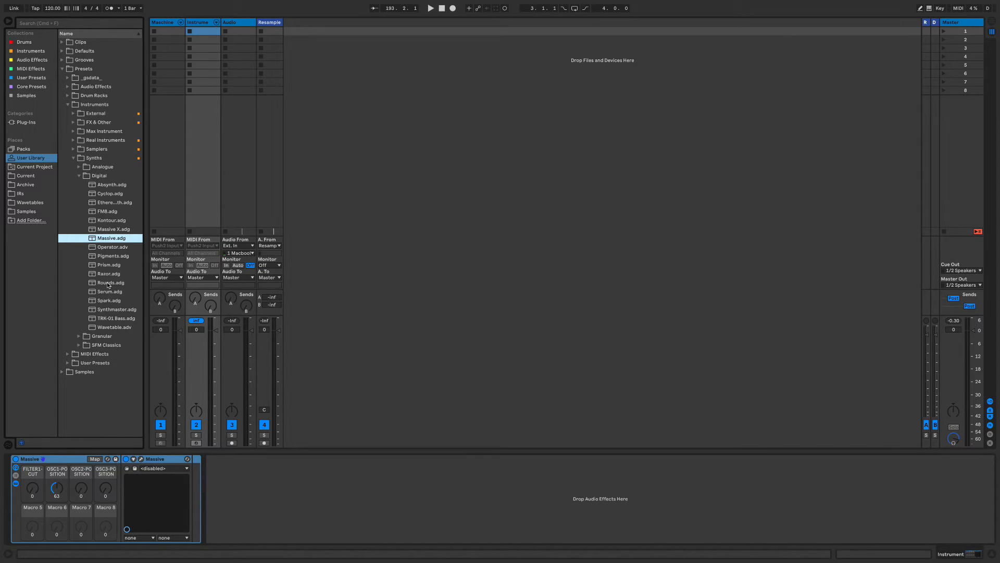
mouse_move(97, 219)
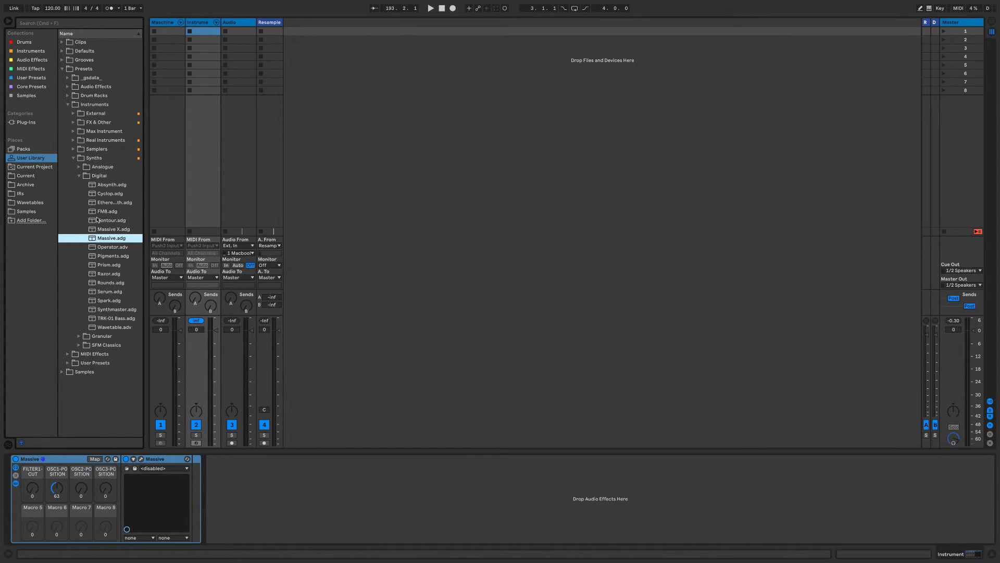
left_click(79, 175)
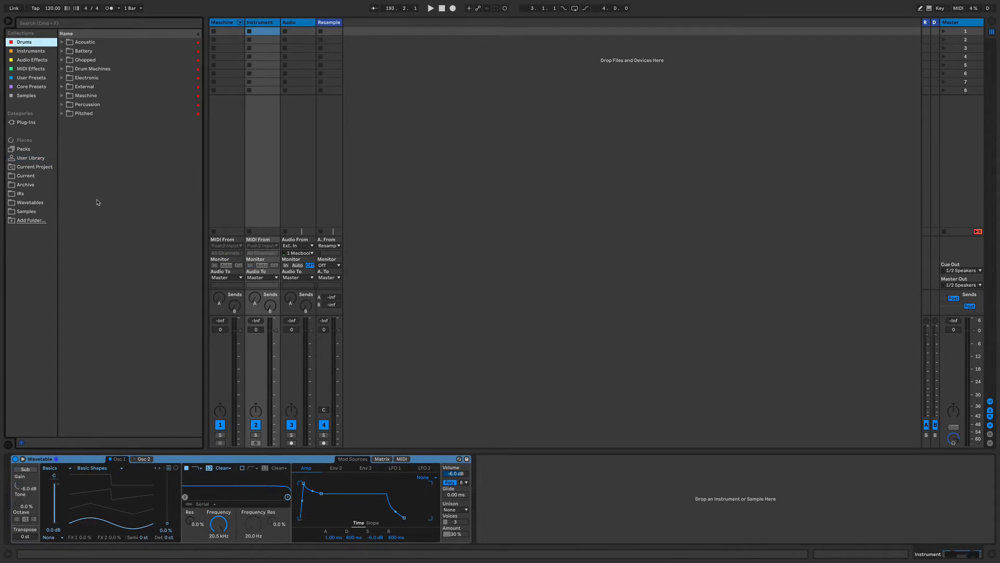
mouse_move(21, 100)
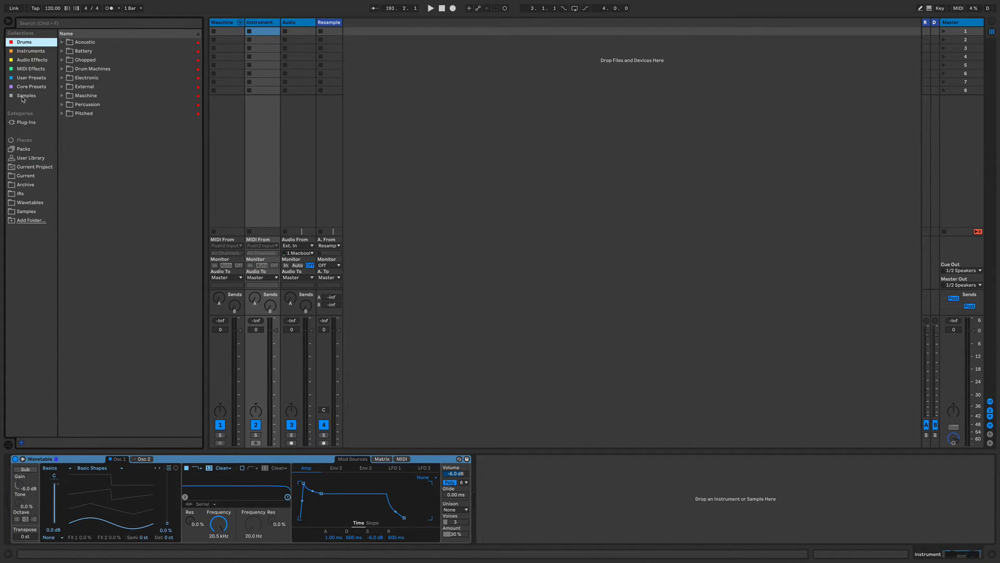
- Switch the browser to the Samples collection to show Acapellas, Drums, FX and Vocal folders
left_click(25, 96)
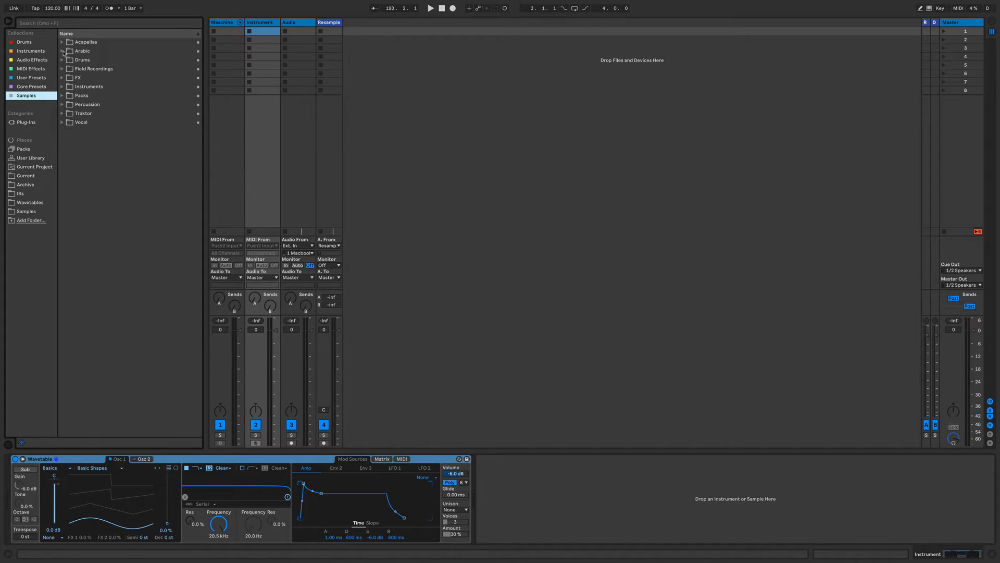
mouse_move(75, 196)
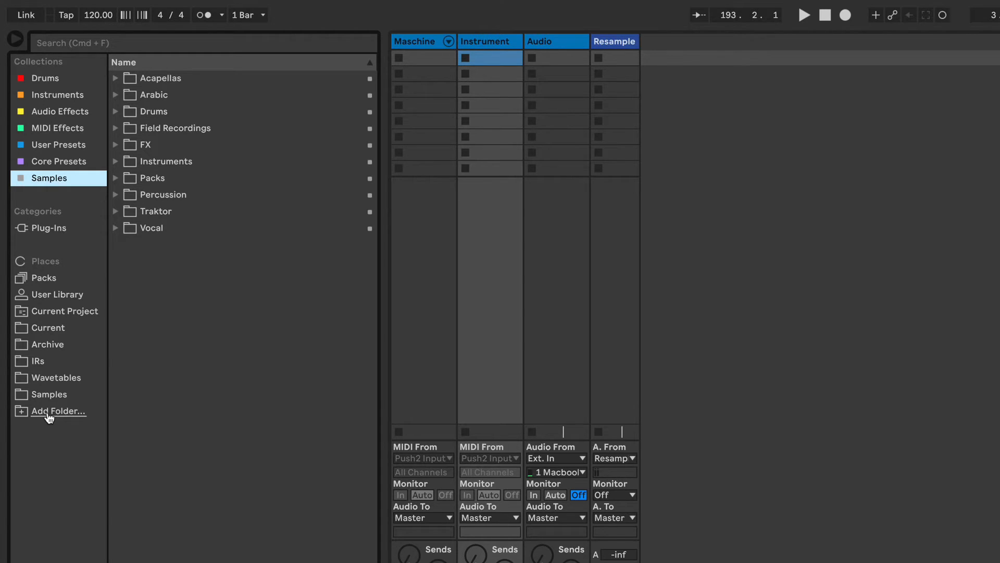
left_click(58, 410)
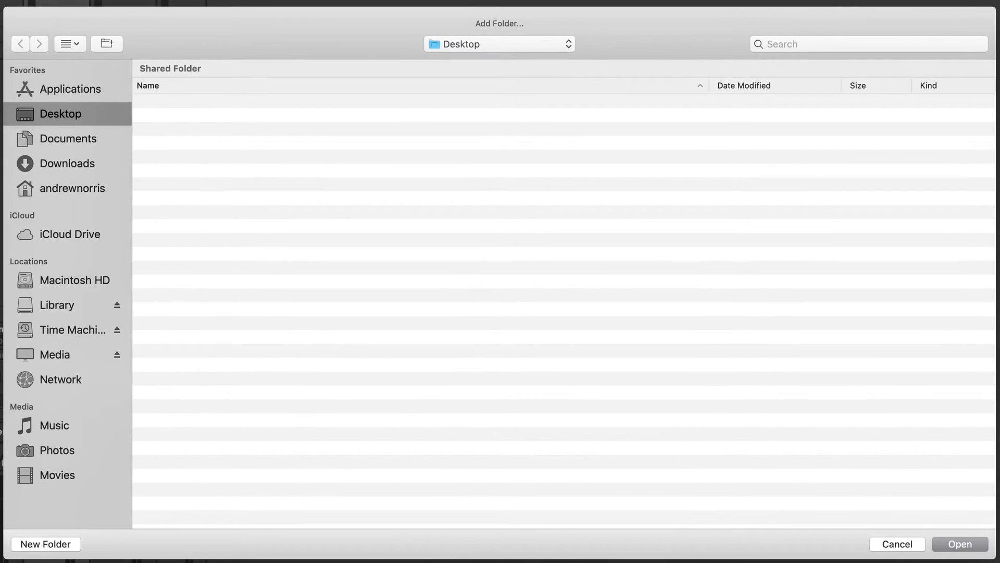
left_click(56, 305)
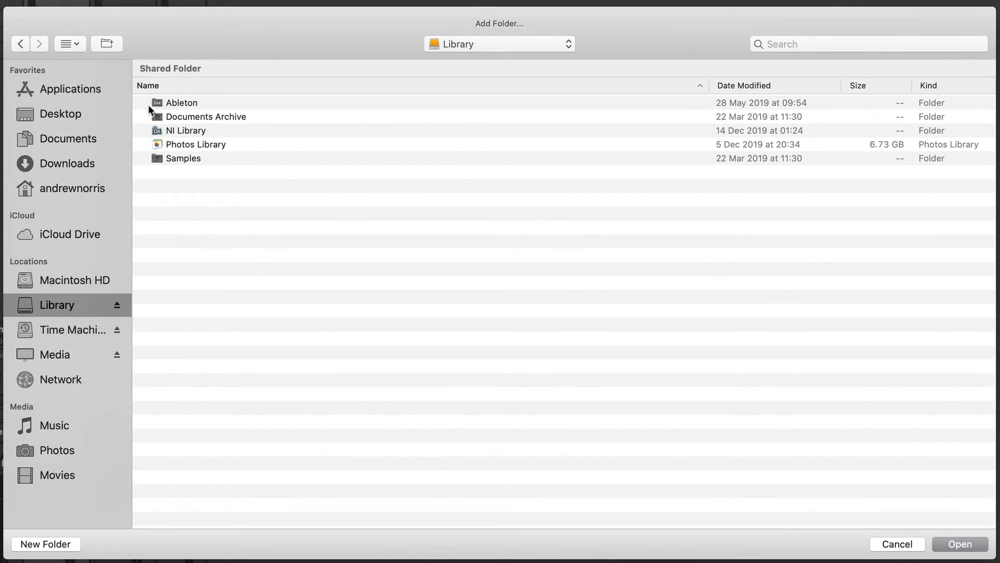
double_click(185, 158)
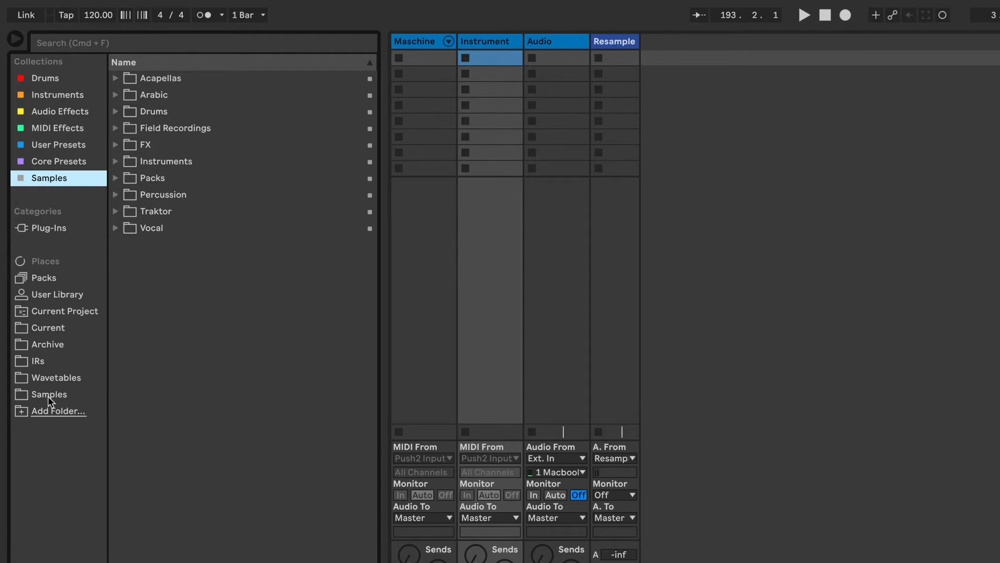
left_click(47, 394)
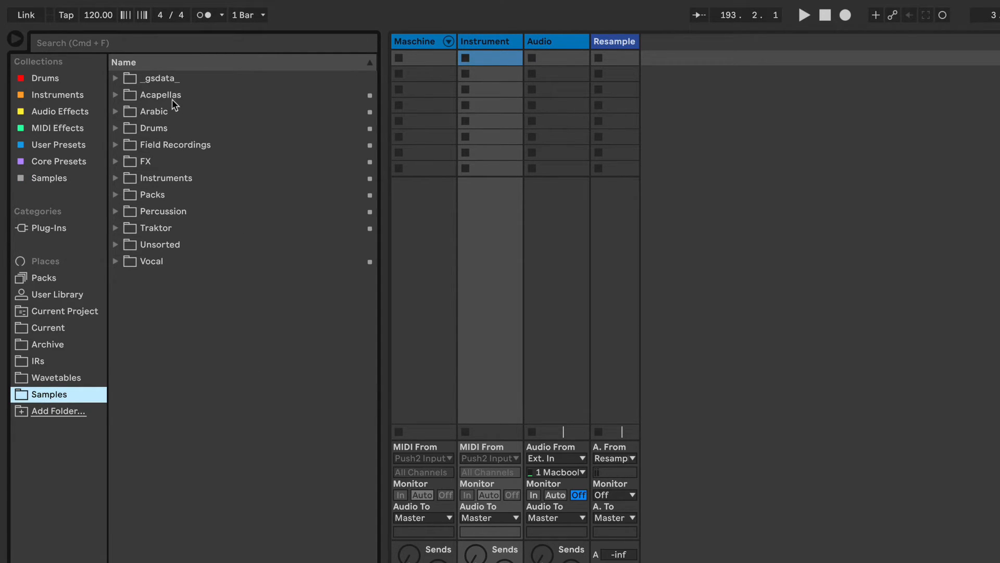
left_click(158, 95)
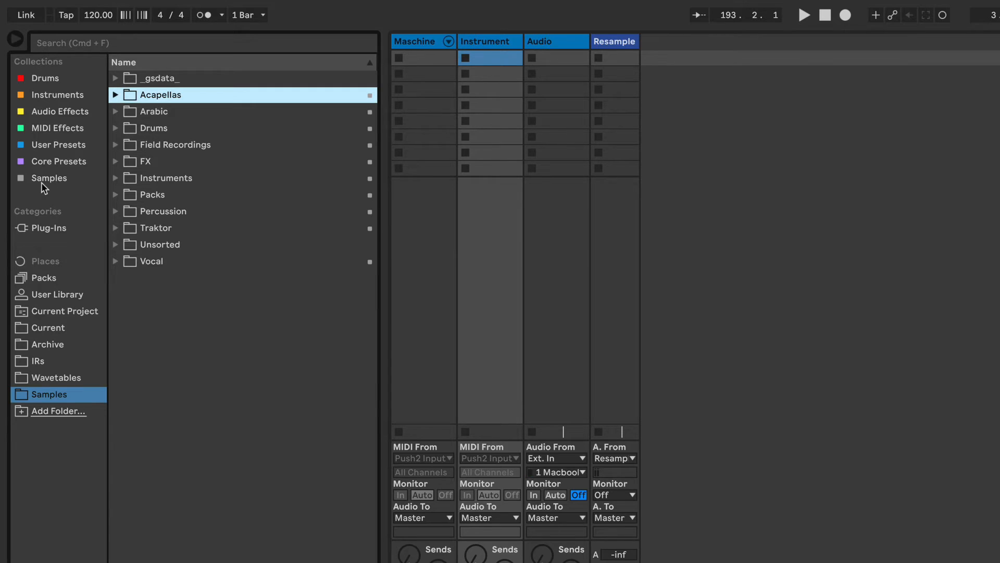
mouse_move(66, 182)
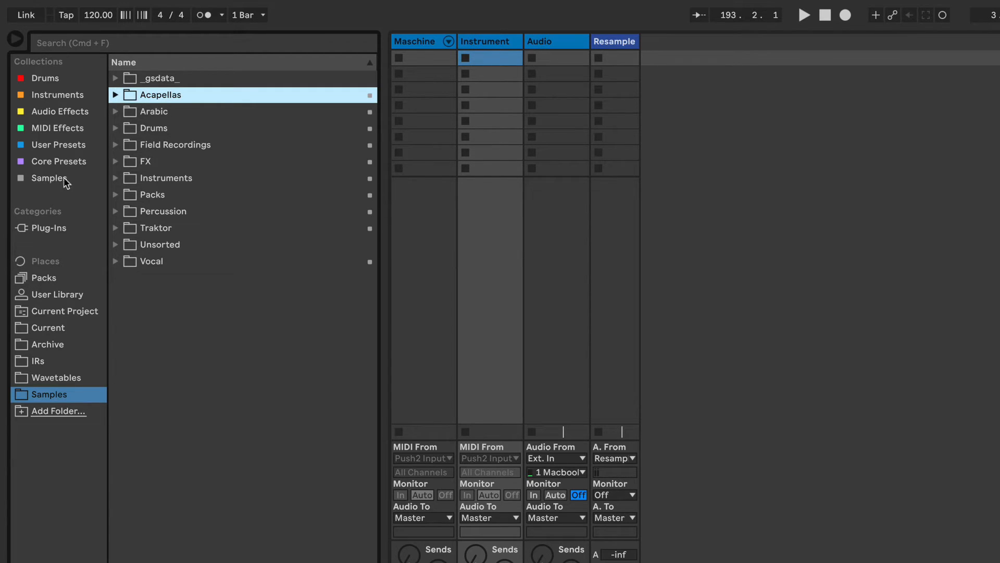
mouse_move(158, 264)
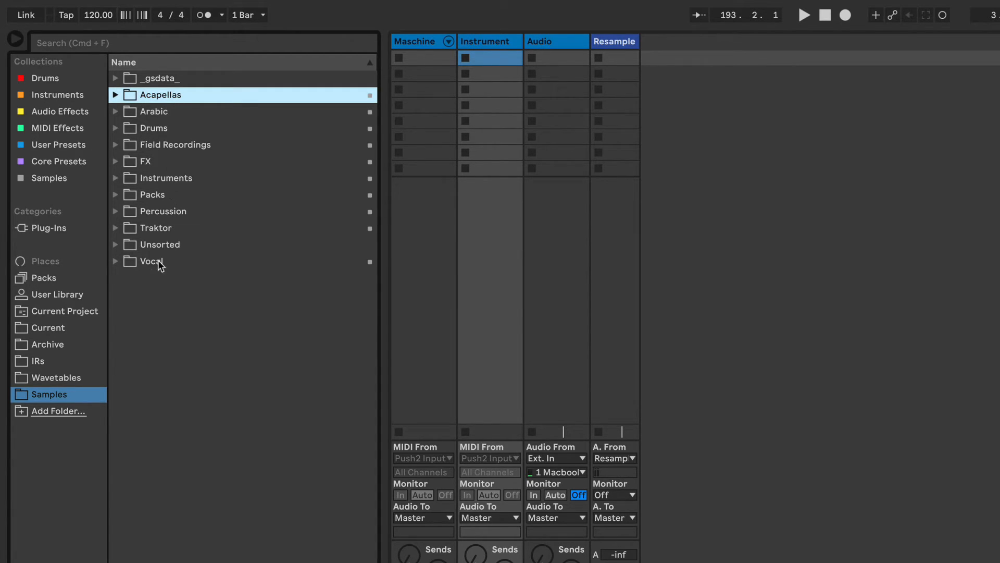
left_click(49, 178)
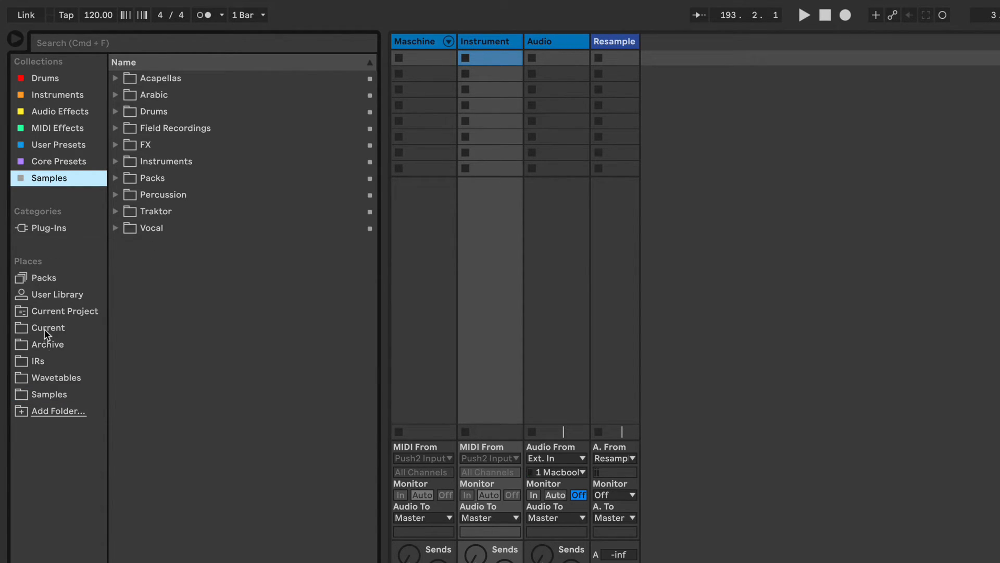
mouse_move(52, 167)
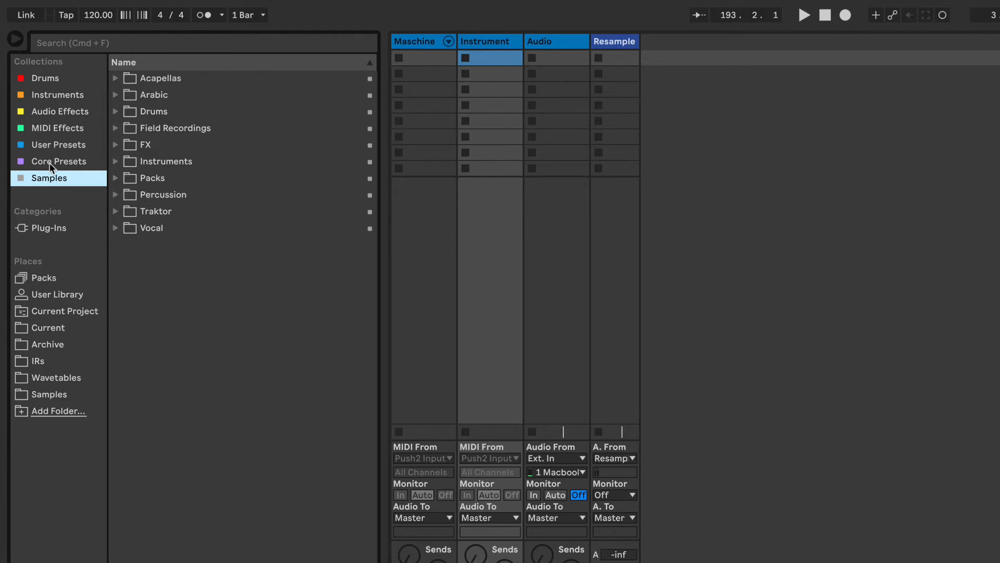
mouse_move(54, 265)
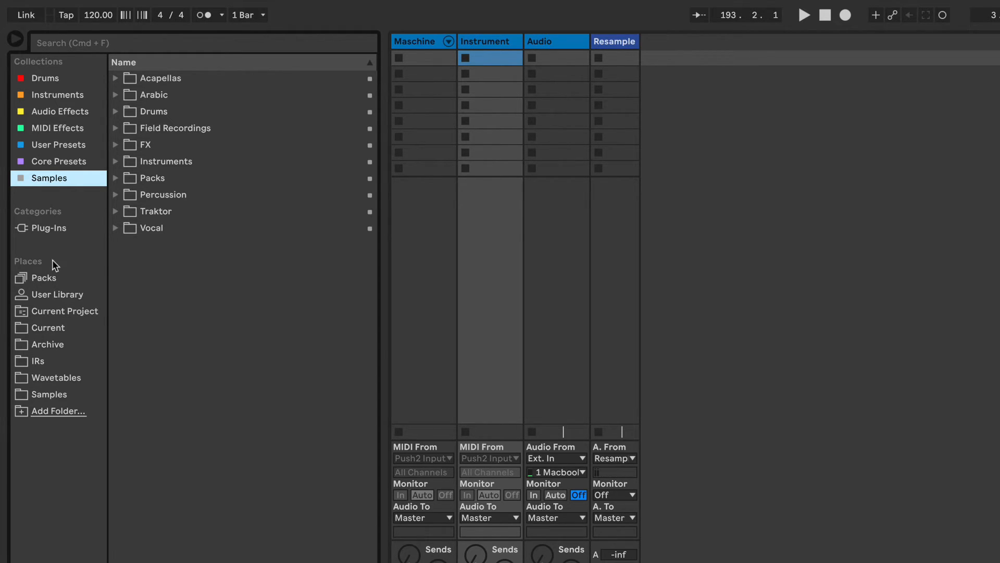
- Expand Core Presets down to Analog's categories and compare with the installed Packs list
left_click(44, 278)
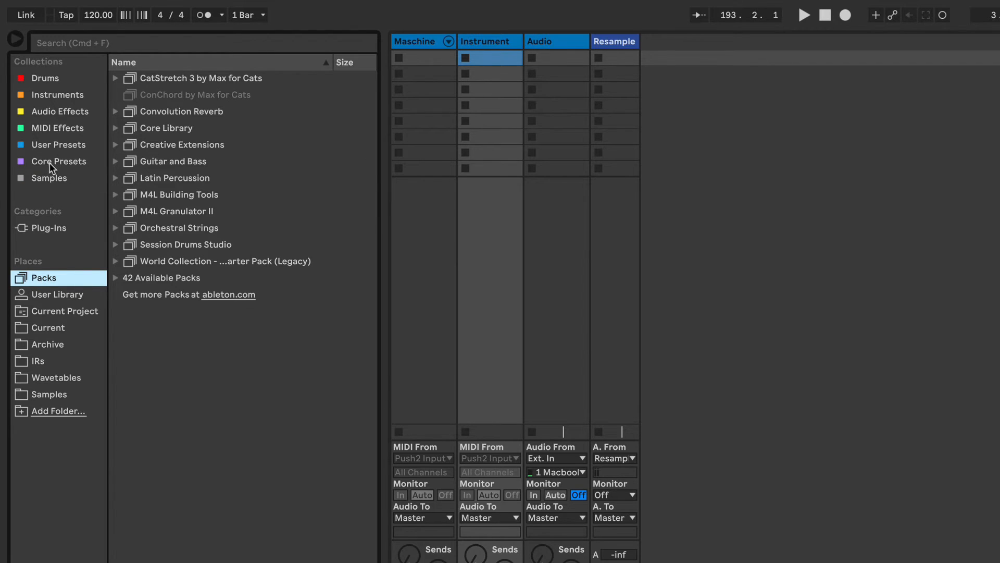
left_click(58, 161)
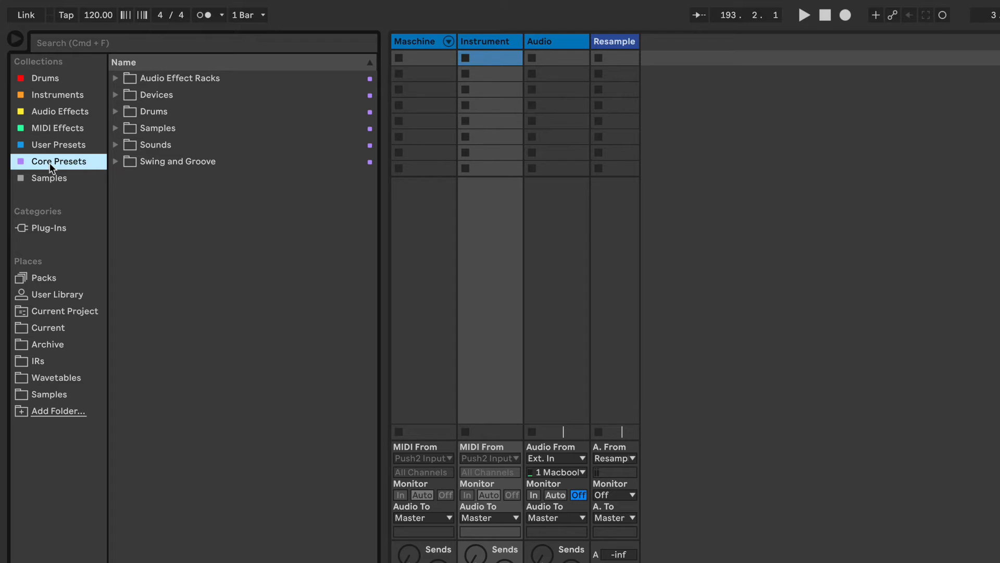
mouse_move(119, 151)
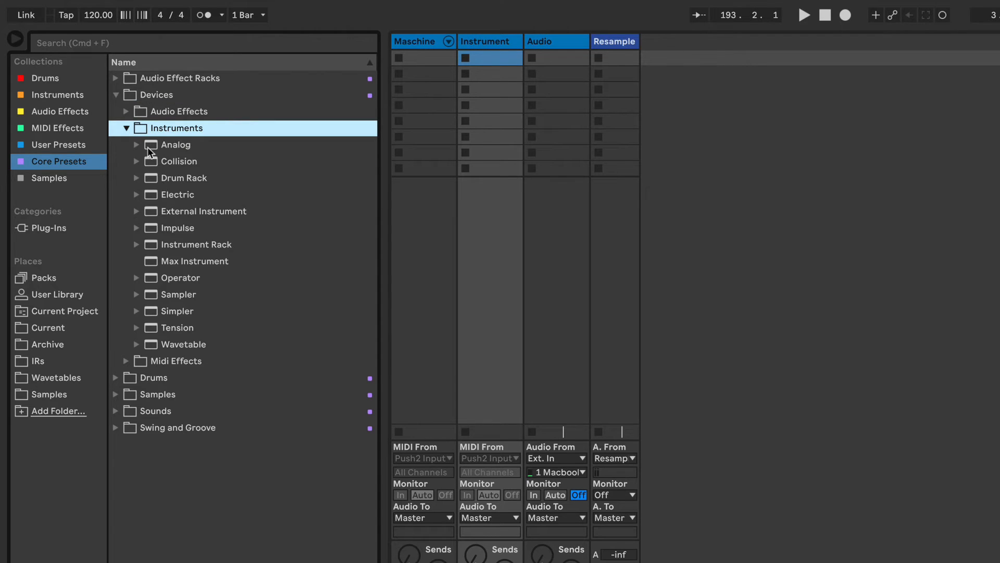
left_click(137, 145)
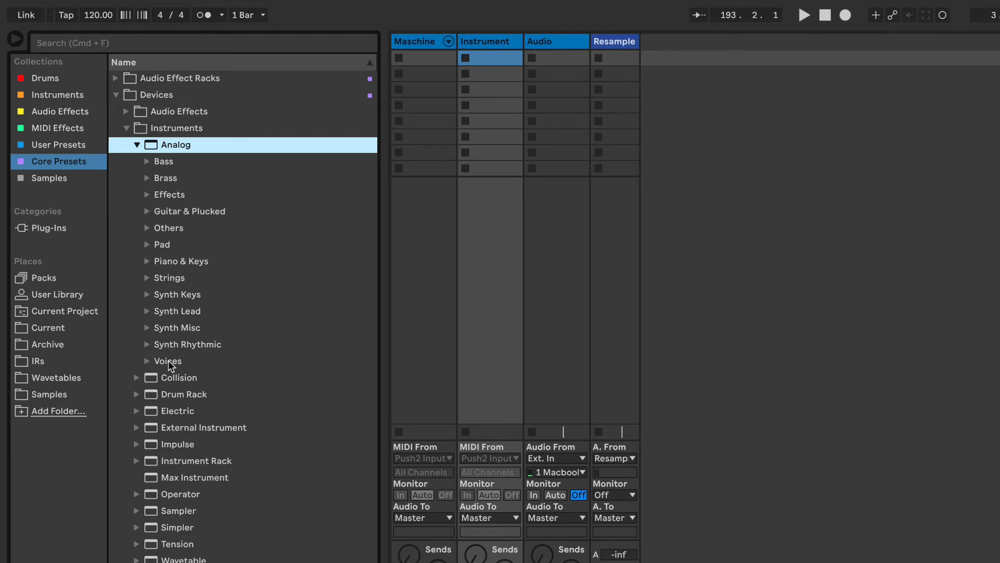
mouse_move(168, 158)
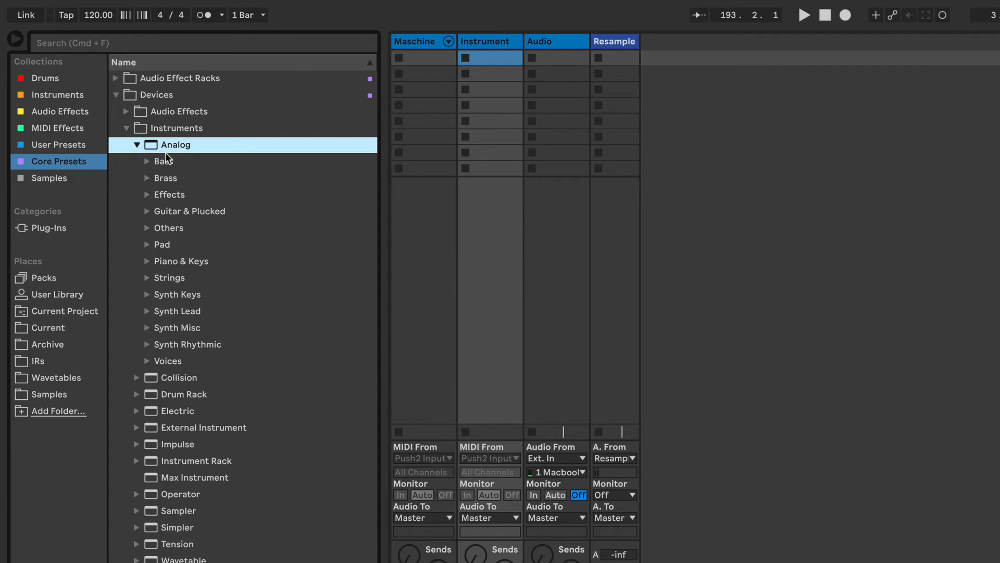
left_click(44, 278)
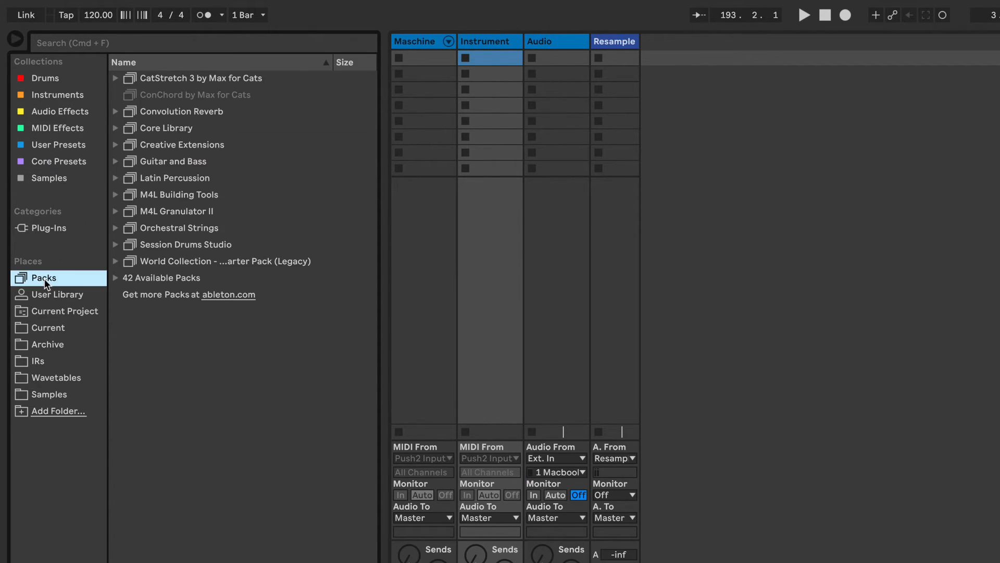
mouse_move(116, 136)
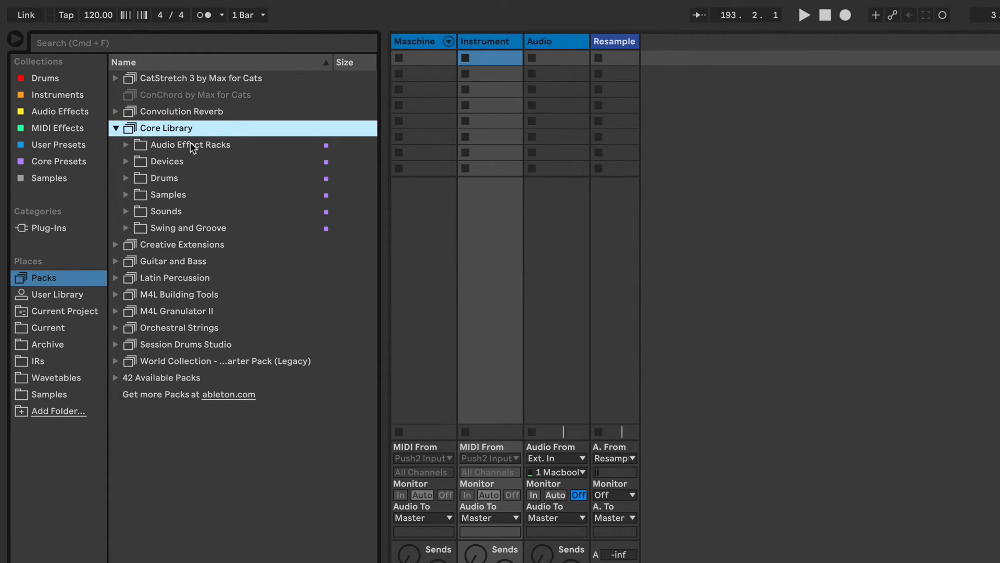
mouse_move(182, 229)
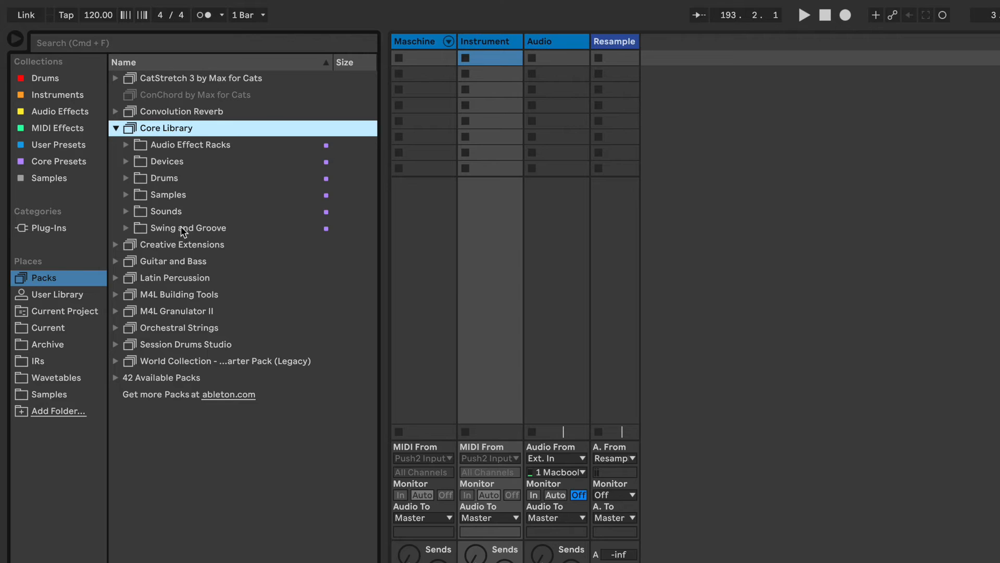
mouse_move(187, 220)
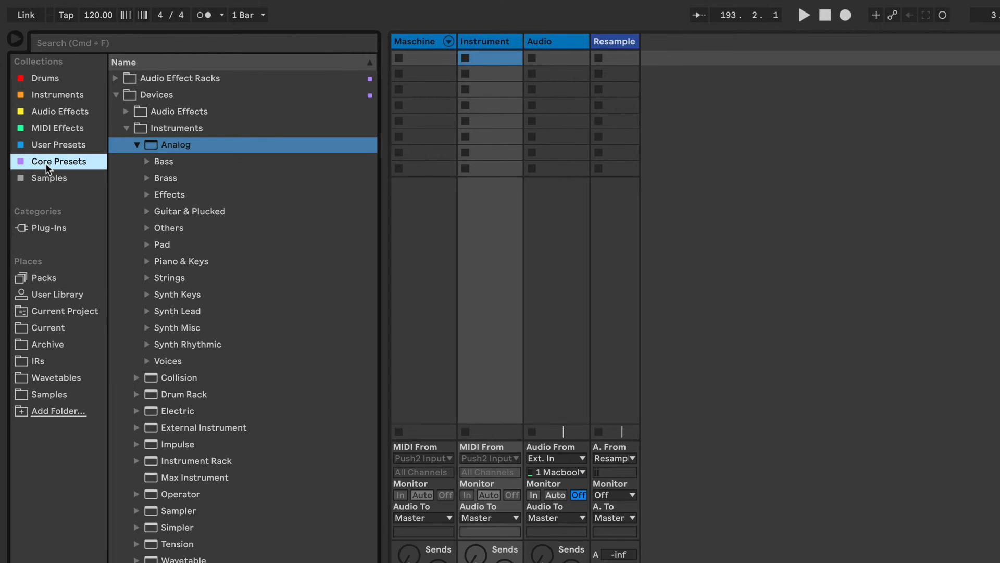
mouse_move(45, 80)
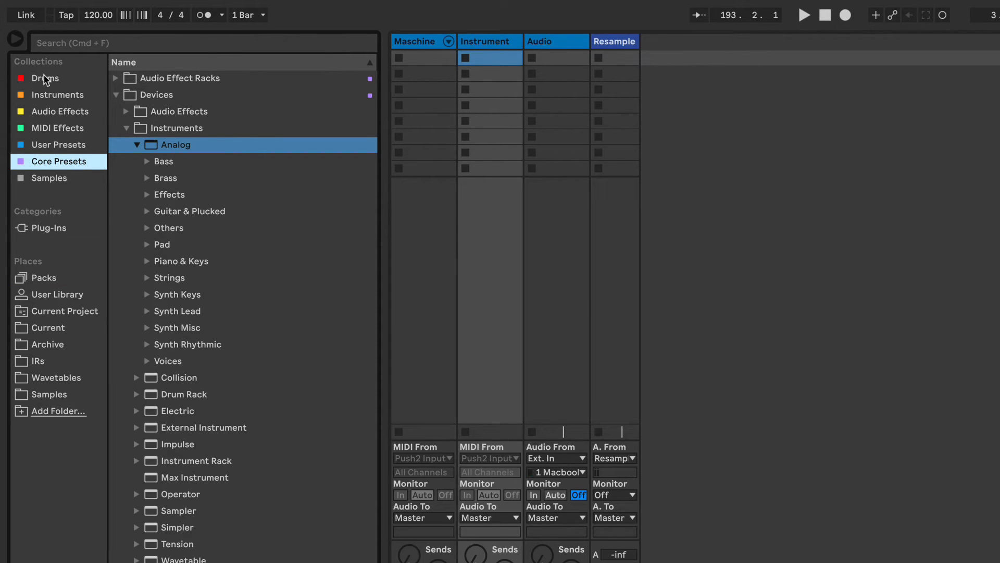
mouse_move(48, 162)
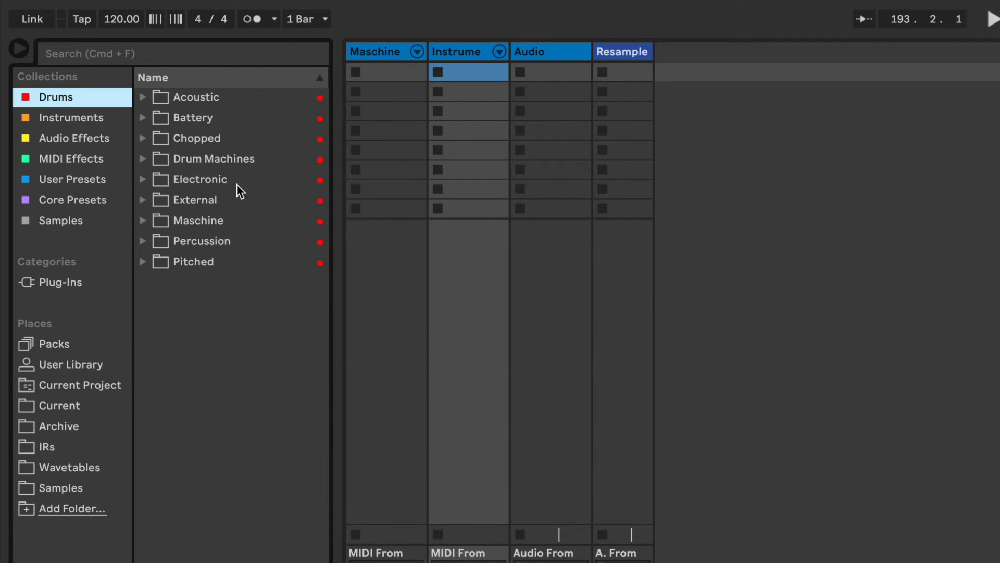
mouse_move(145, 124)
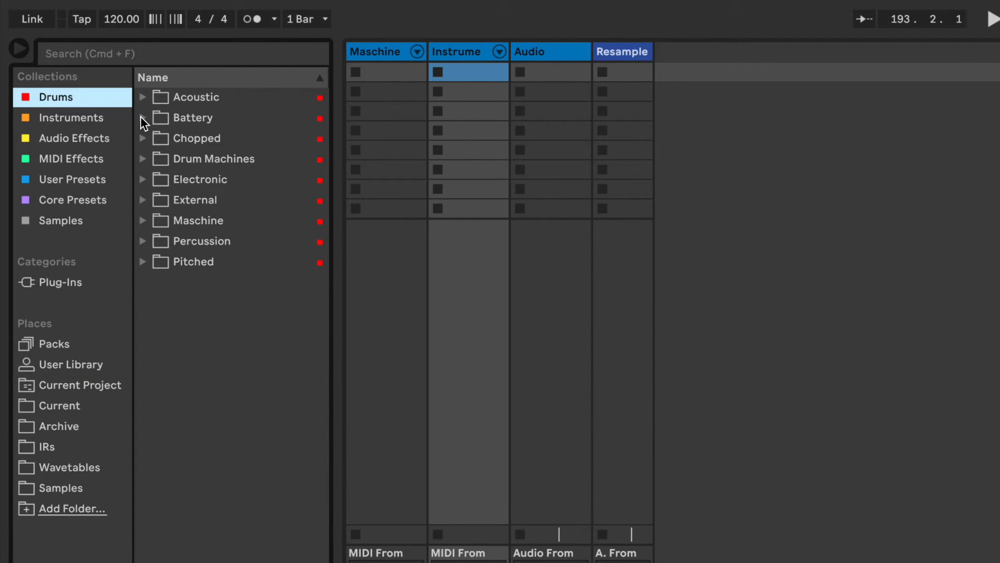
- Expand the Drums collection's Battery and Goldbaby folders and open a Goldbaby kit folder
left_click(143, 117)
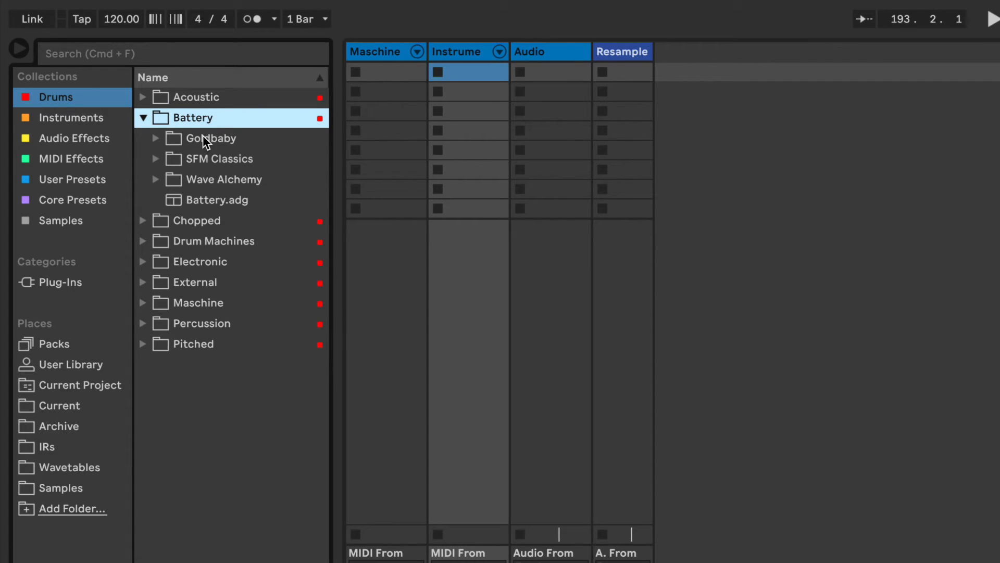
left_click(155, 138)
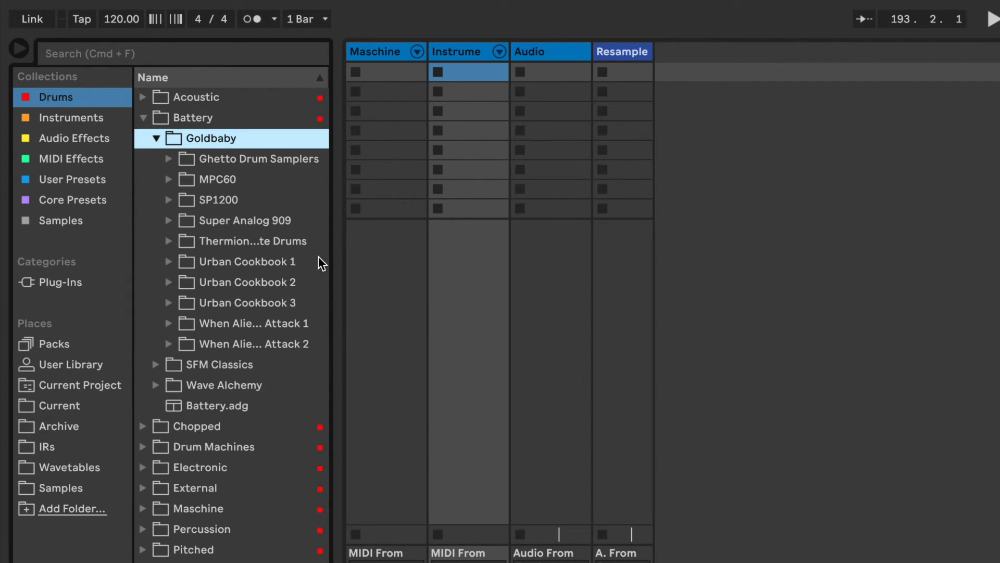
mouse_move(168, 168)
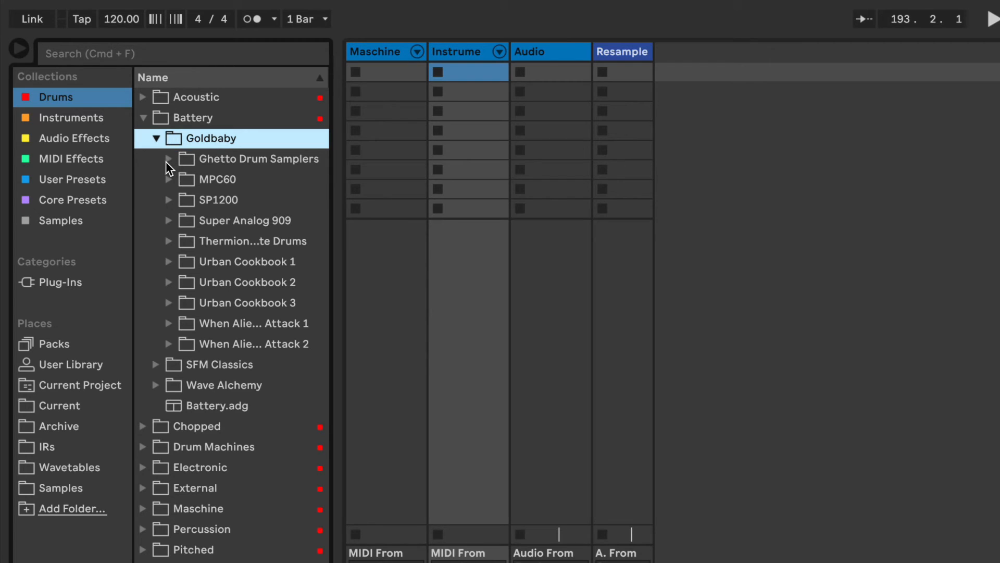
left_click(169, 323)
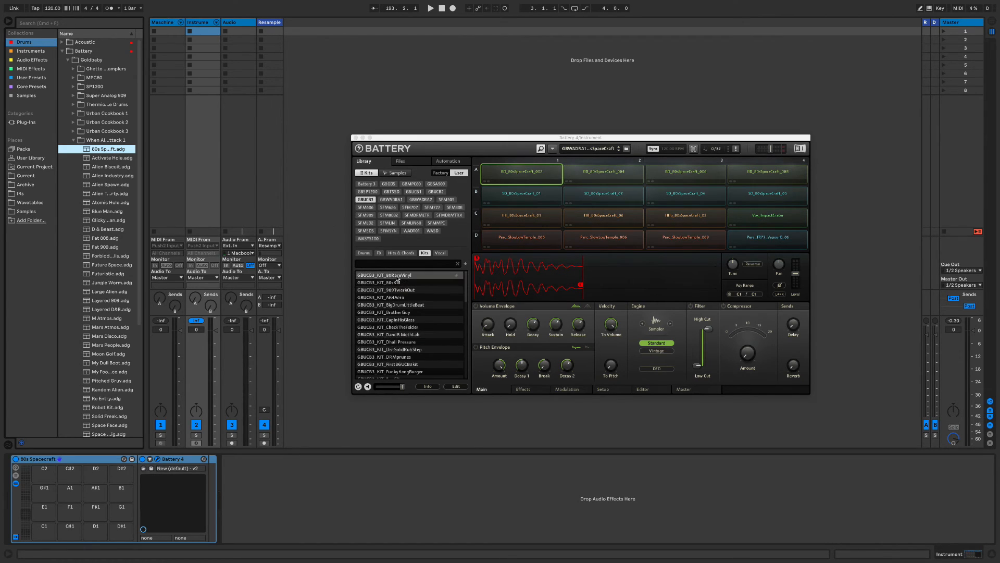
- Select GBUCB3_KIT_80sKid in Battery's Kits list
left_click(383, 282)
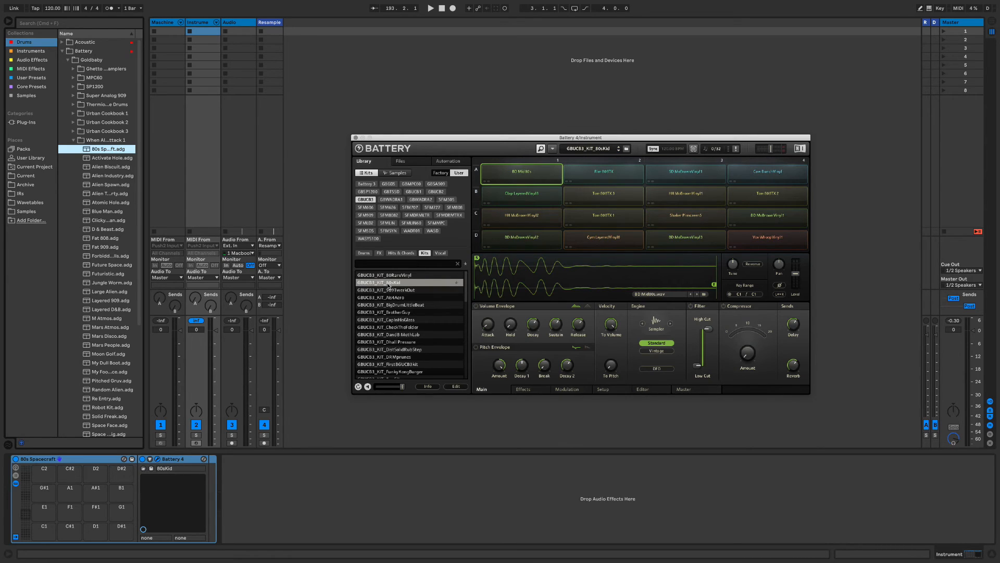
left_click(385, 297)
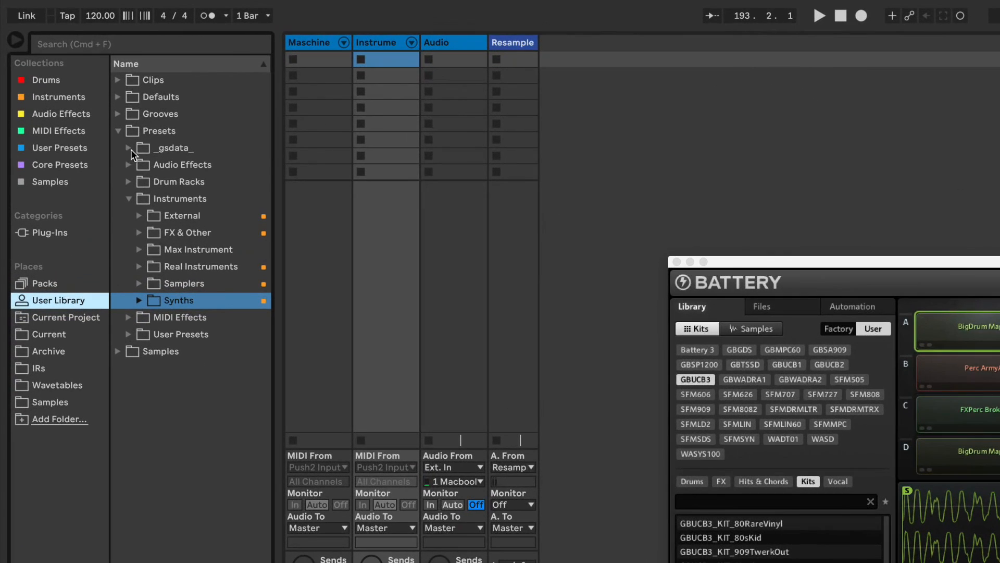
- Open Drum Racks > Battery > When Alien Drum Robots Attack 2 and audition the 80RareVinyl and 80sKid kits
left_click(129, 181)
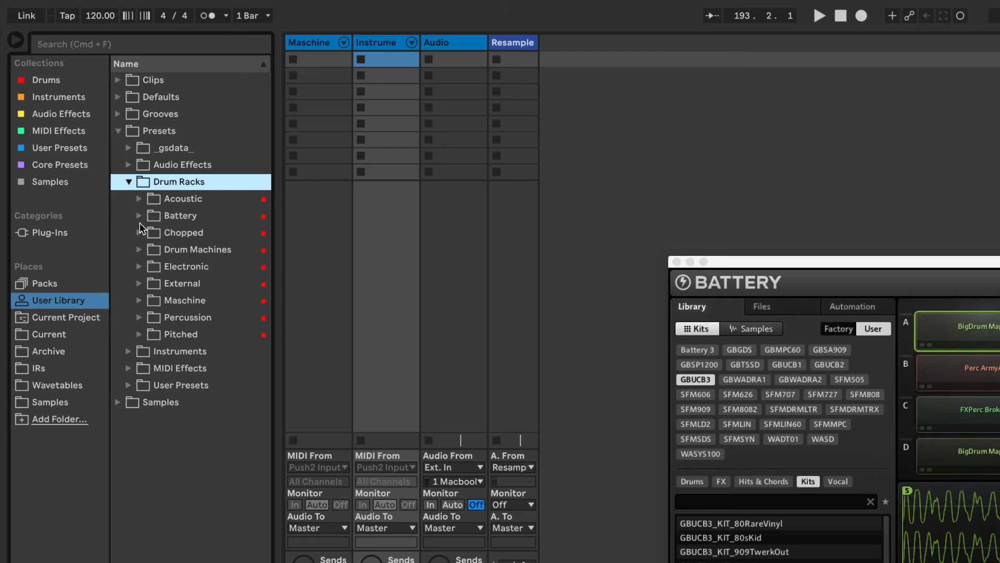
left_click(139, 216)
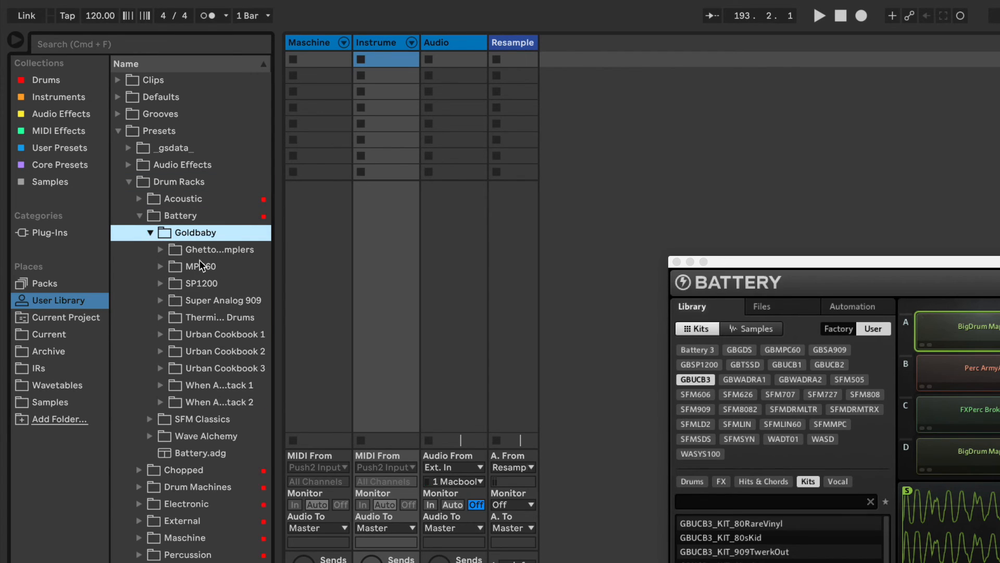
mouse_move(173, 423)
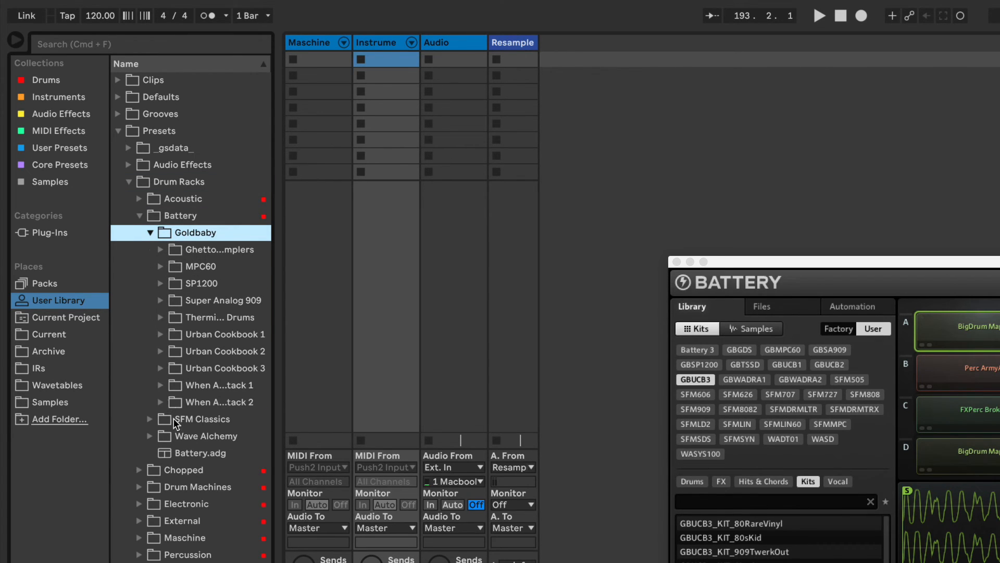
left_click(161, 402)
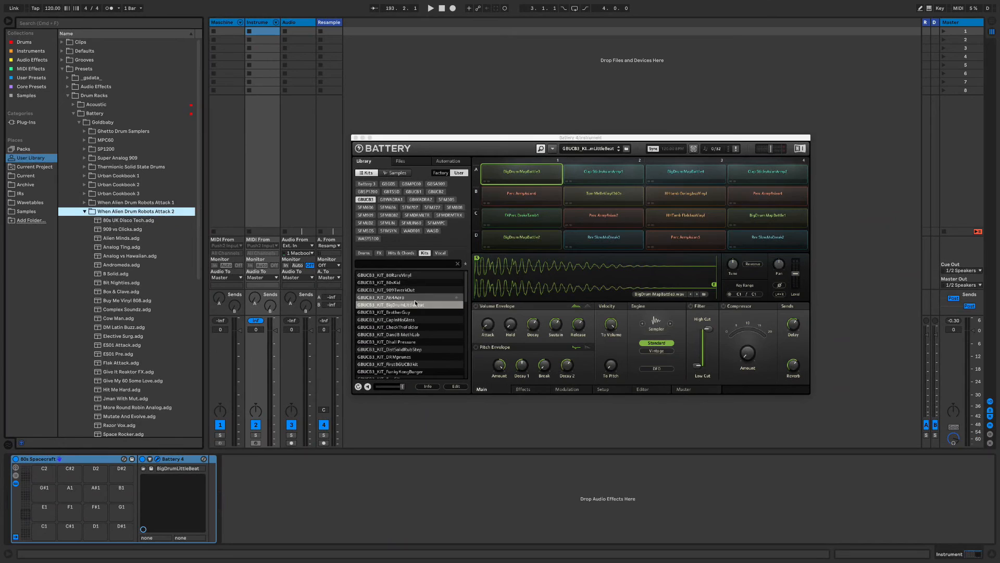
left_click(385, 274)
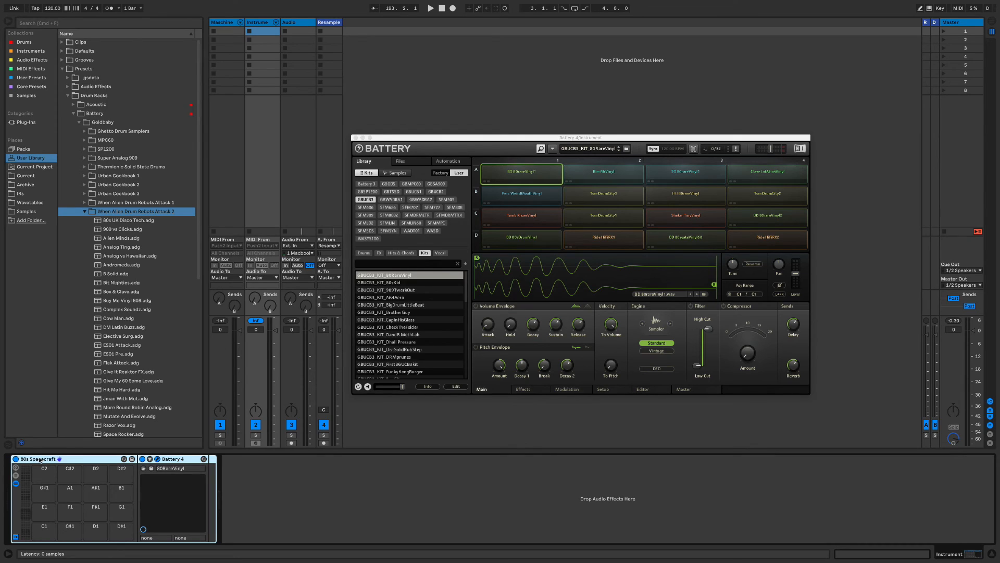
mouse_move(64, 466)
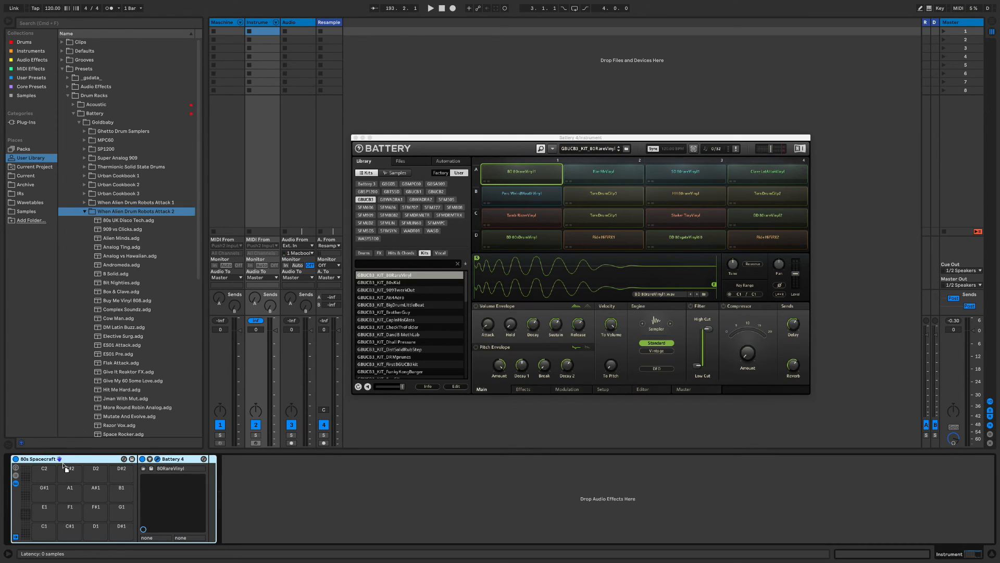
left_click(378, 283)
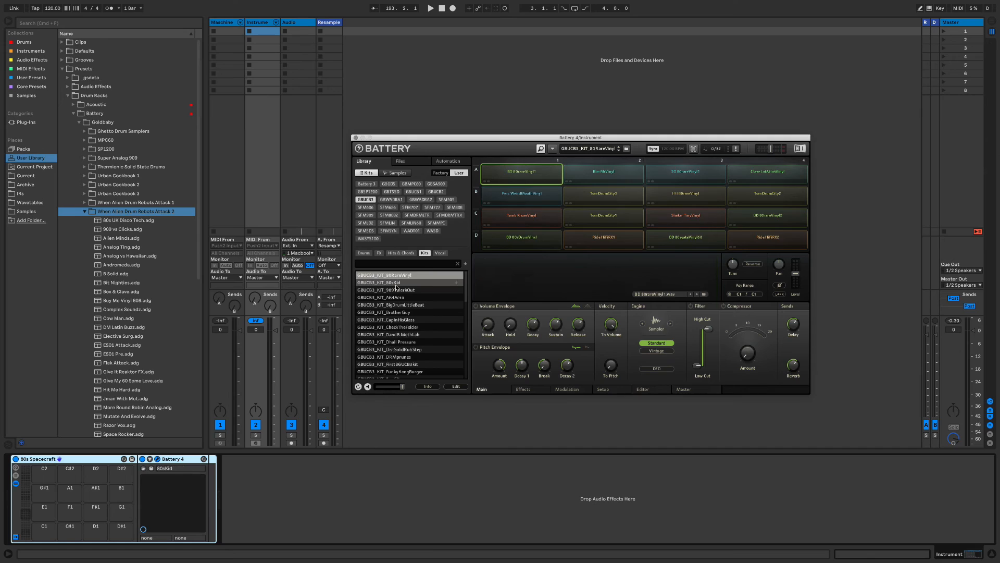
left_click(380, 282)
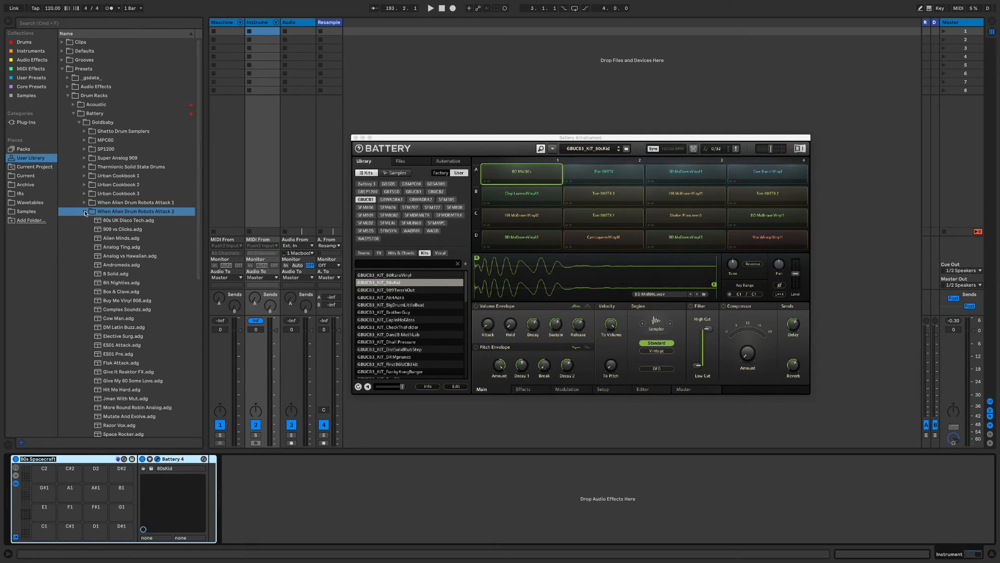
- Collapse the kit, Goldbaby and Battery folders, then re-expand Battery
left_click(85, 212)
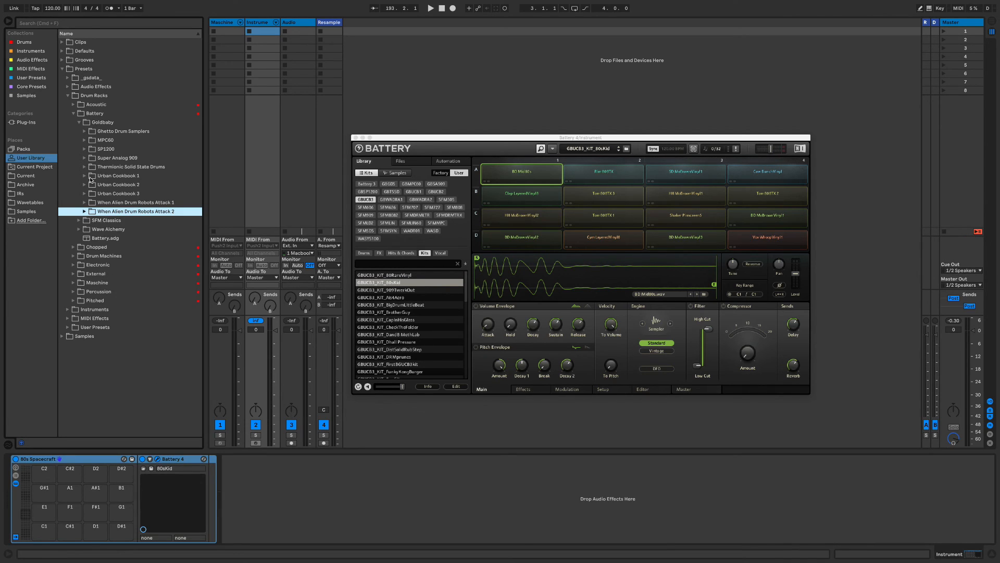
left_click(75, 122)
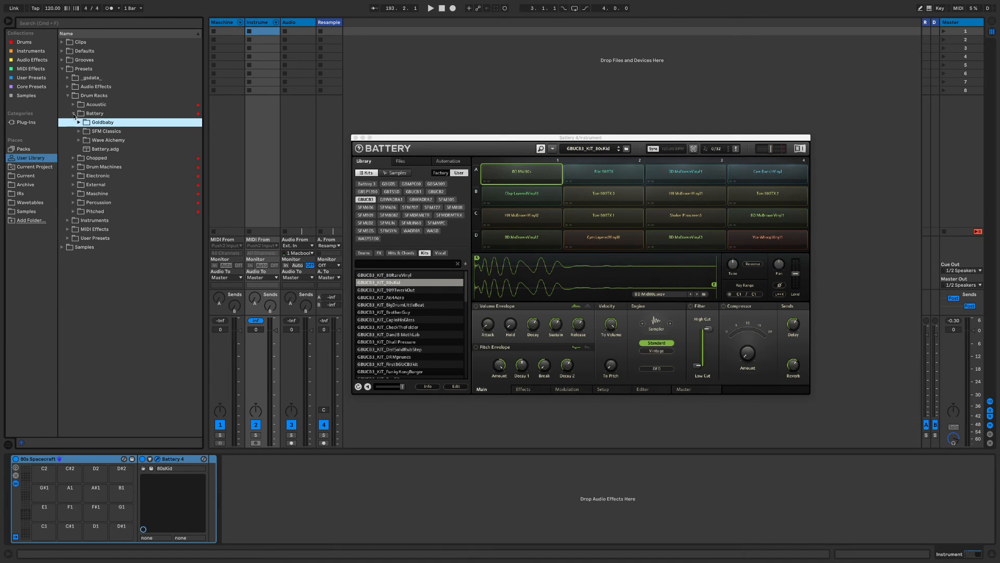
left_click(73, 113)
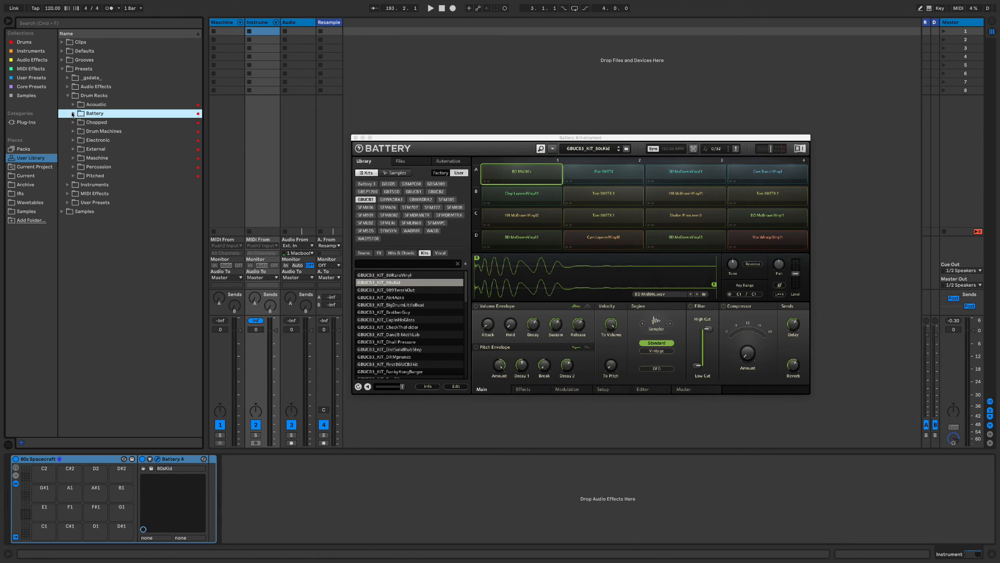
left_click(73, 113)
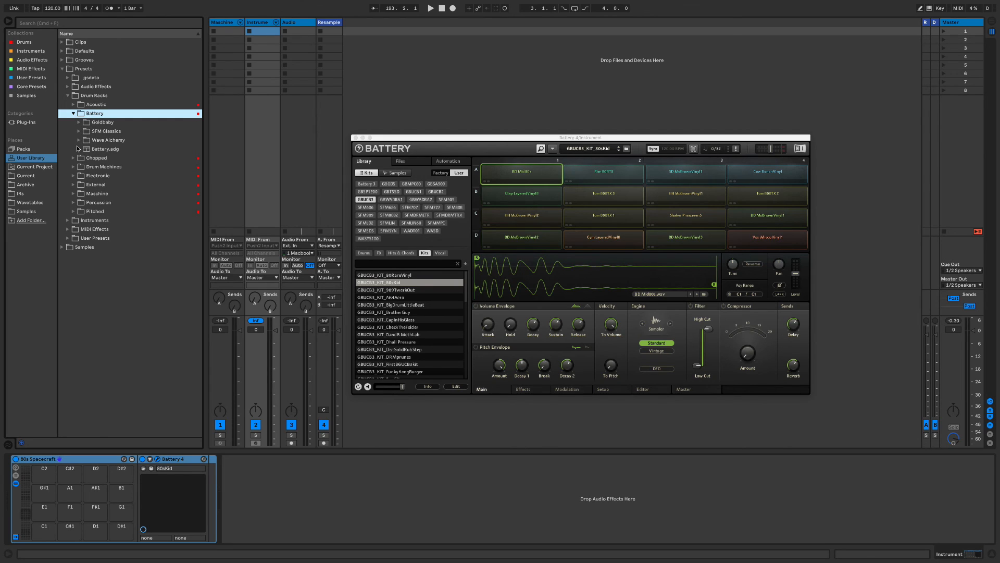